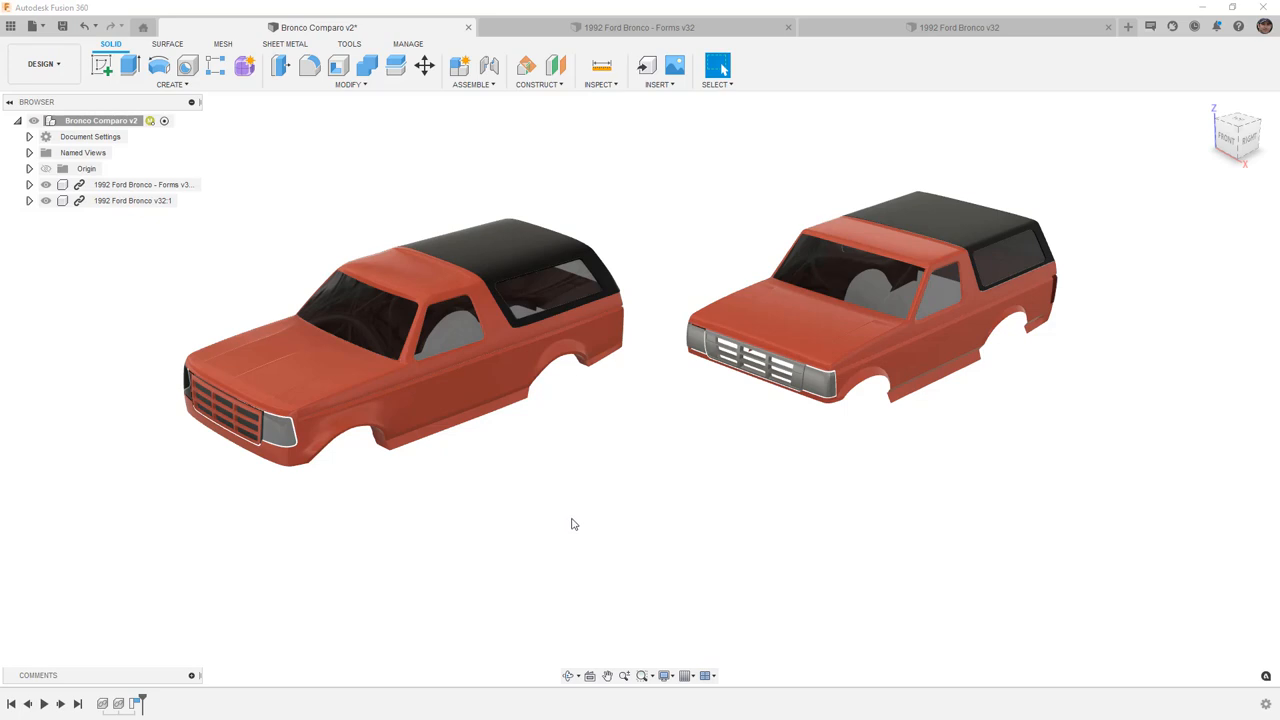
Step: View both Bronco bodies in right-side profile and select the rear window edge on the cab
click(816, 330)
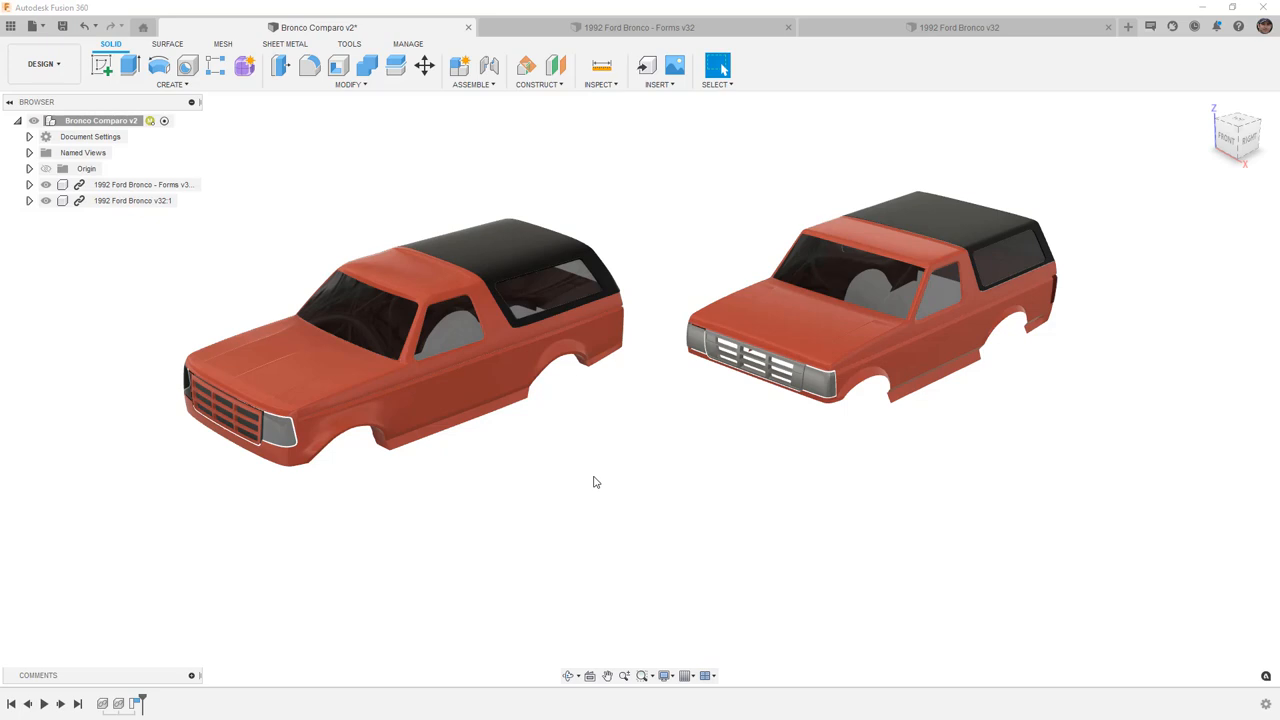
mouse_move(576, 476)
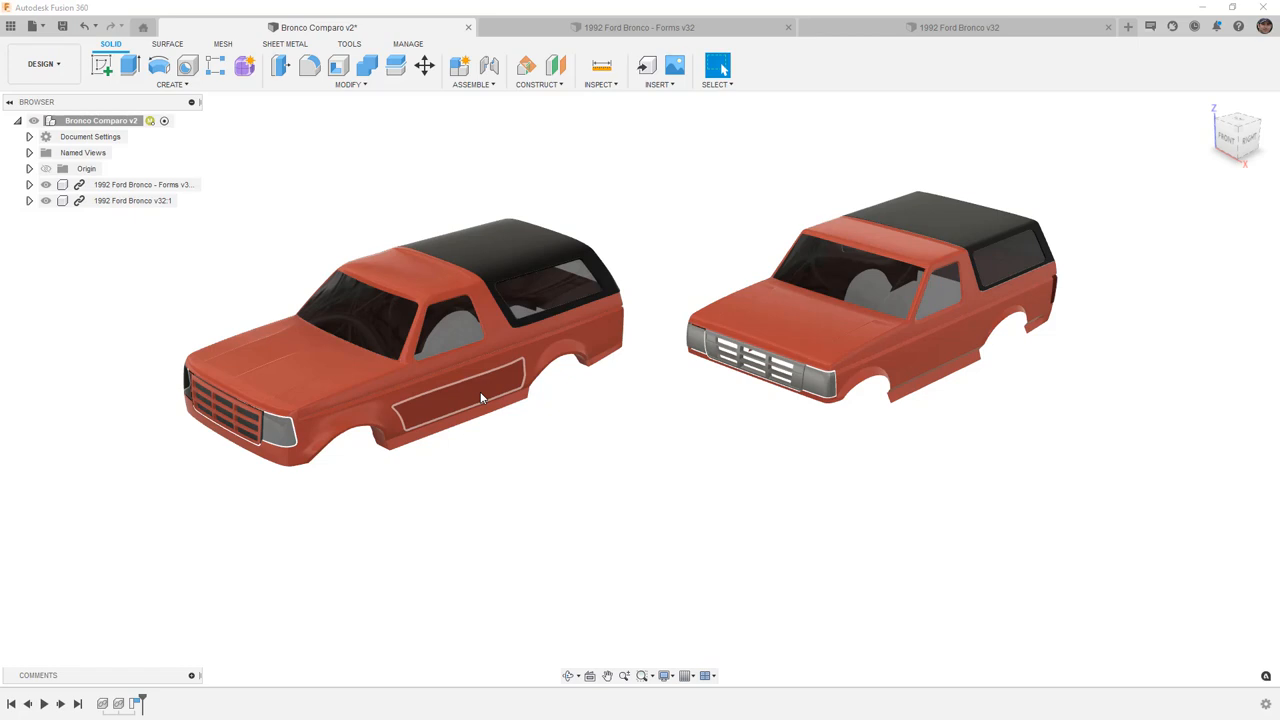
click(420, 276)
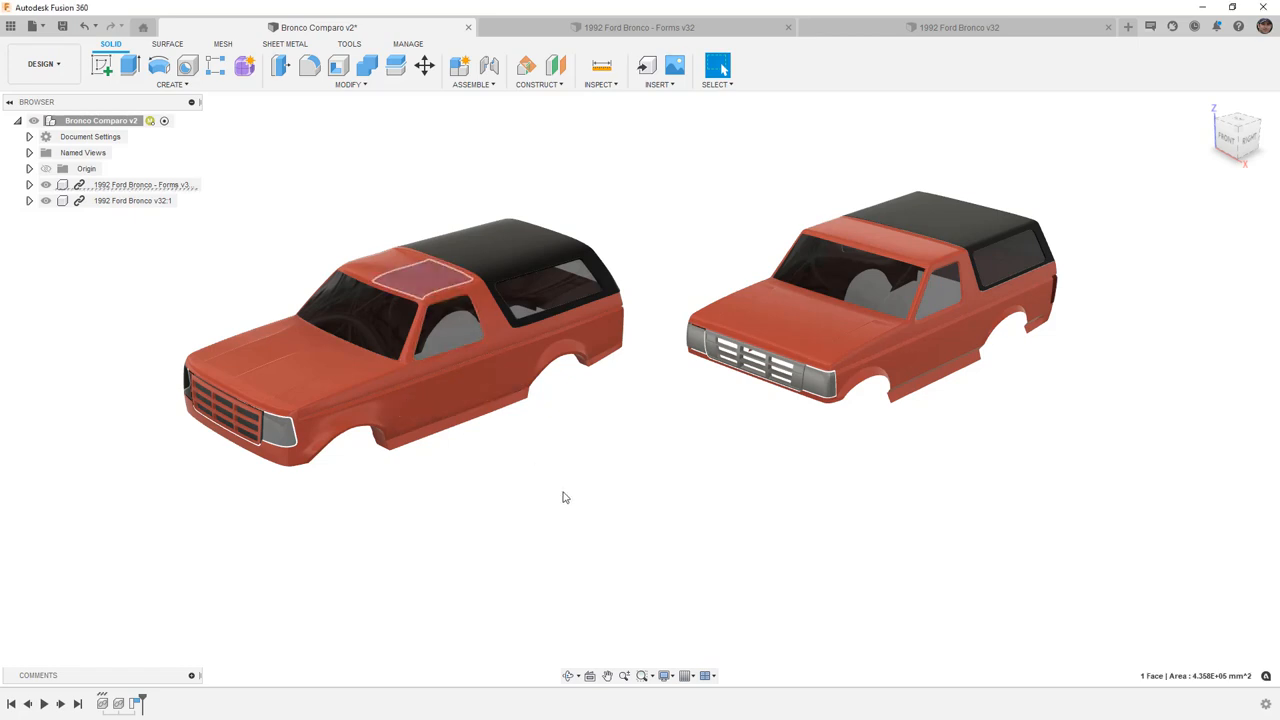
click(1236, 136)
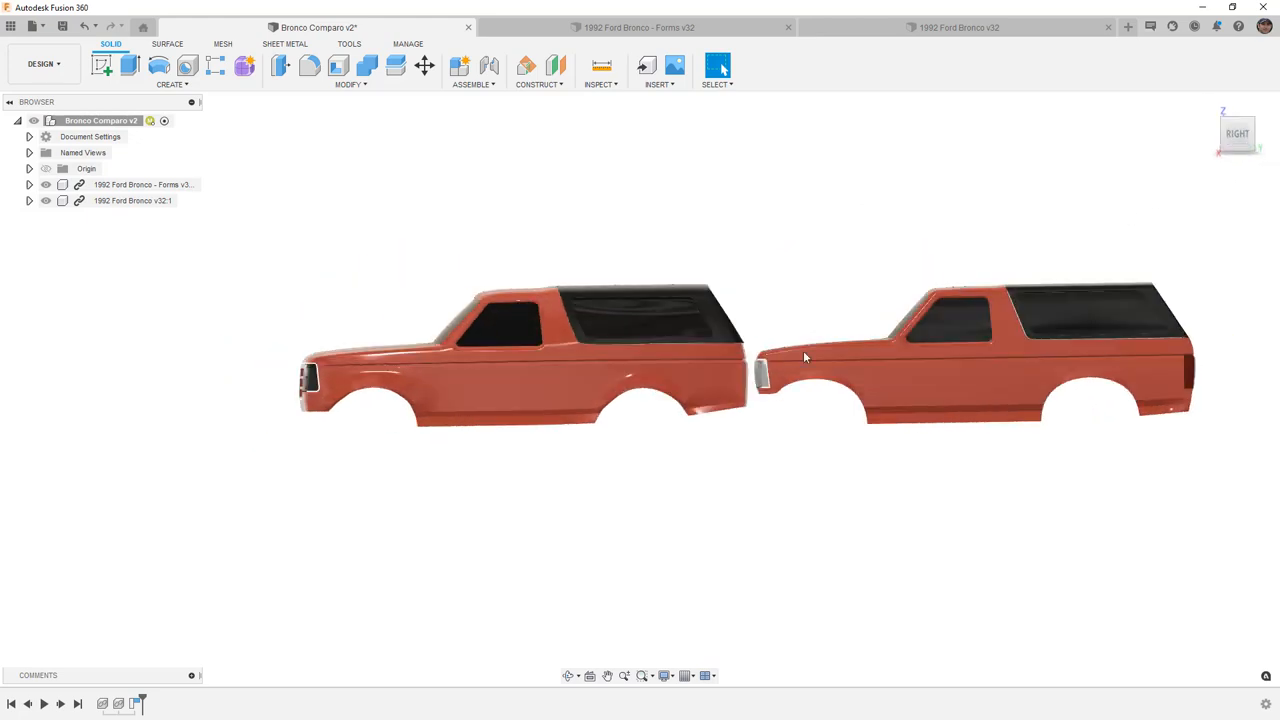
drag(804, 356, 698, 460)
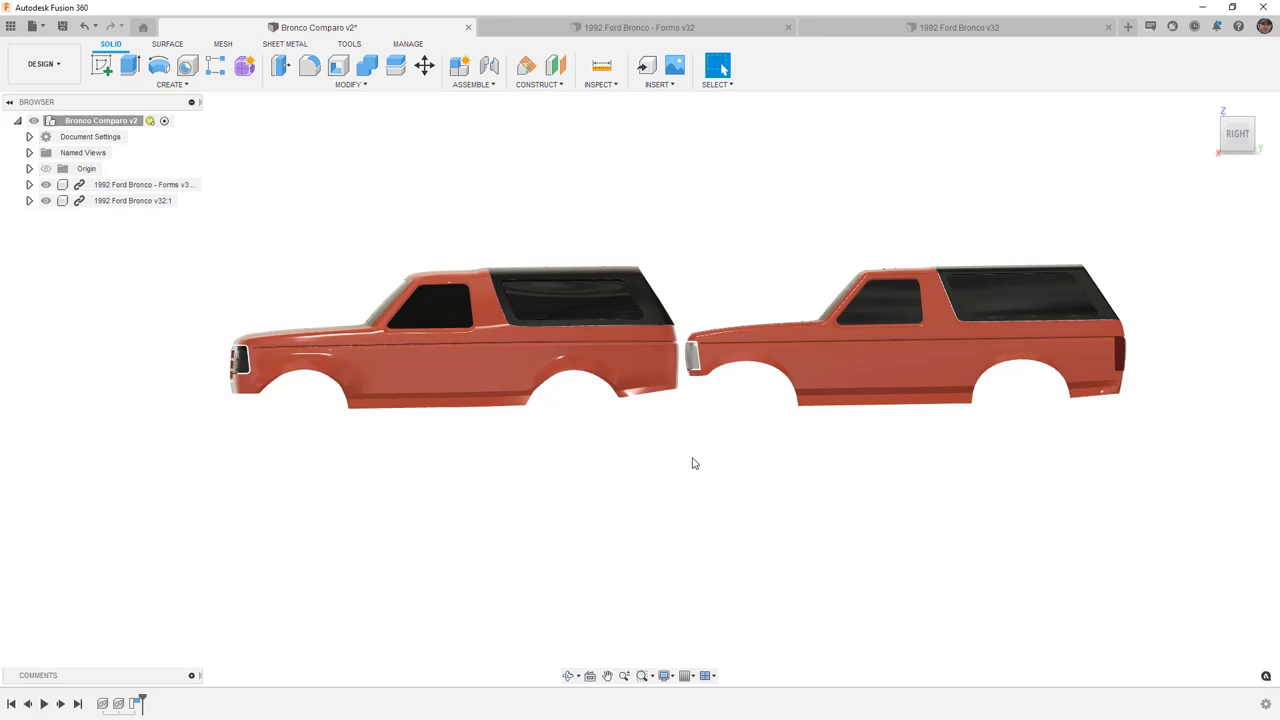
mouse_move(688, 464)
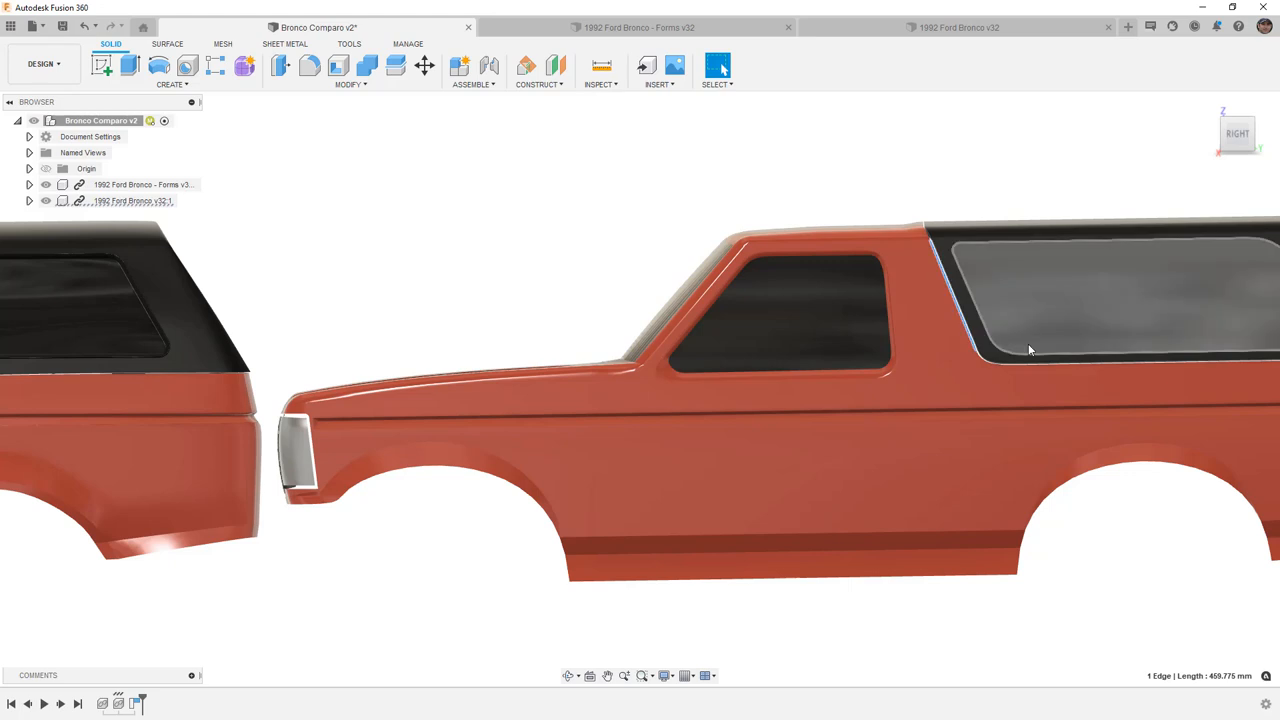
click(978, 358)
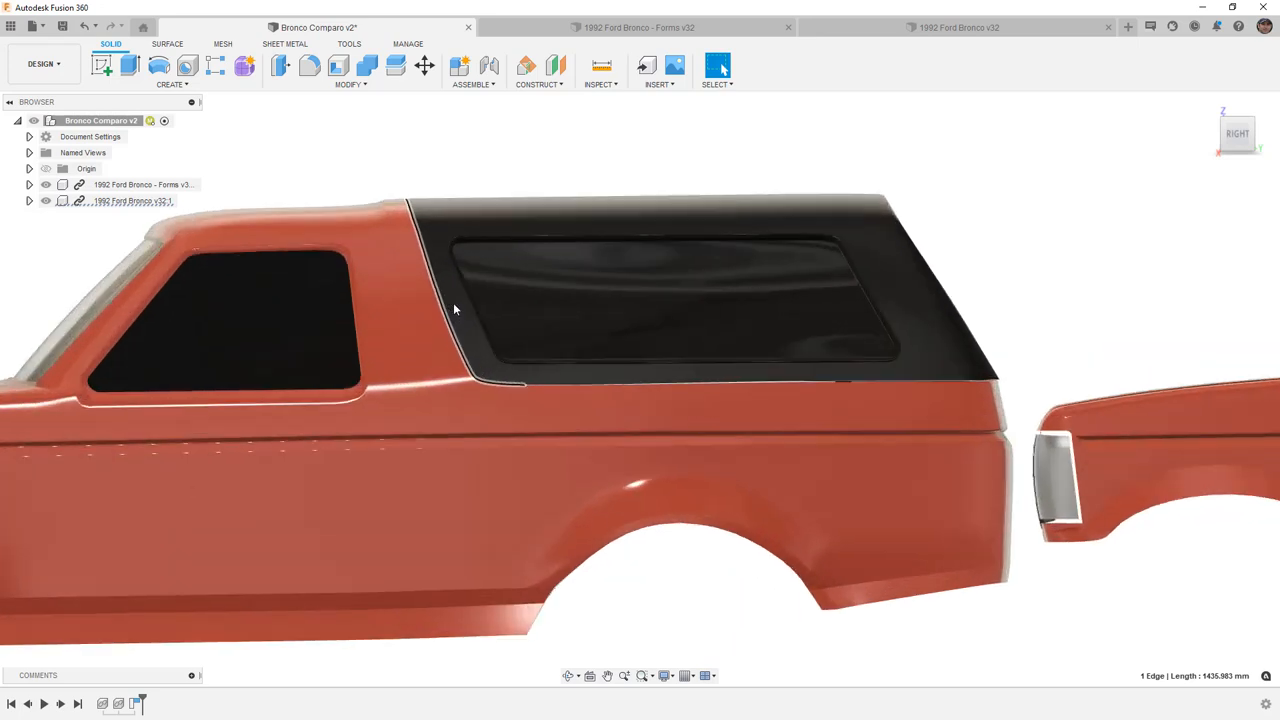
Step: Zoom to the hardtop, select its roof face to reveal the boundary, then examine the window edge crease
scroll(up, 3)
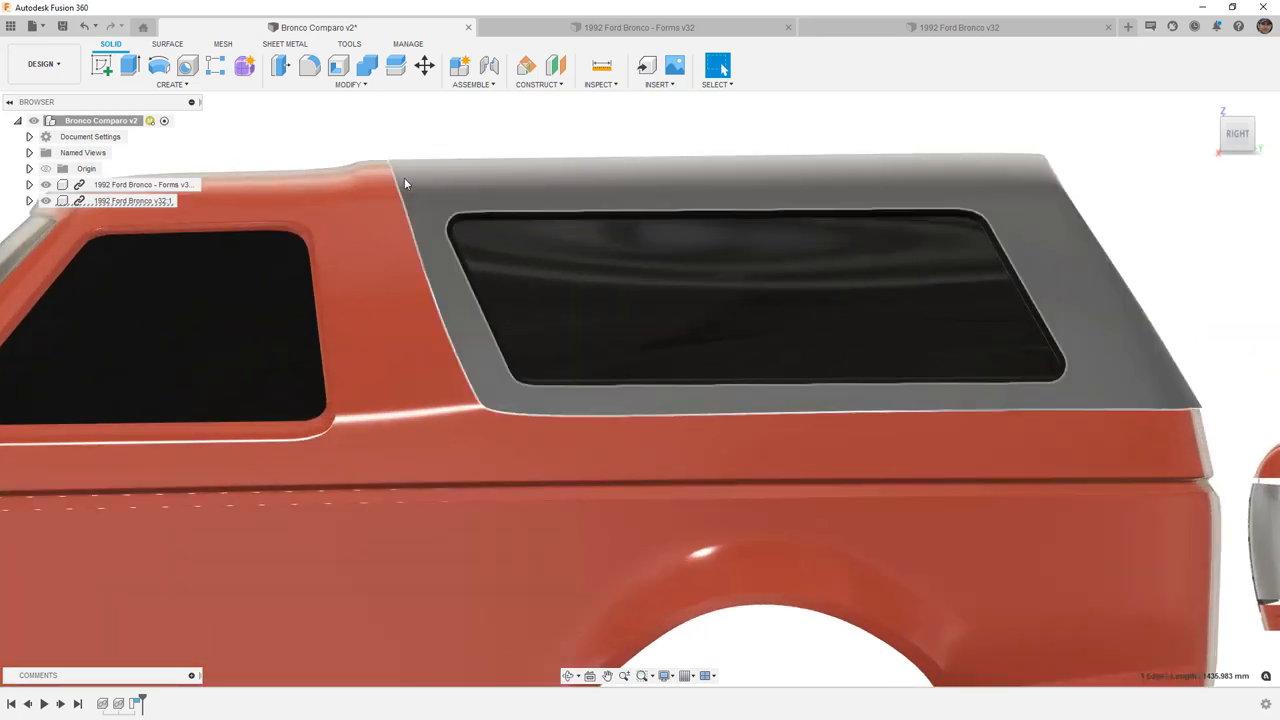
click(476, 170)
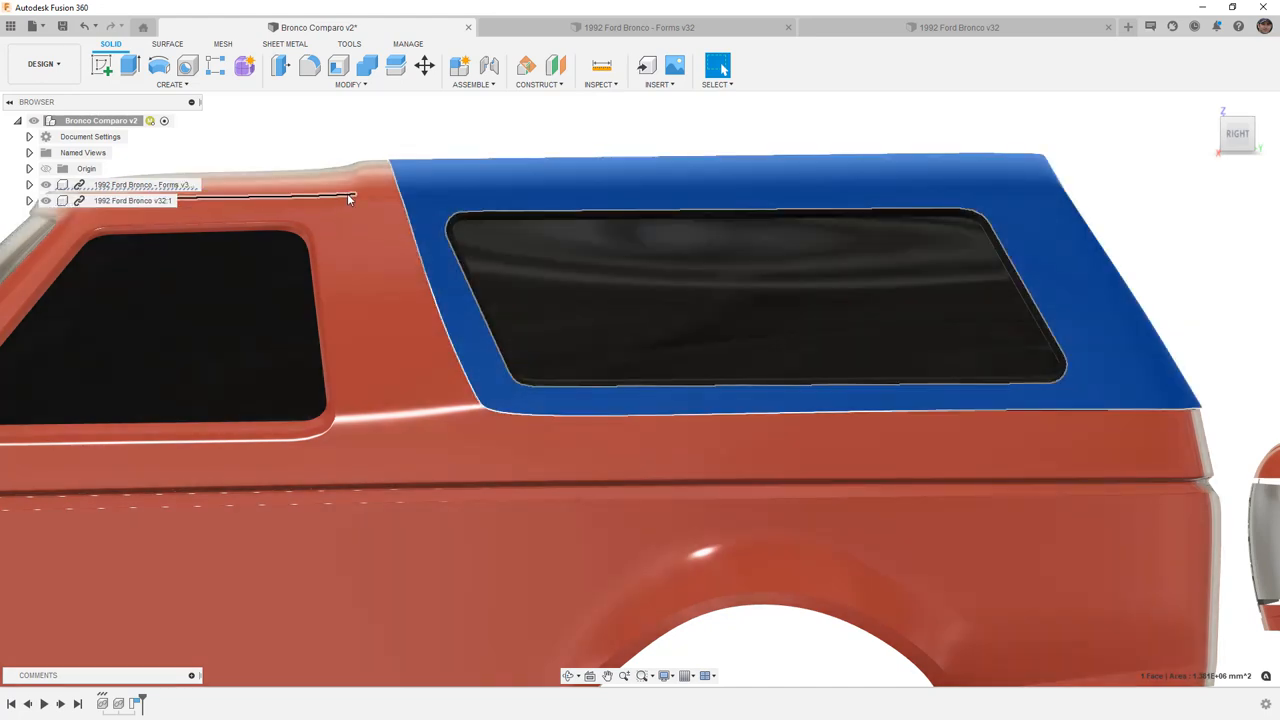
mouse_move(390, 172)
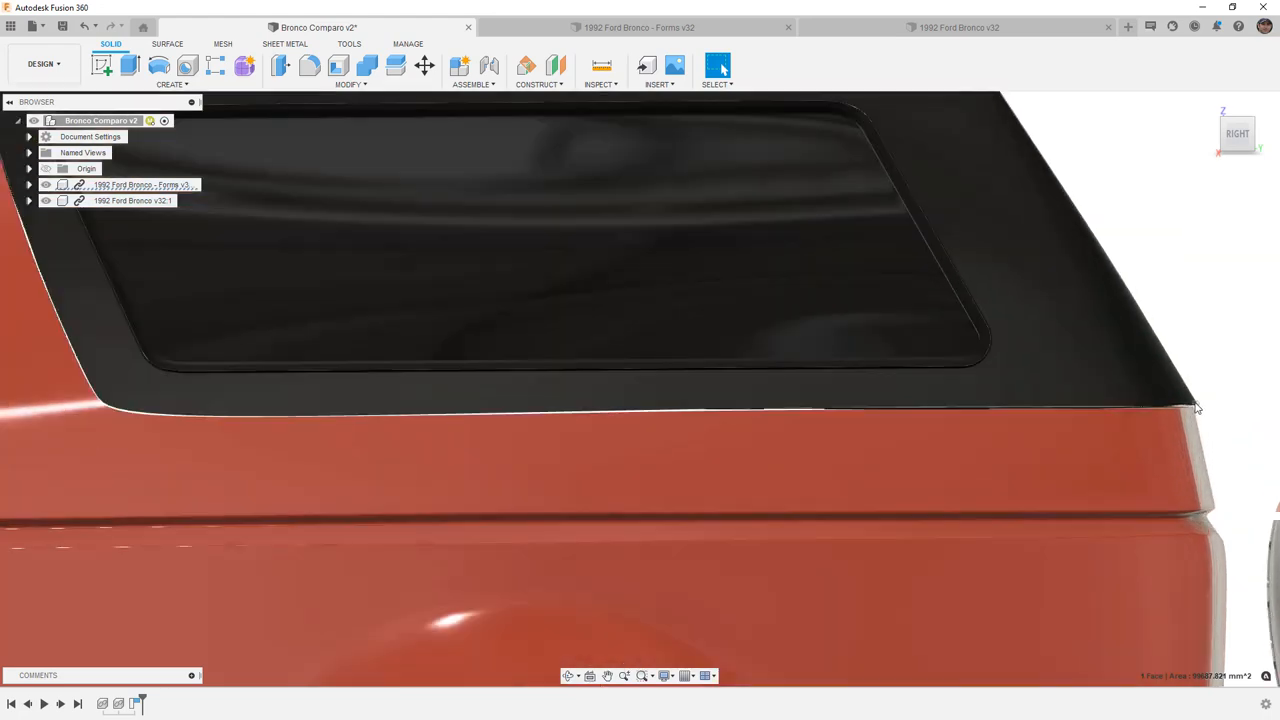
click(1000, 460)
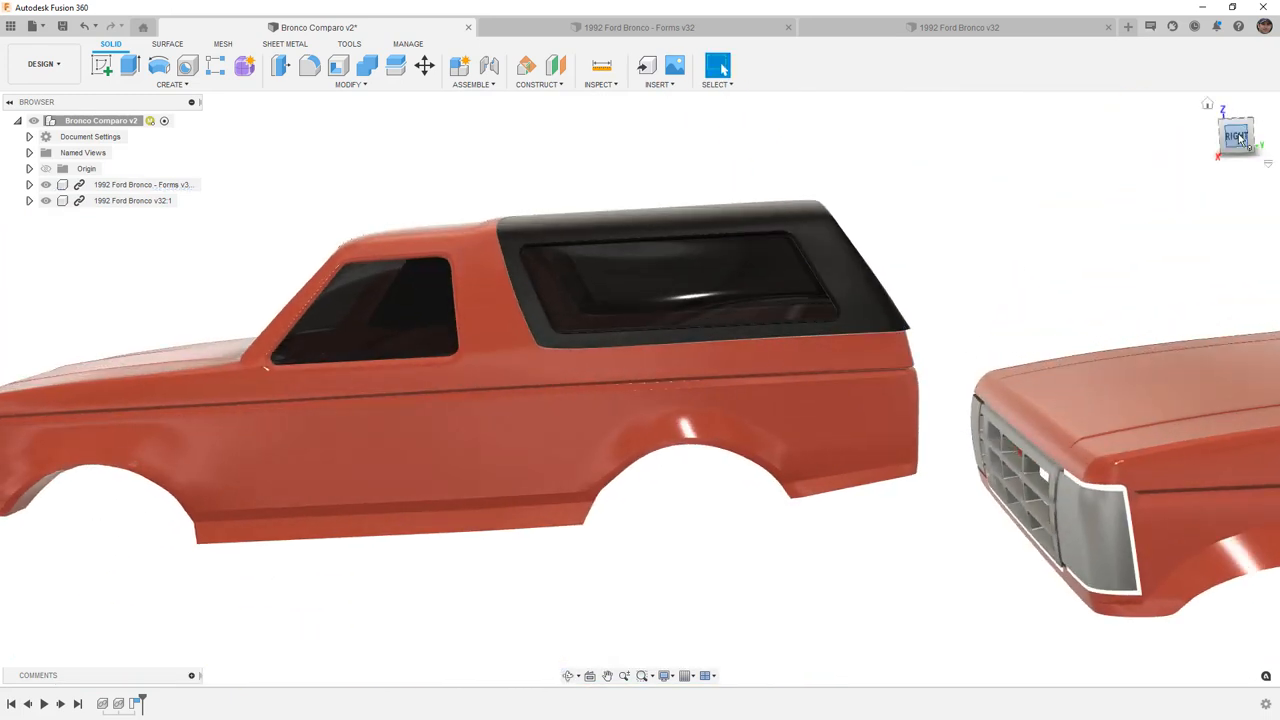
Step: Cycle the ViewCube through Right, Home and Front to compare grilles and windshields head-on
click(1236, 136)
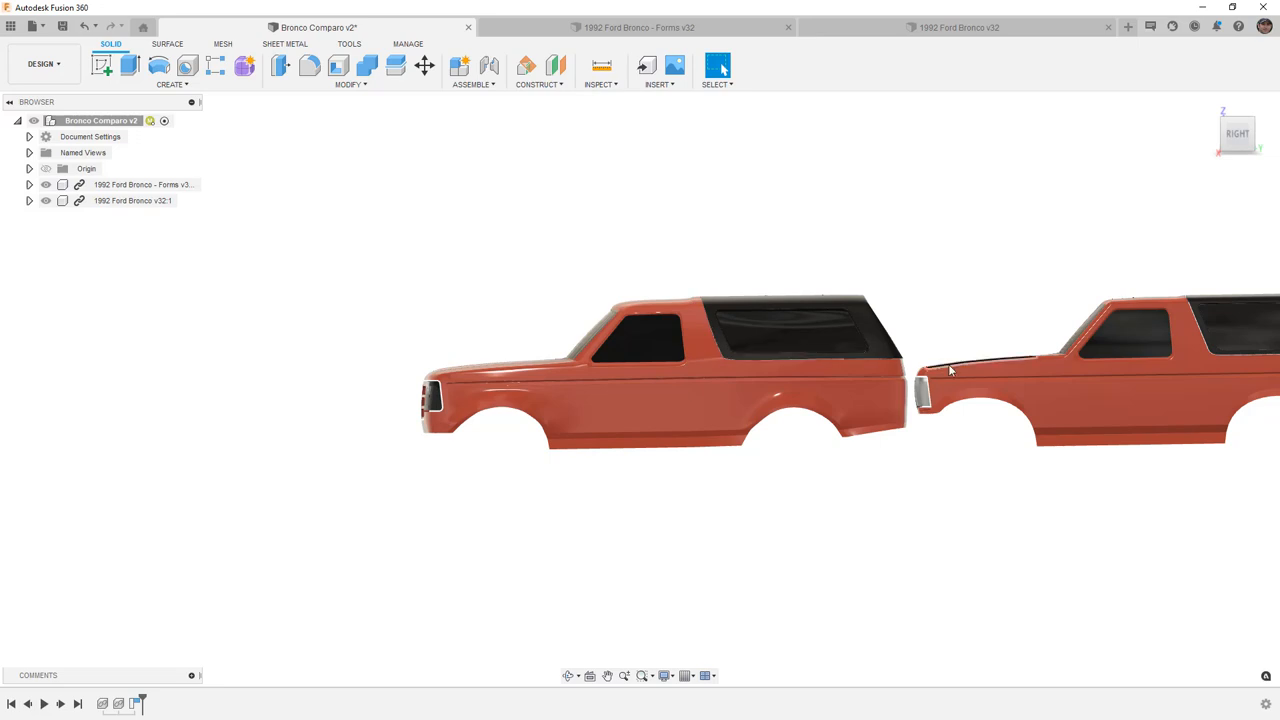
mouse_move(556, 404)
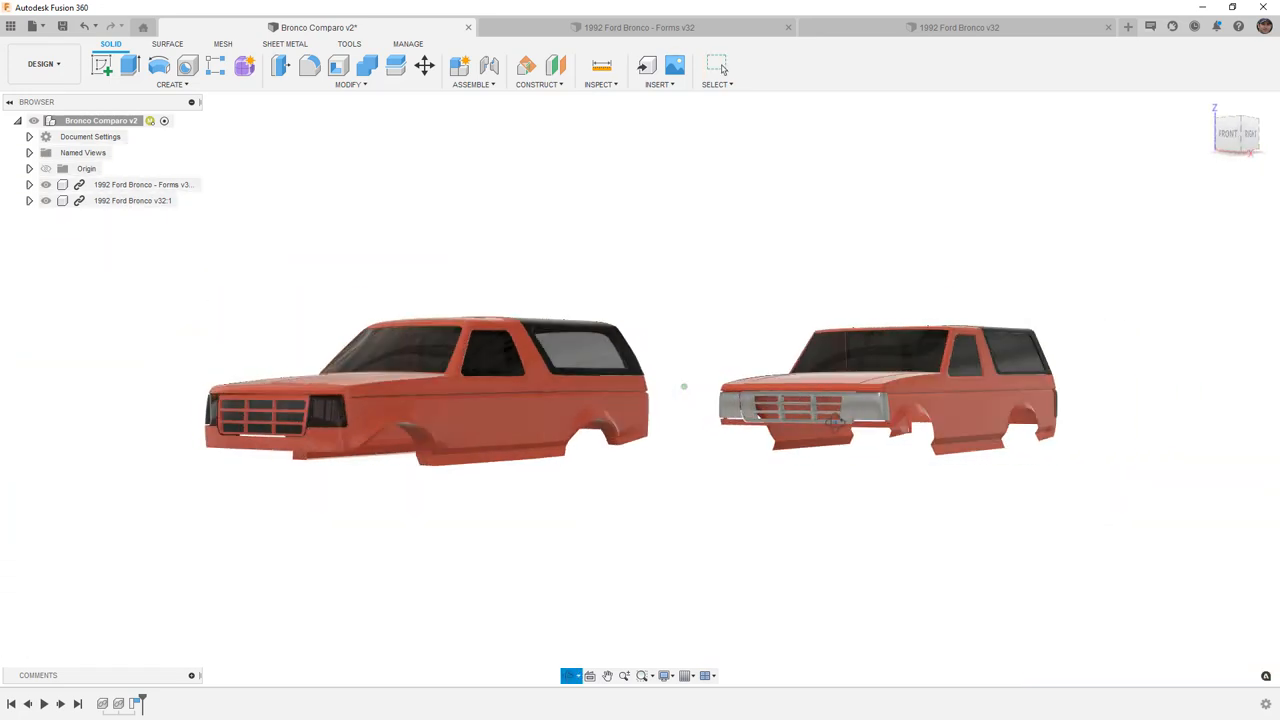
click(1232, 136)
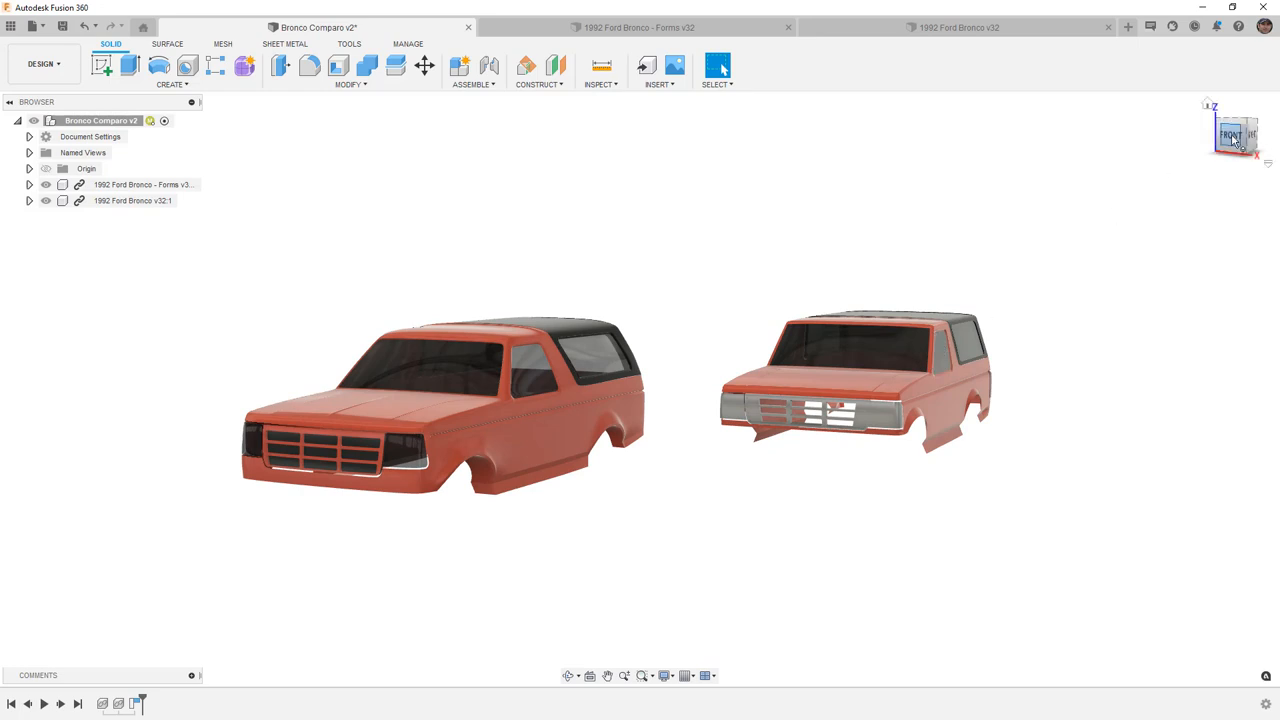
click(1232, 136)
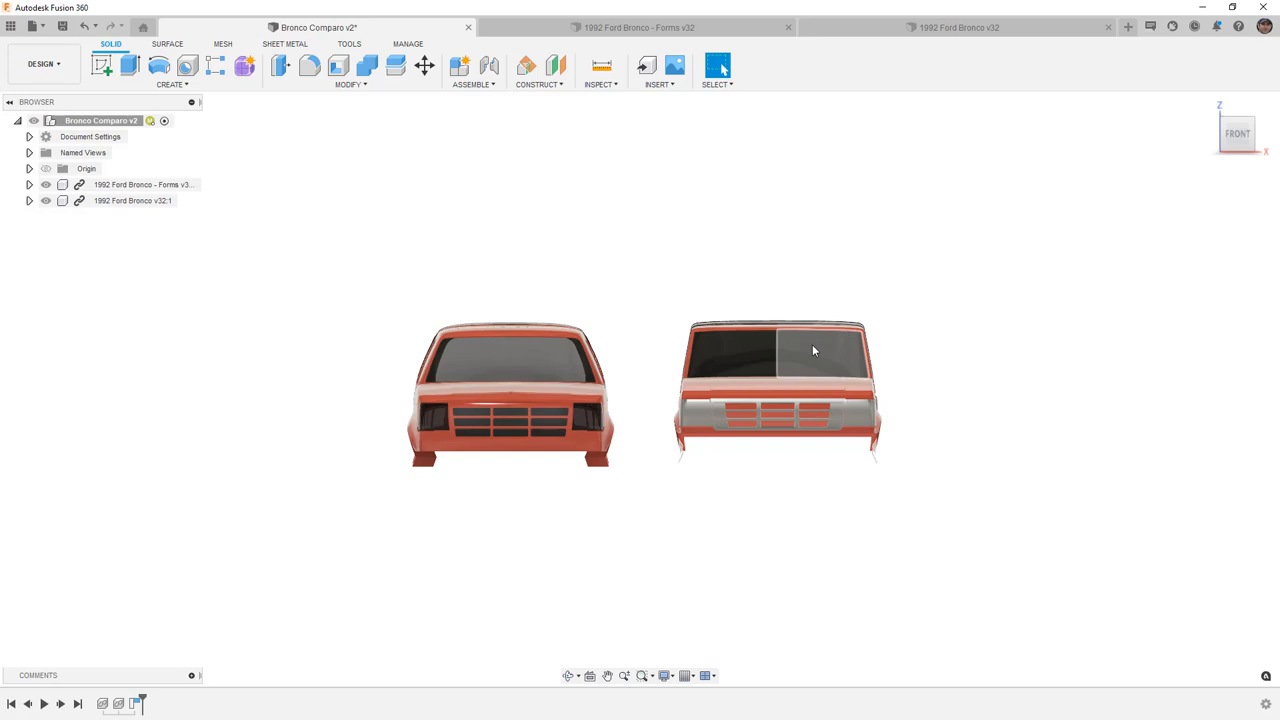
mouse_move(968, 374)
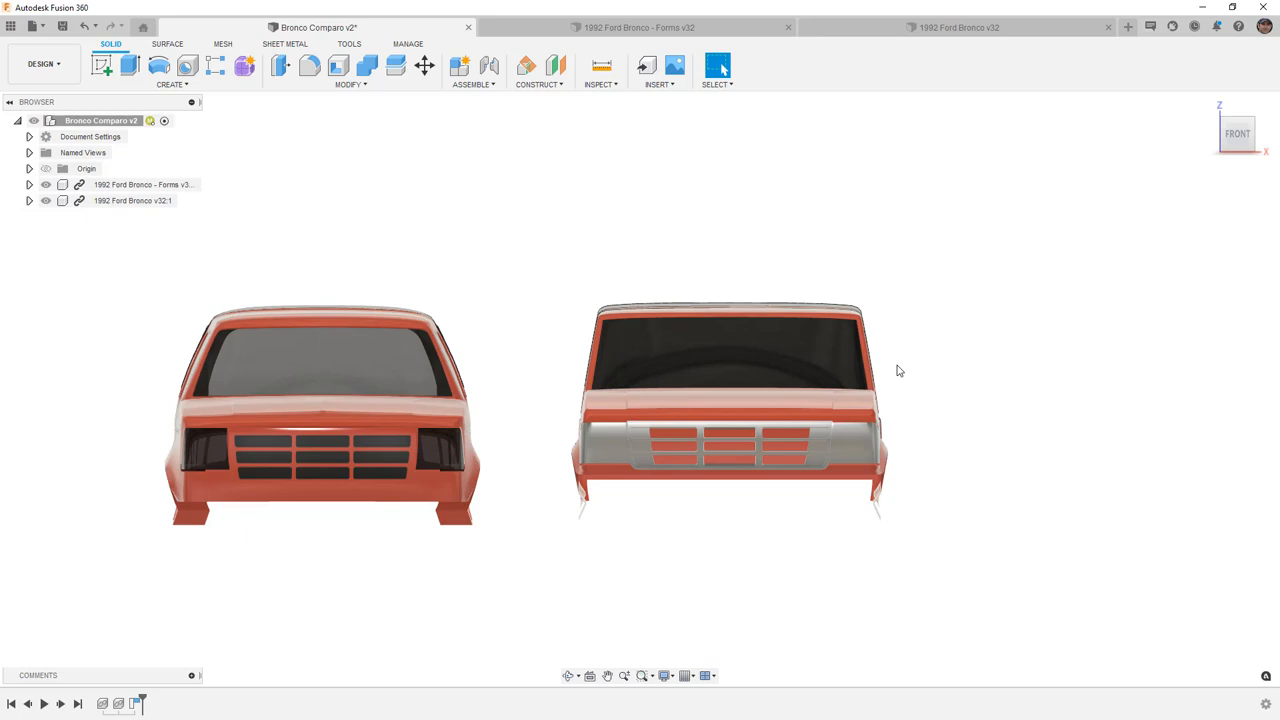
mouse_move(872, 348)
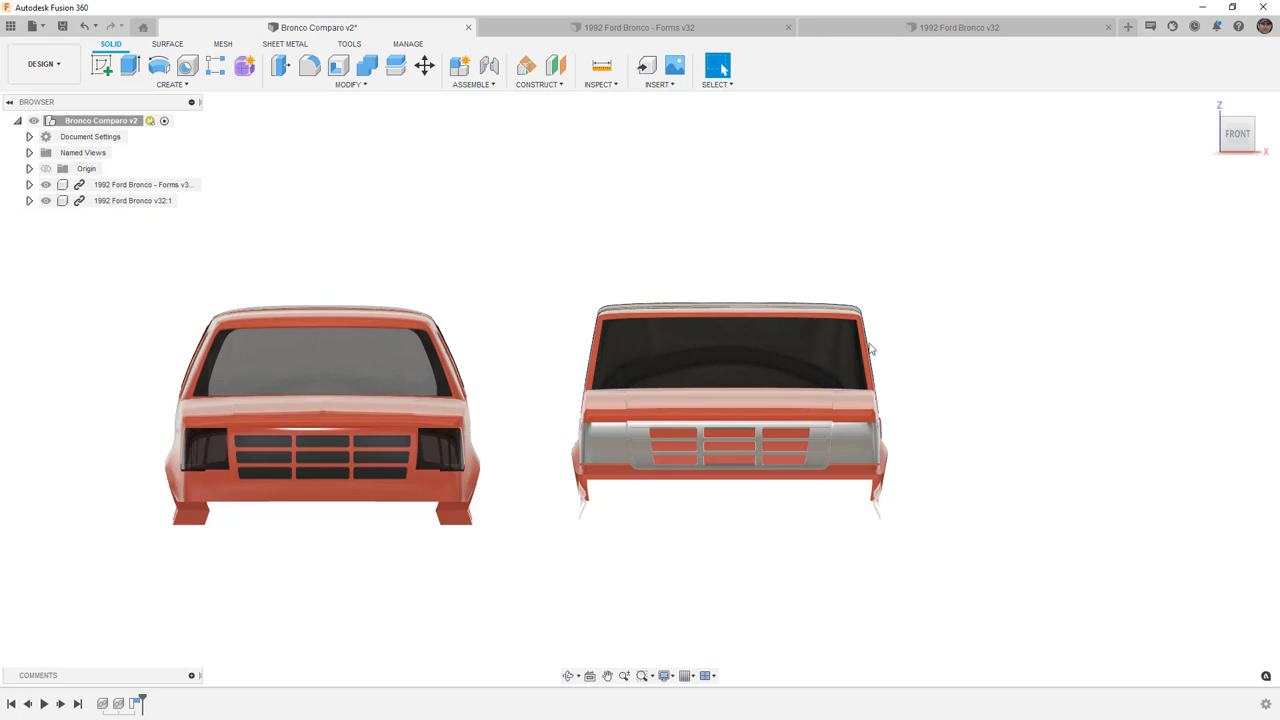
mouse_move(908, 340)
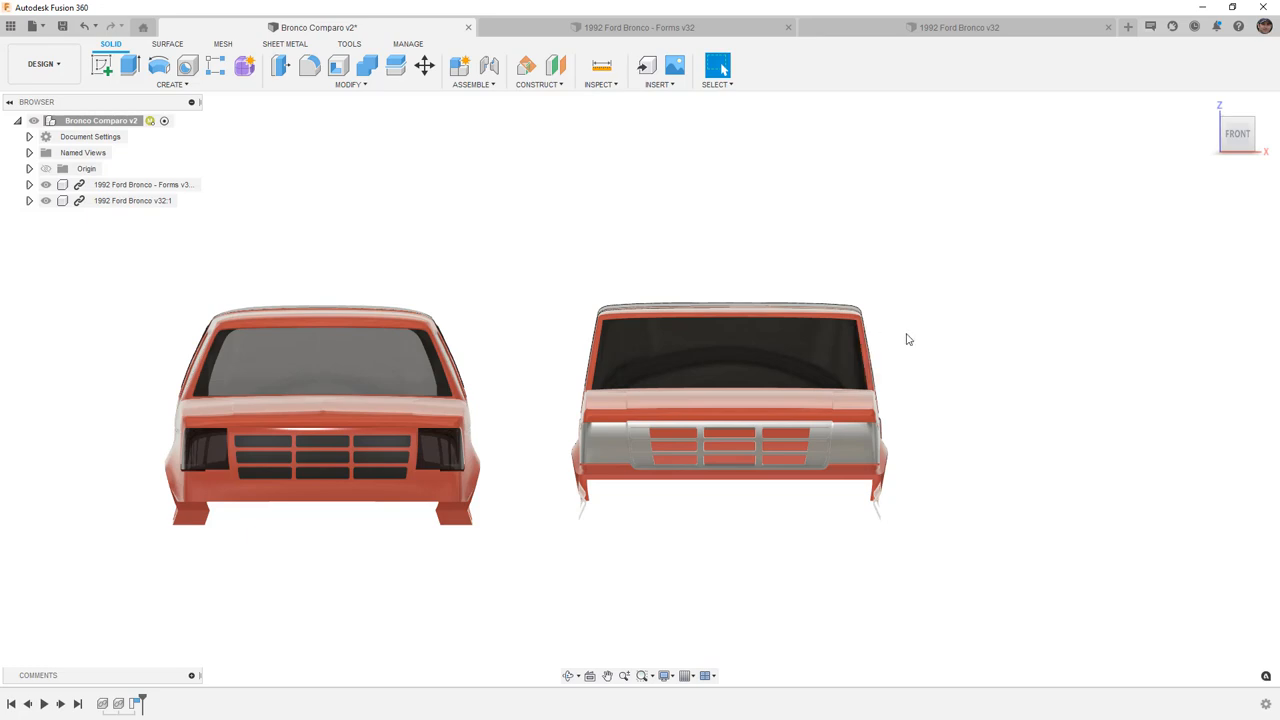
mouse_move(912, 334)
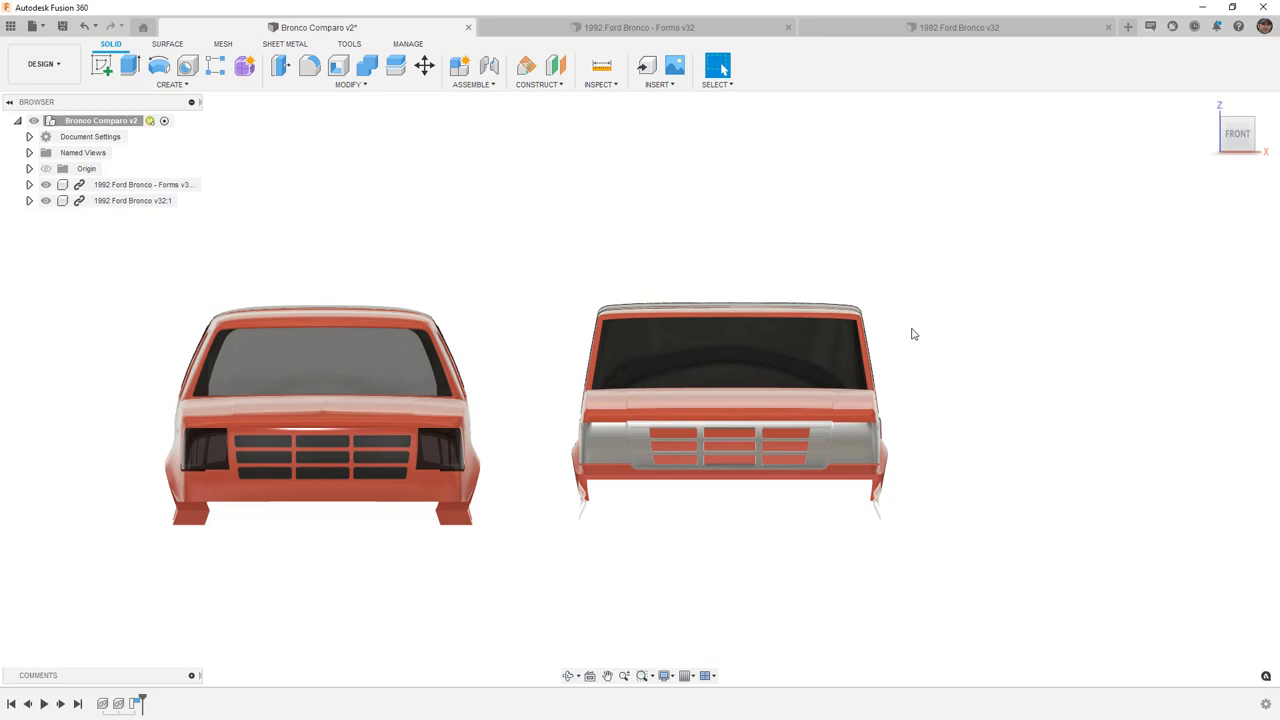
Step: Switch to the 1982 Ford Bronco v32 design and view its body from the side
click(958, 28)
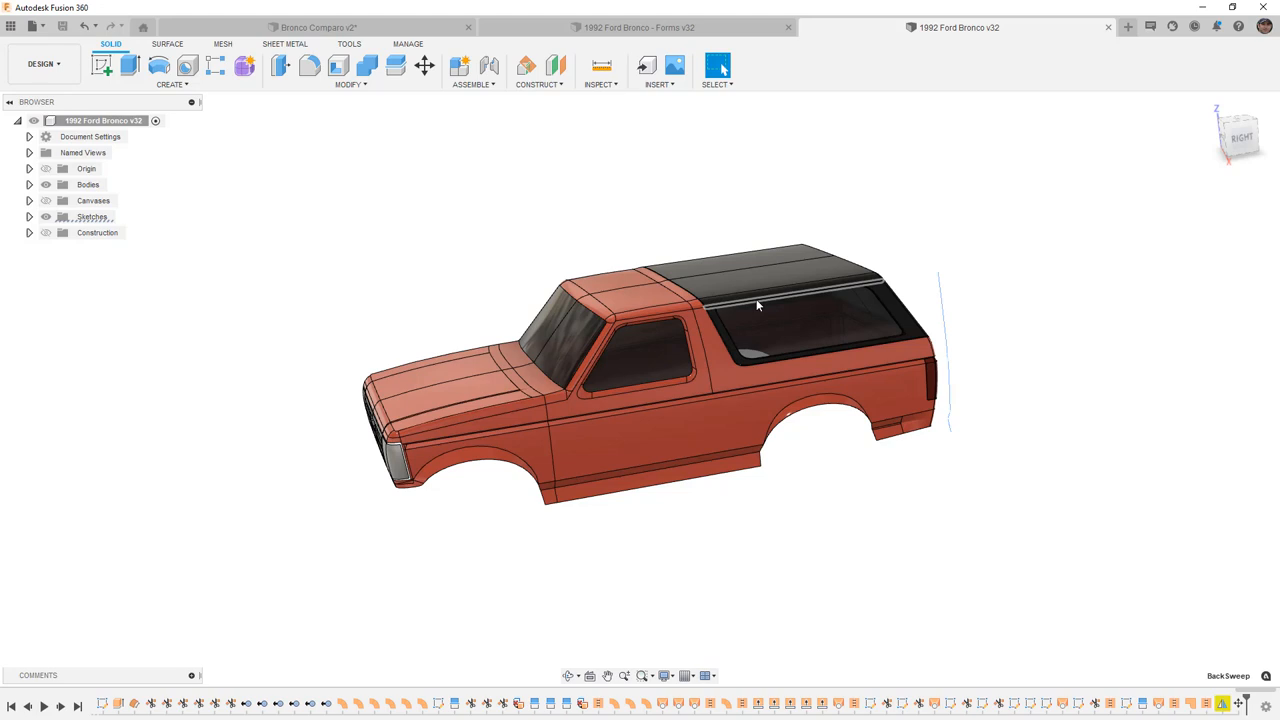
click(624, 296)
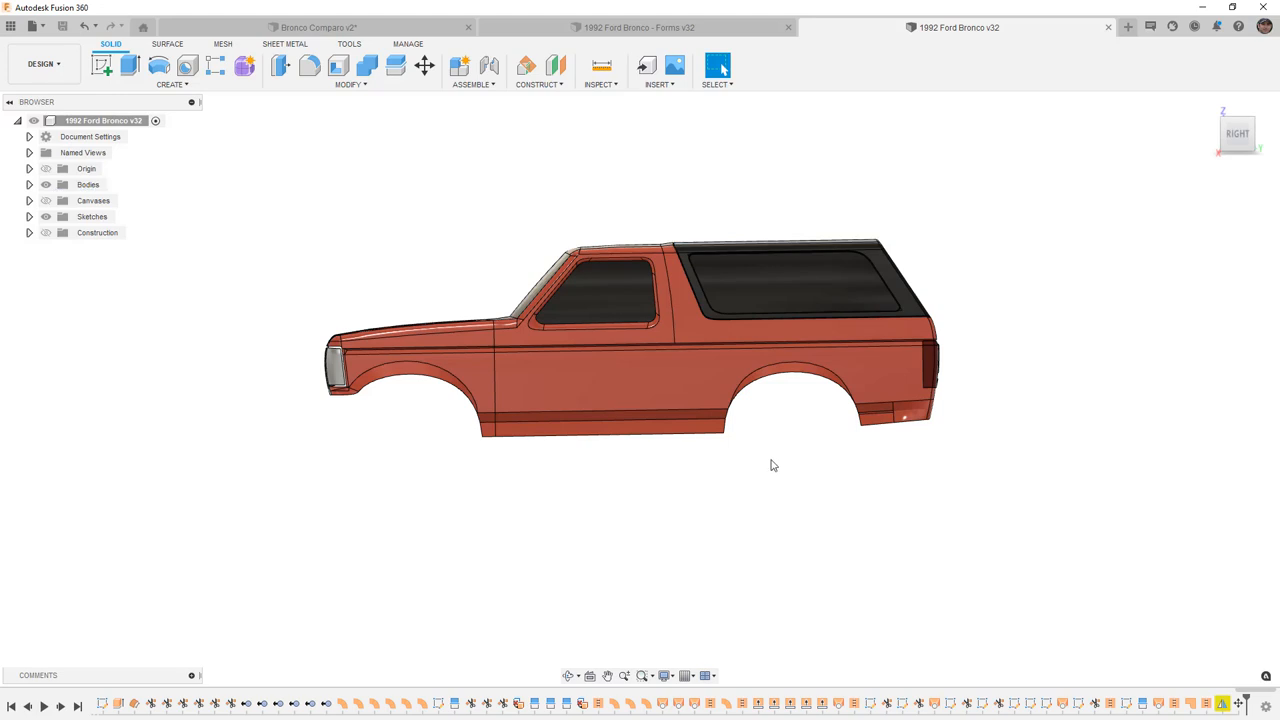
mouse_move(280, 540)
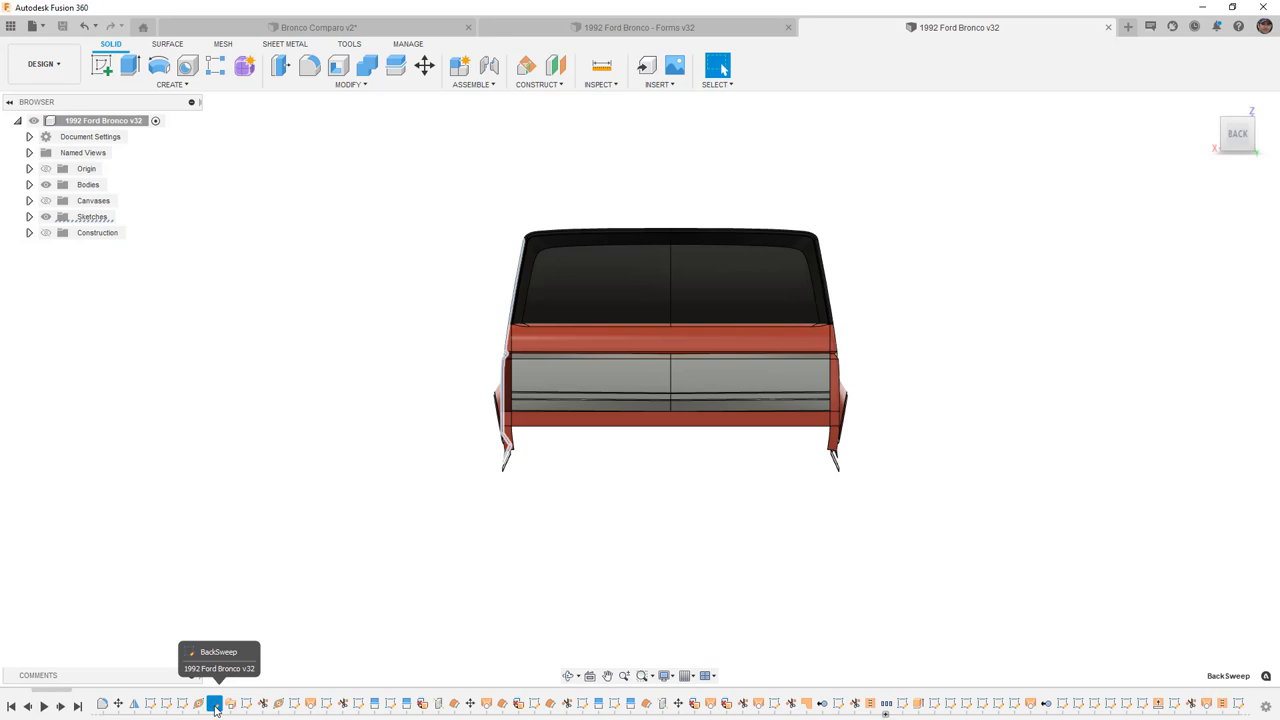
mouse_move(280, 668)
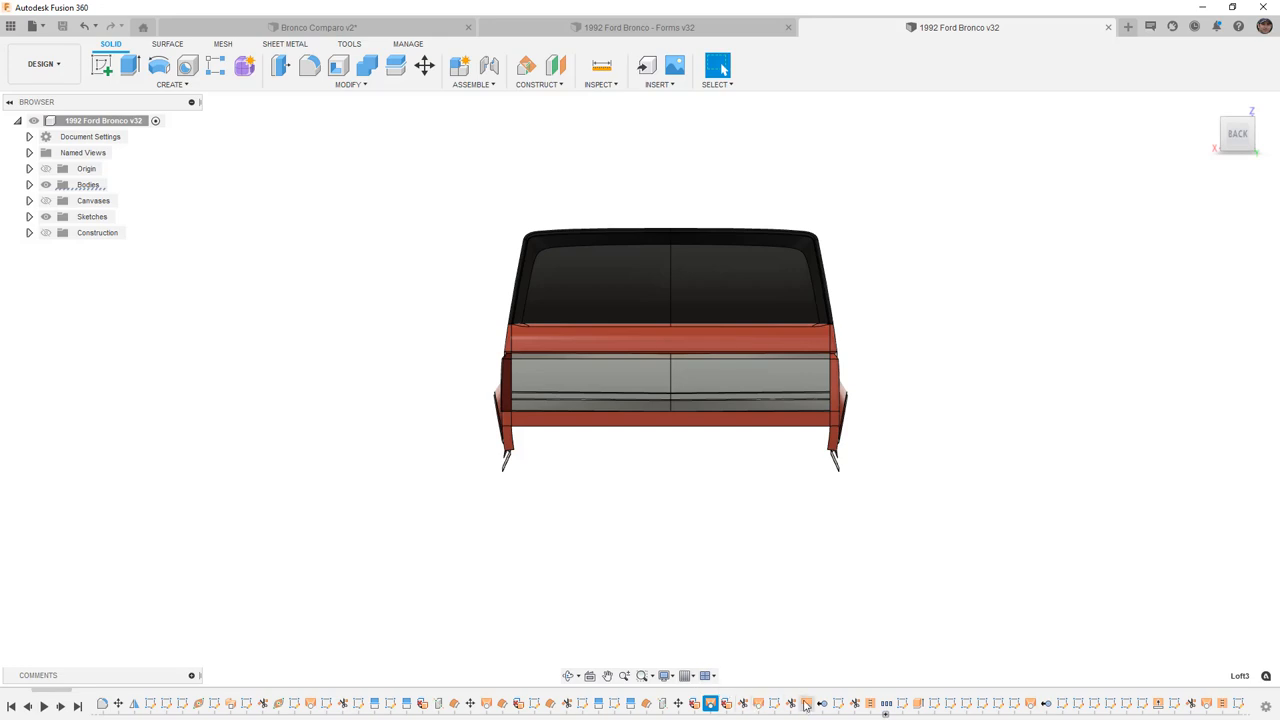
Step: Edit a history feature's sketch on the surface-modelled Bronco and let the body rebuild
click(884, 704)
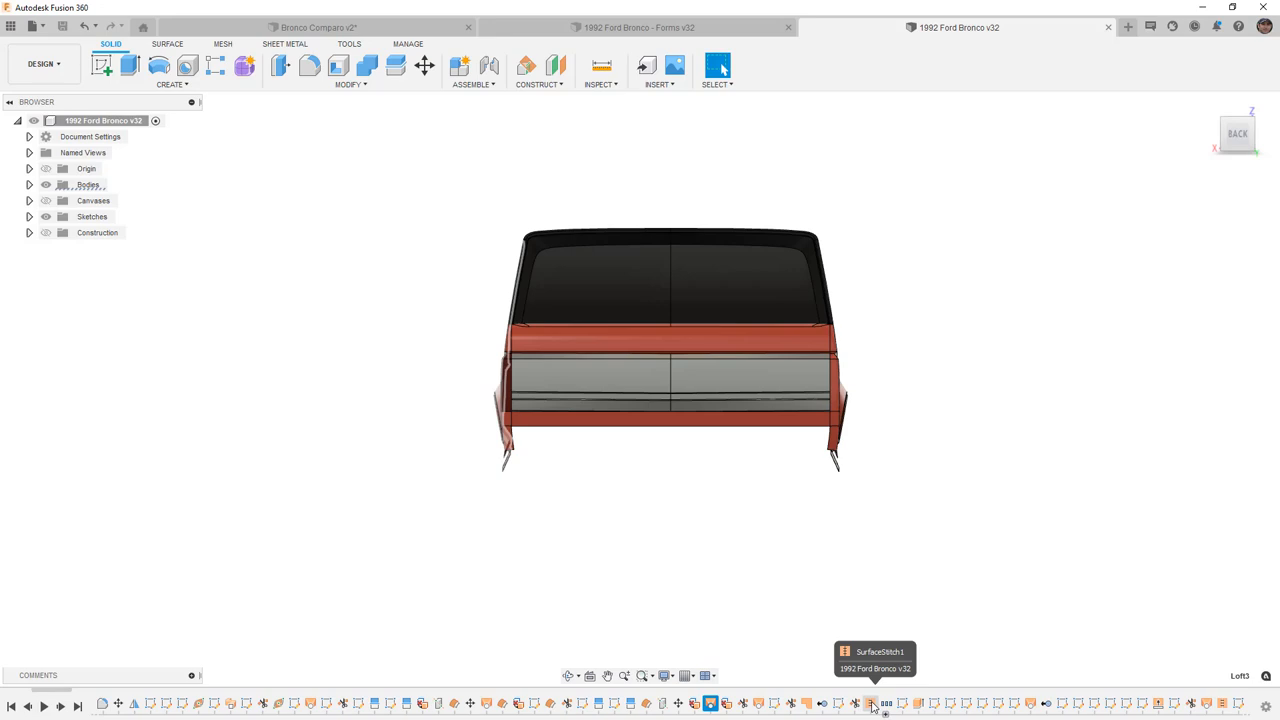
right_click(872, 704)
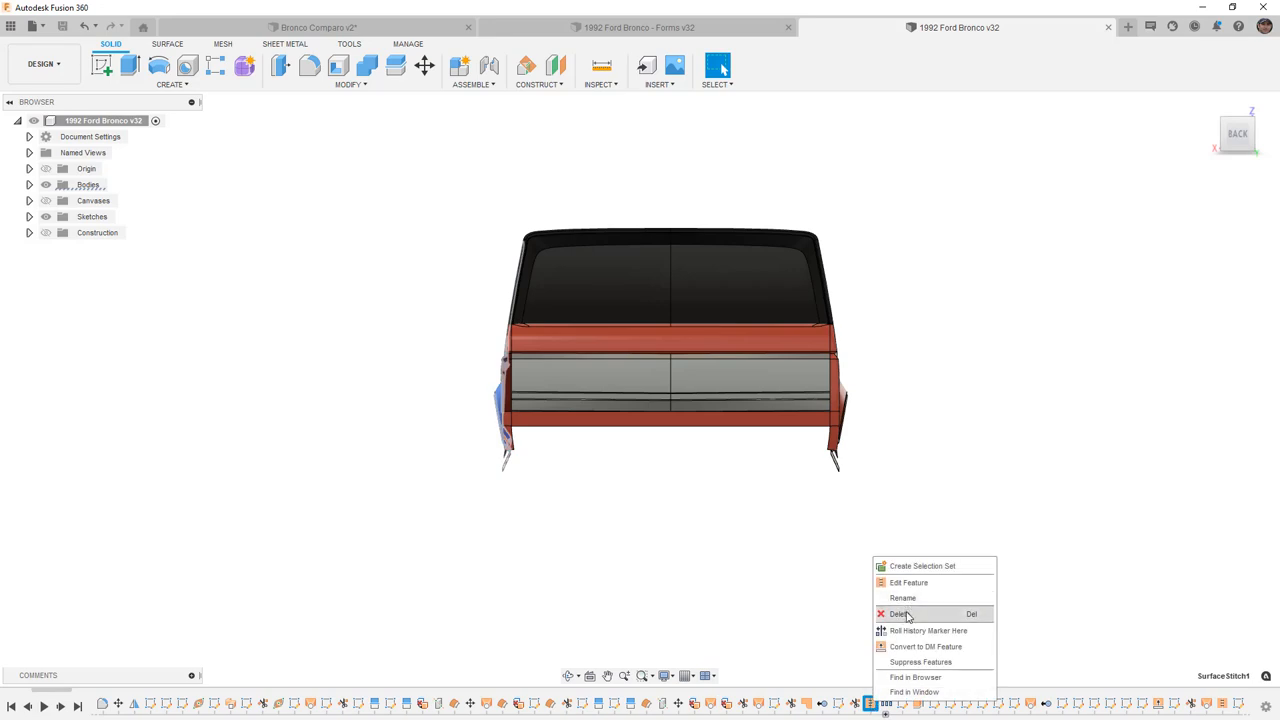
click(900, 612)
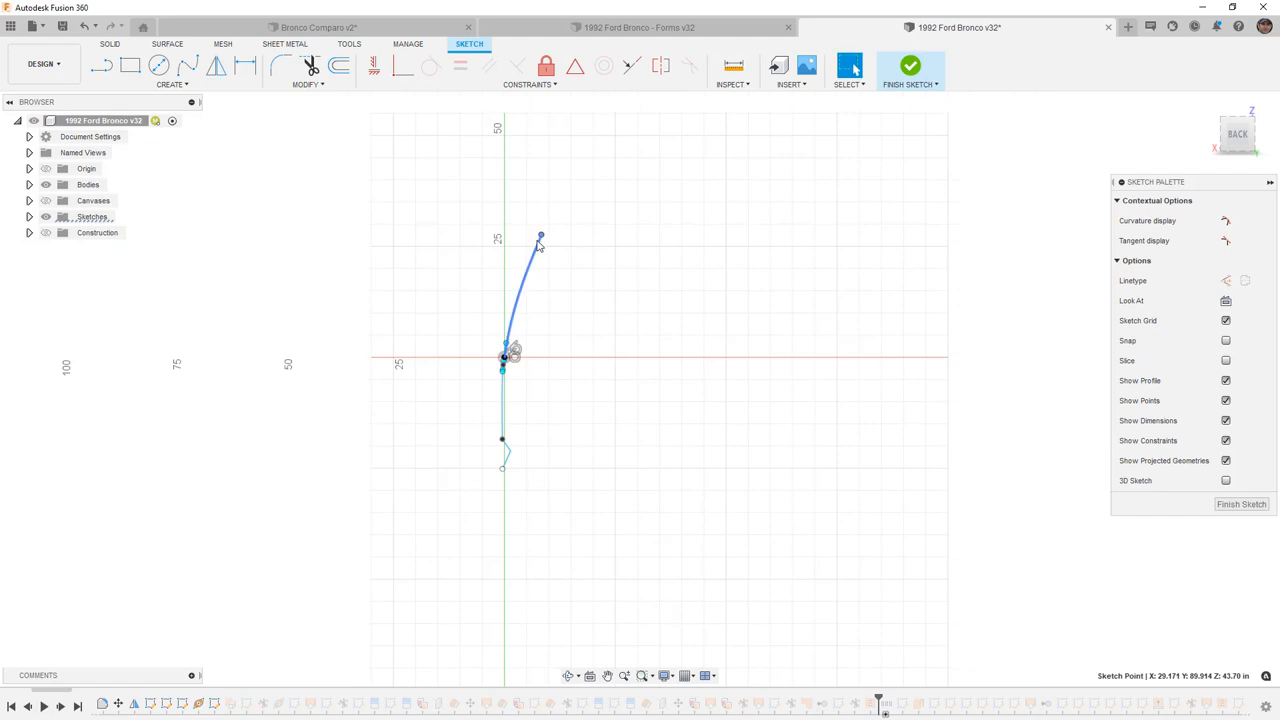
click(908, 66)
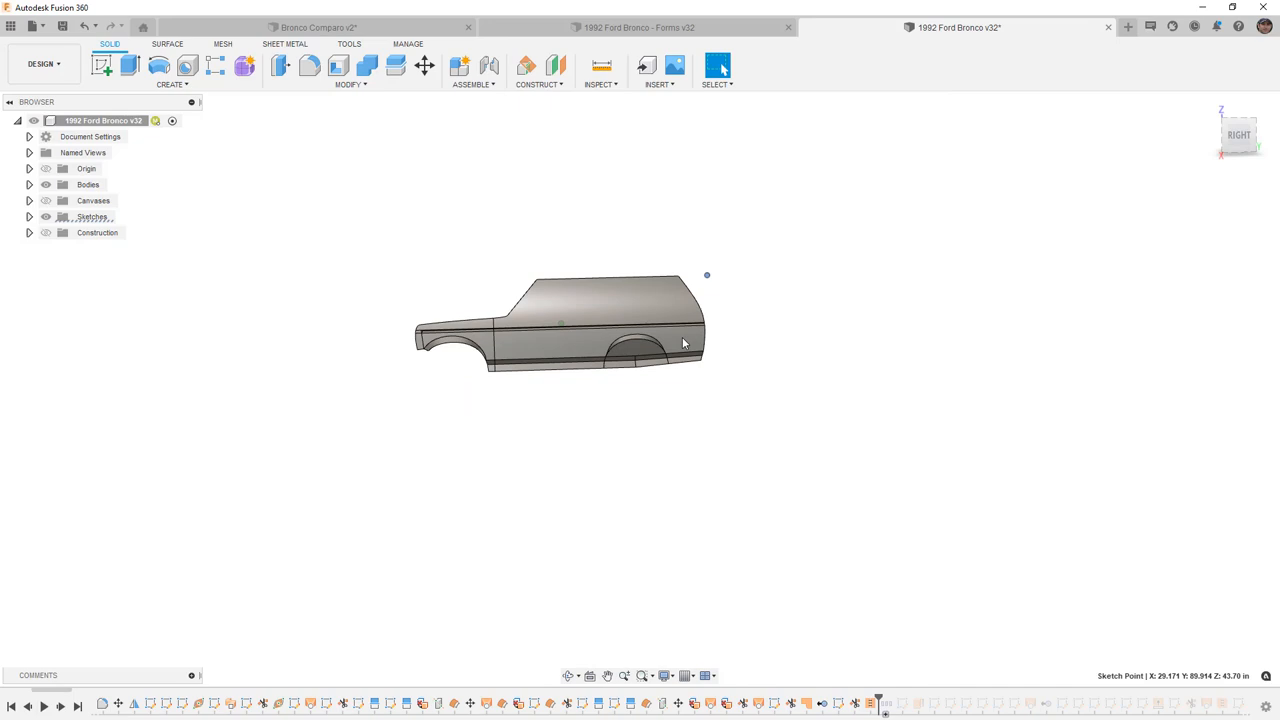
drag(684, 344, 730, 318)
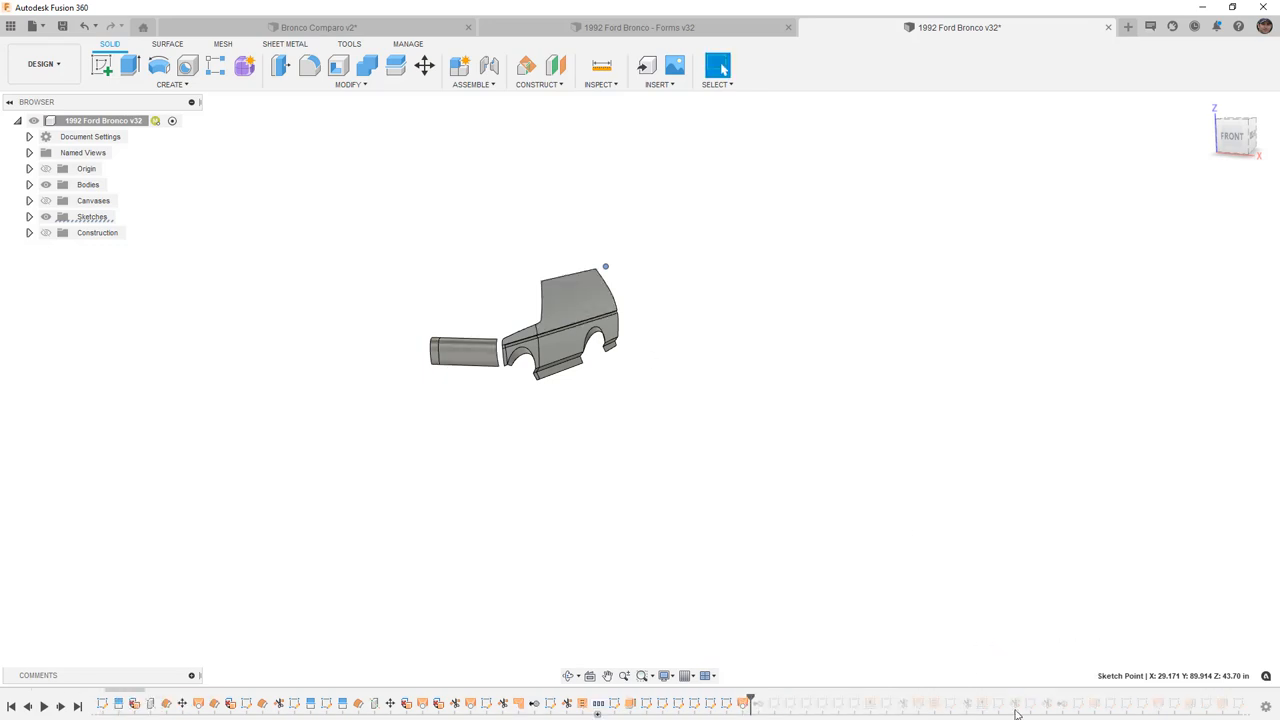
mouse_move(972, 700)
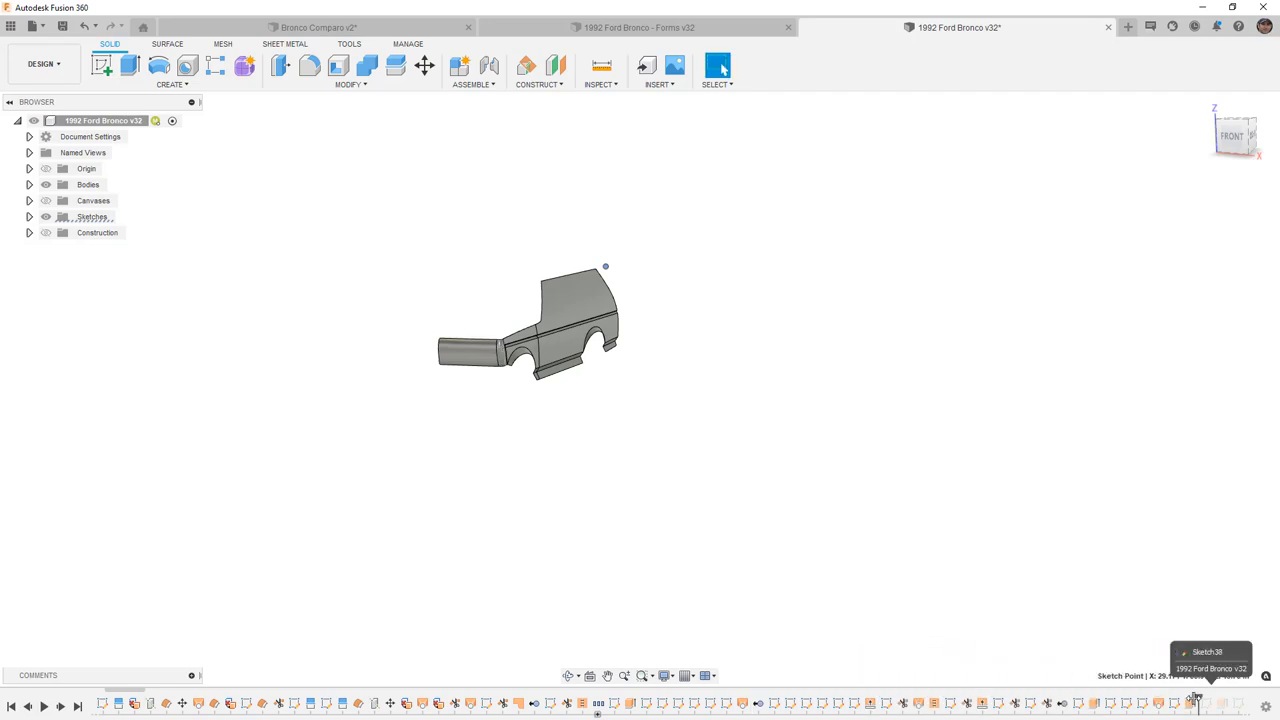
Step: Roll the build history forward and review the partial body in side profile
click(1030, 704)
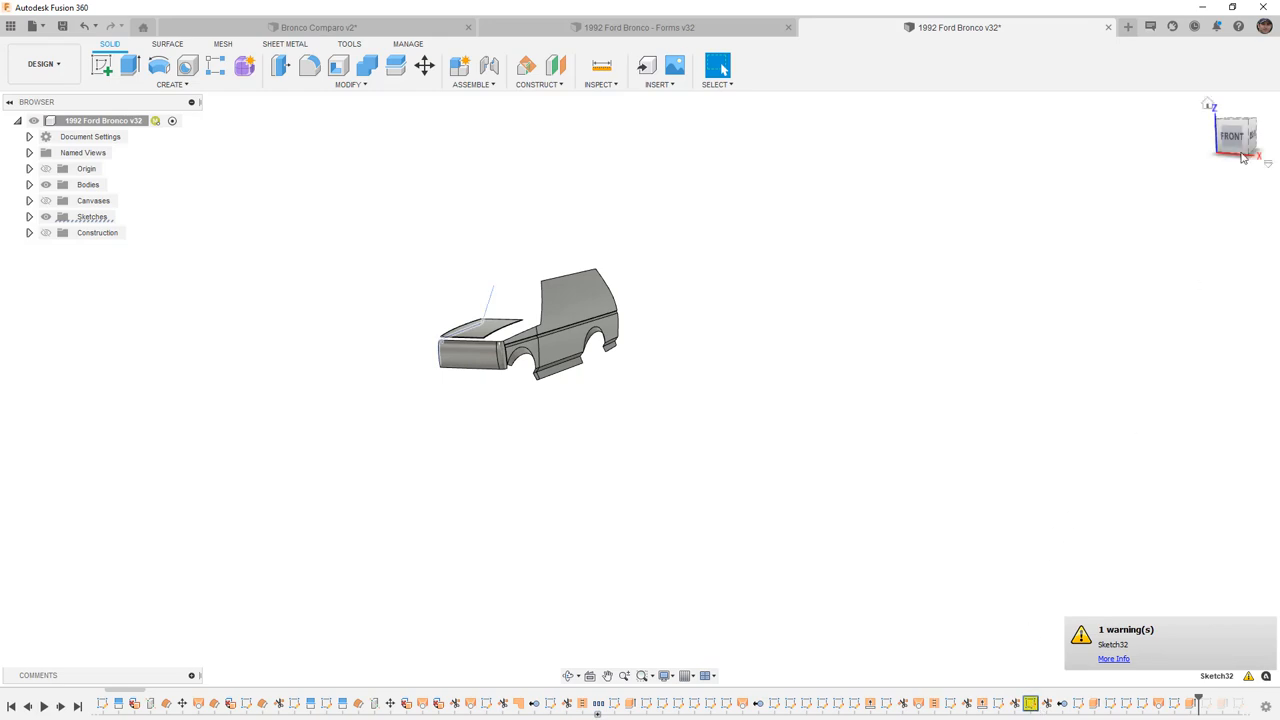
click(1236, 136)
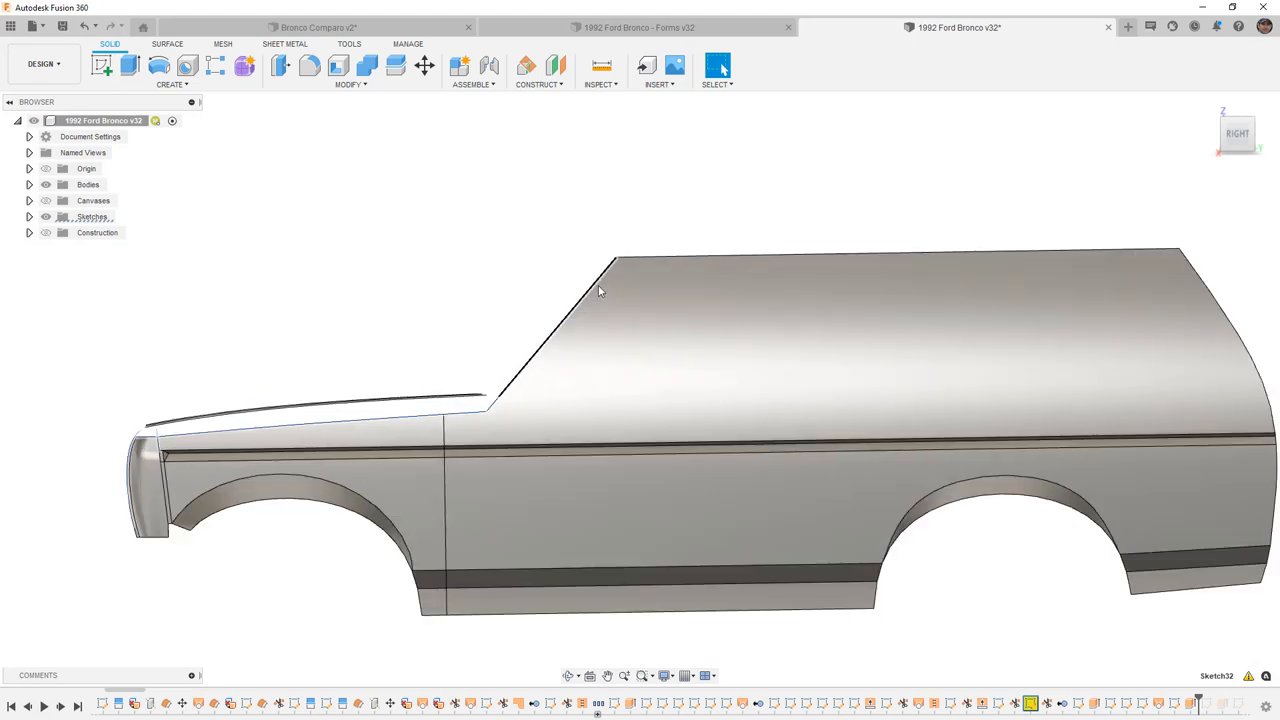
scroll(up, 3)
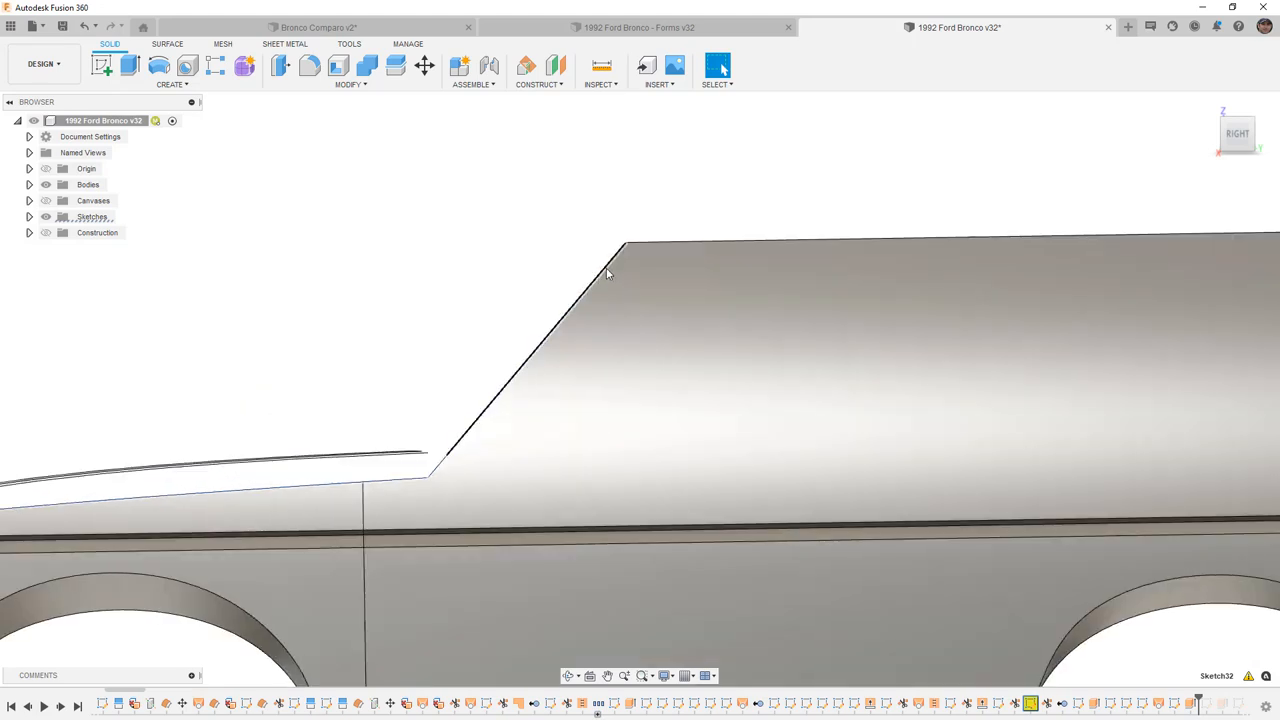
scroll(down, 3)
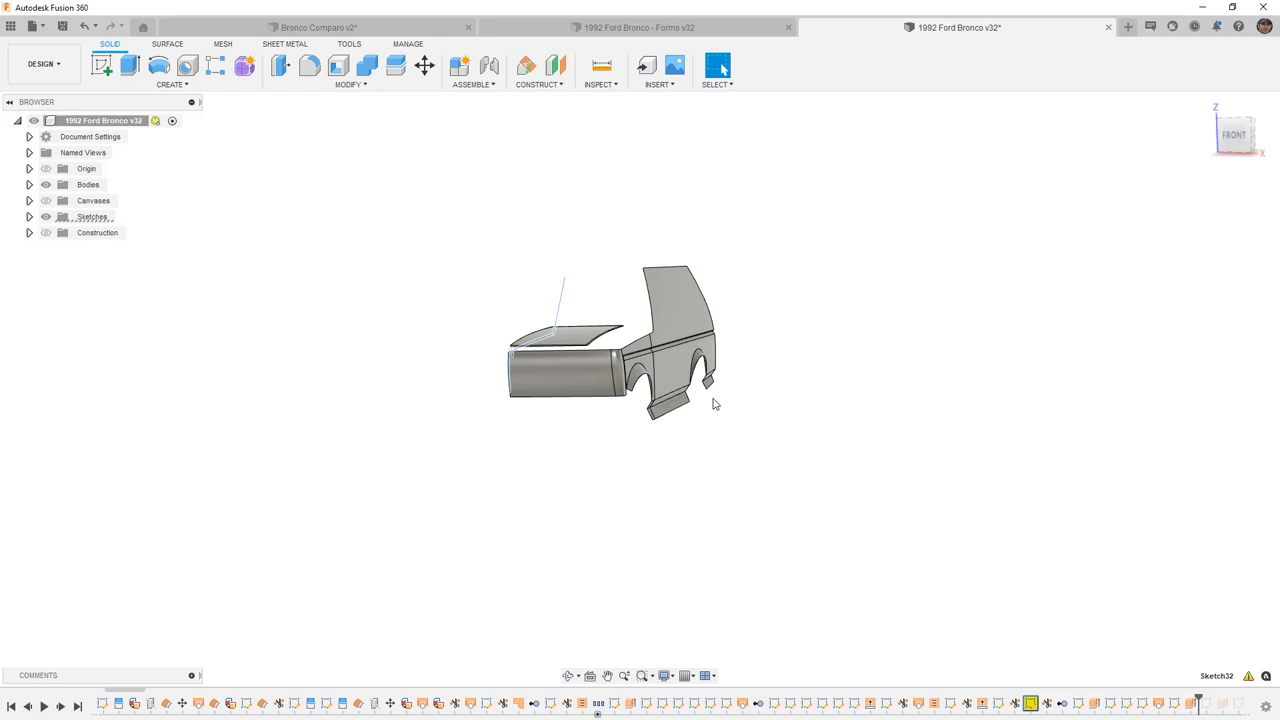
mouse_move(716, 28)
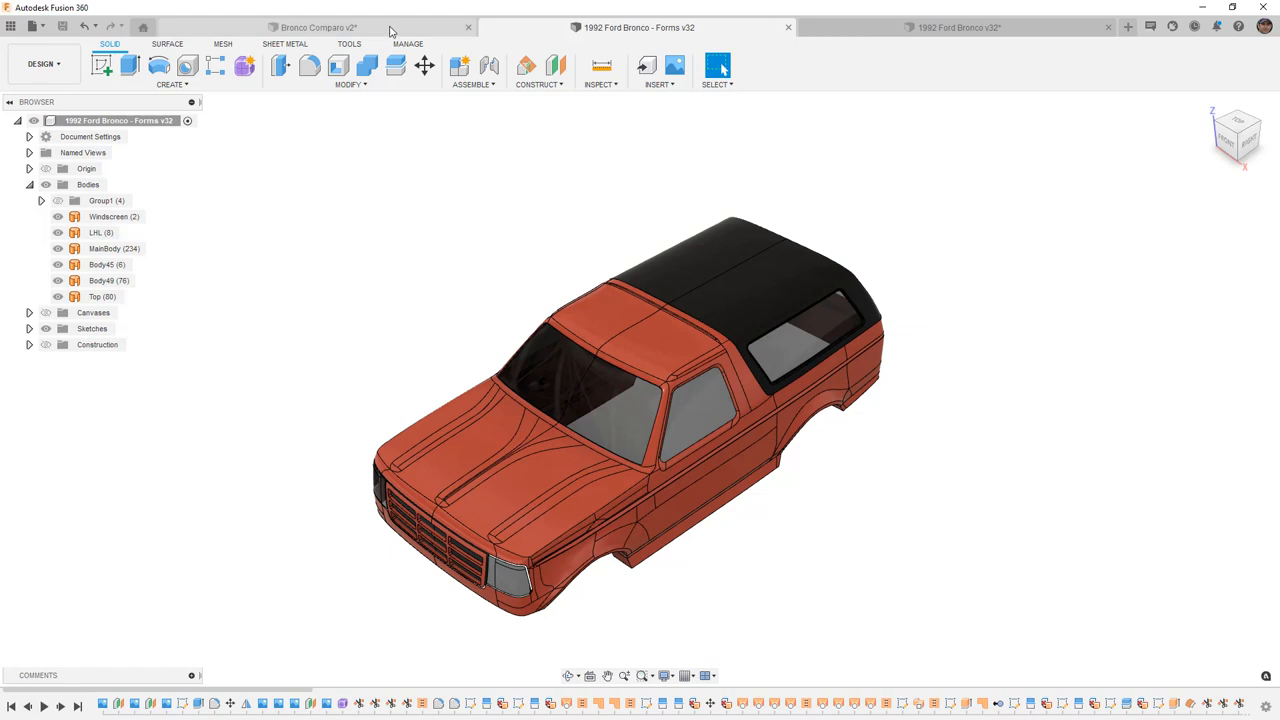
Step: Return to the Bronco Compare document, select the left body's windscreen, then open the Forms body for T-spline editing
click(318, 28)
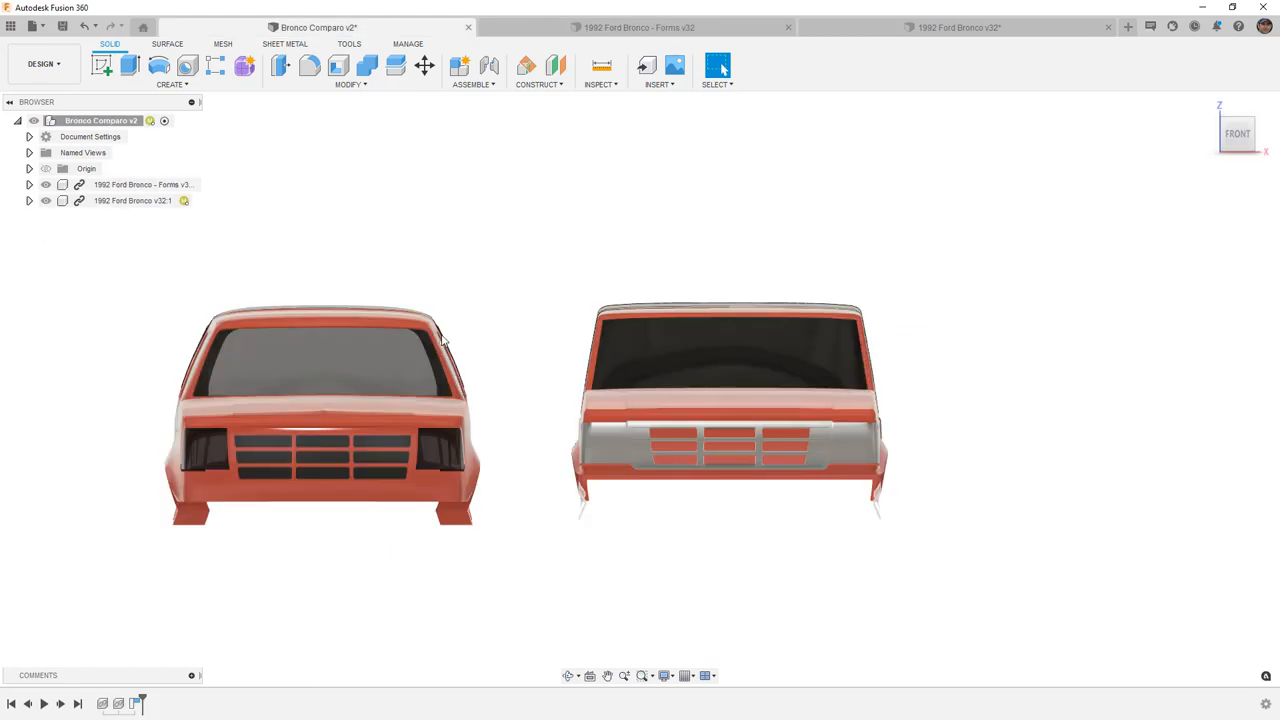
mouse_move(424, 336)
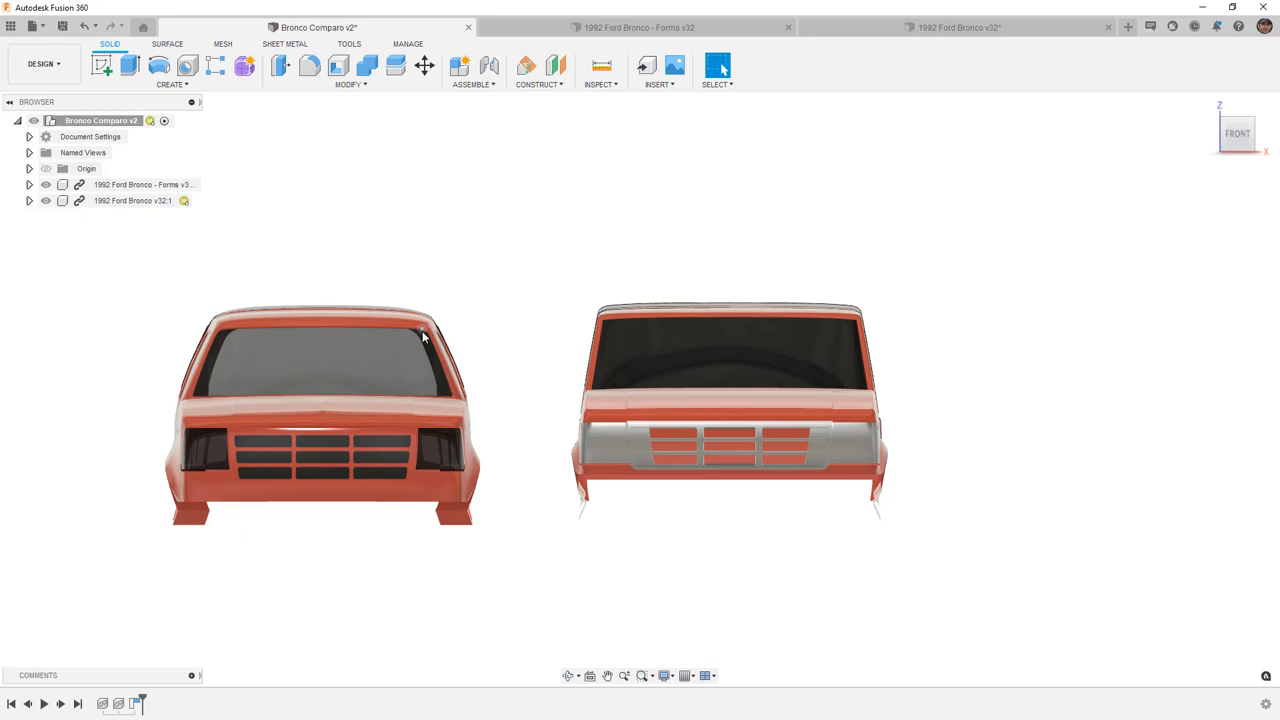
mouse_move(436, 344)
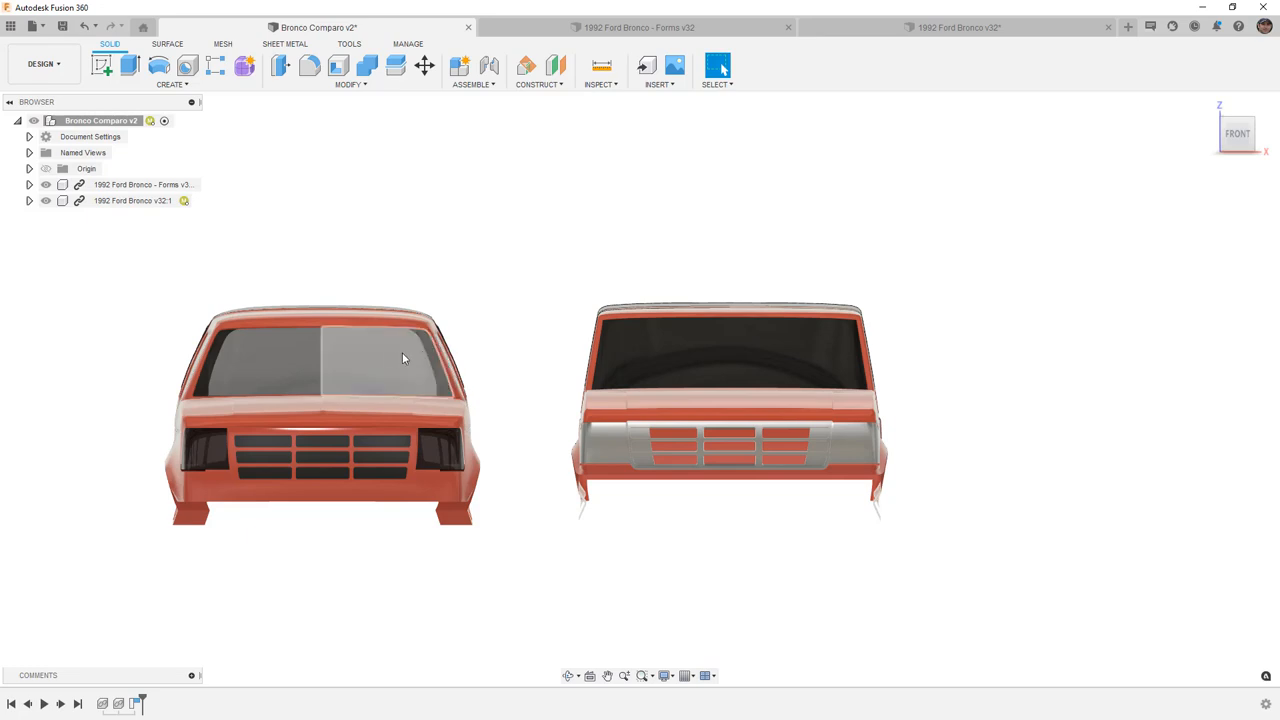
click(402, 358)
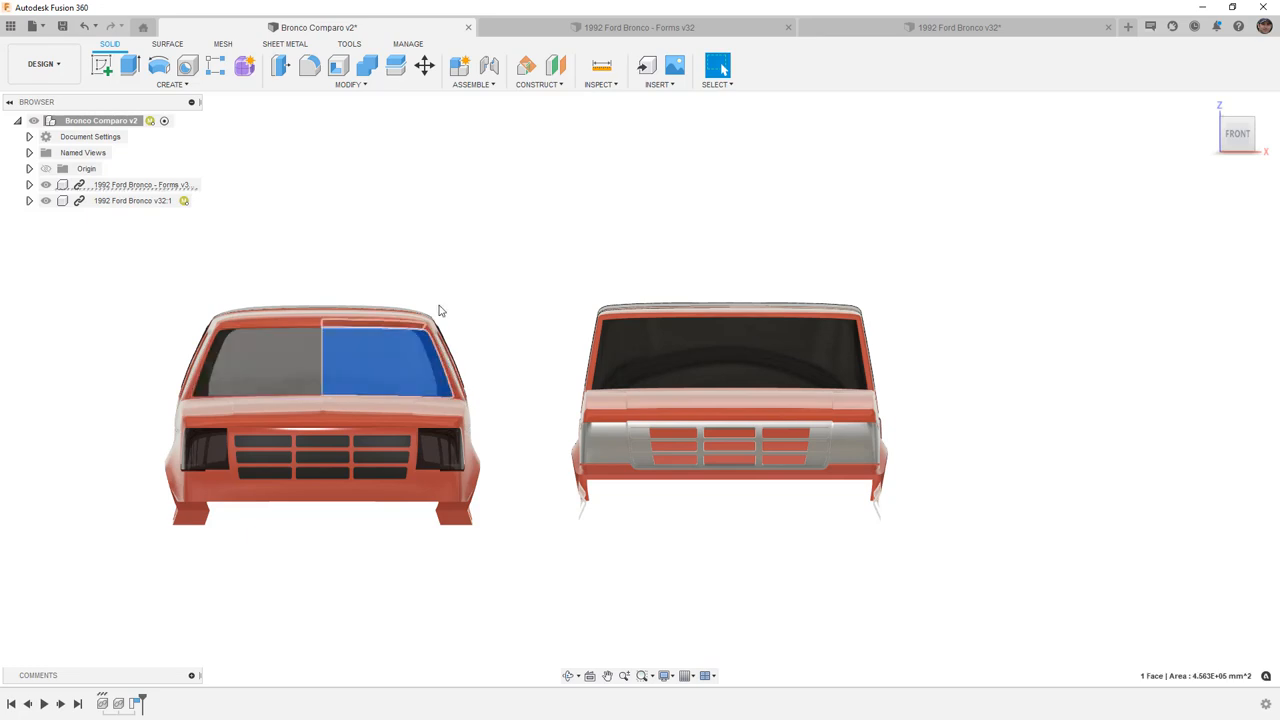
click(636, 28)
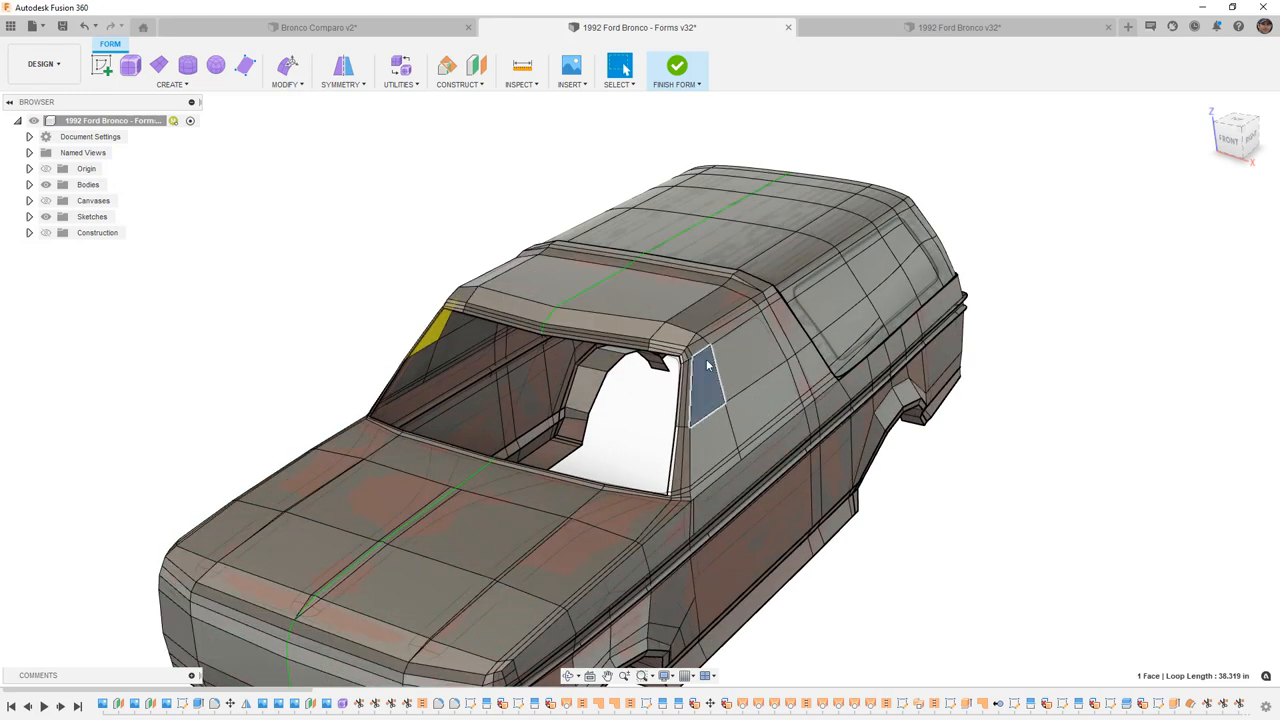
Step: Reshape the roof-pillar edges with Edit Form and finish form editing so the Bronco body rebuilds with three warnings
click(756, 476)
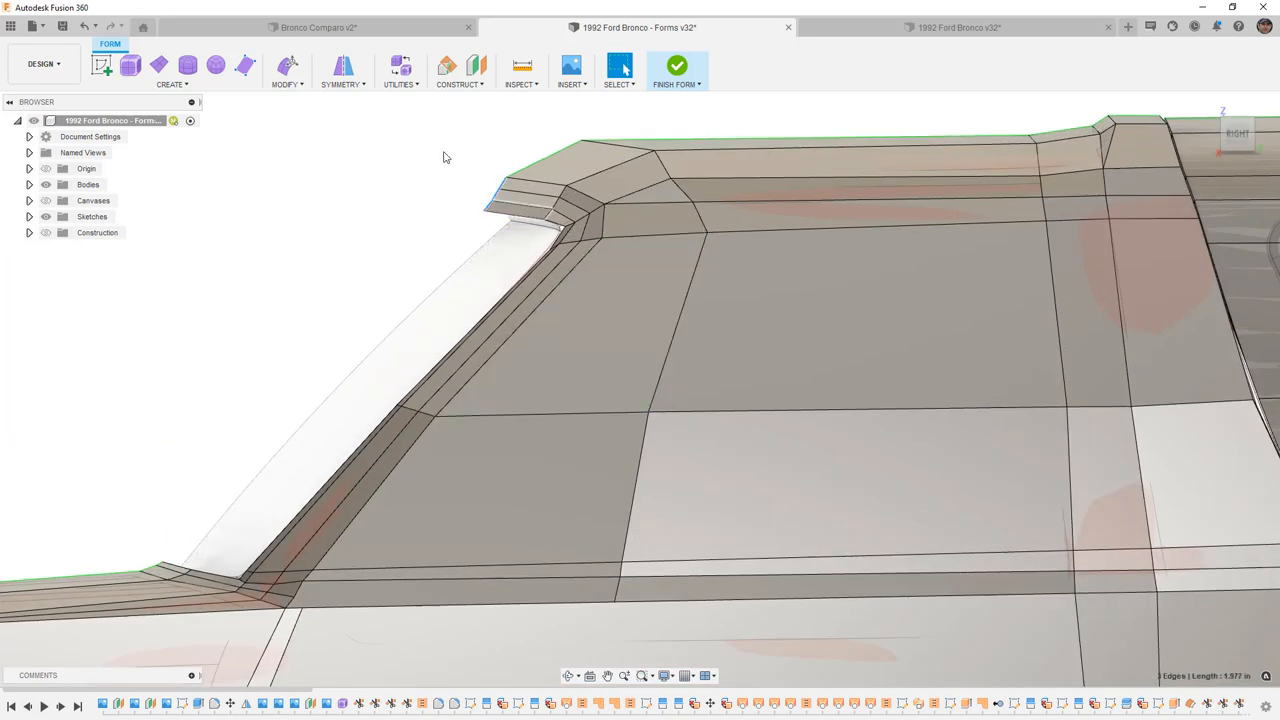
click(512, 176)
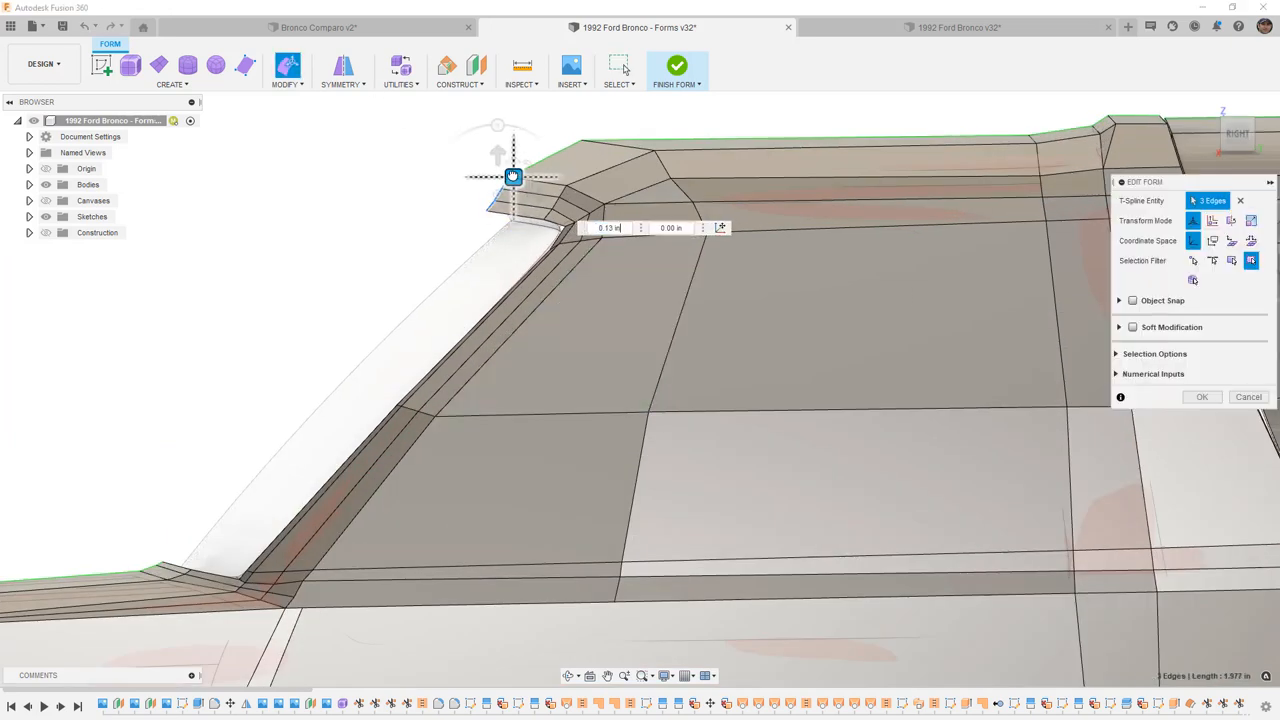
click(1200, 396)
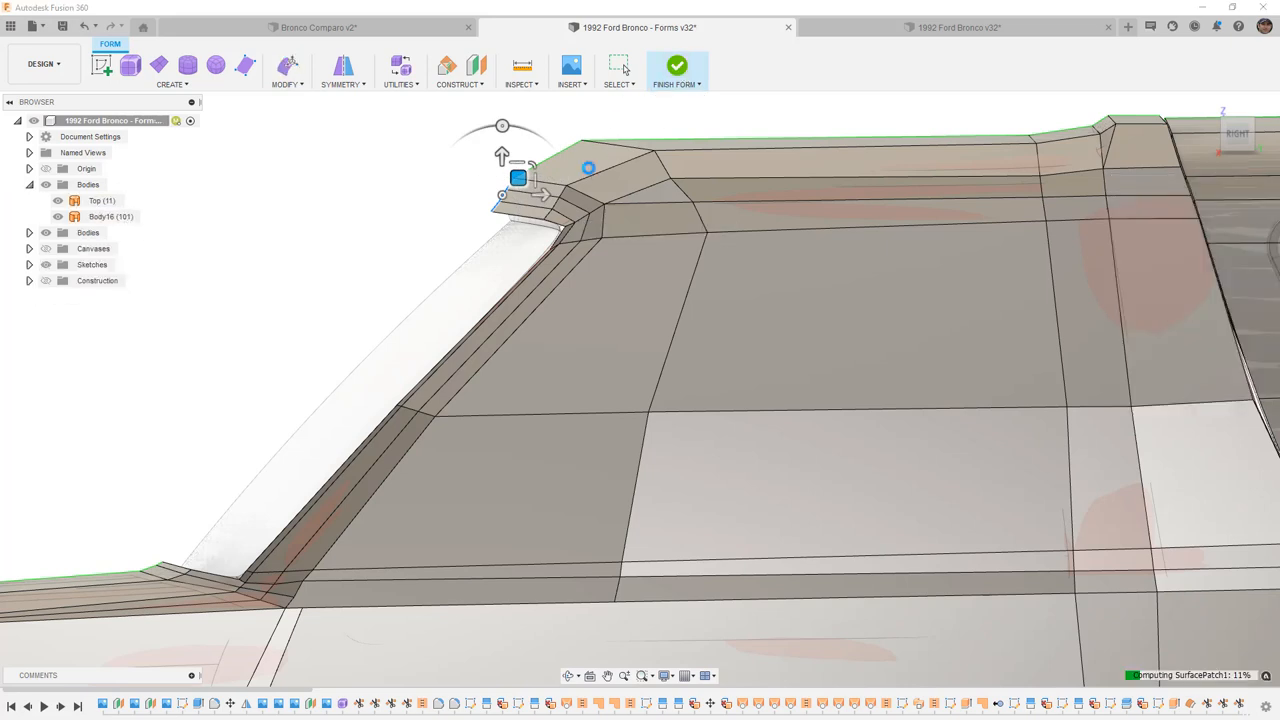
click(30, 184)
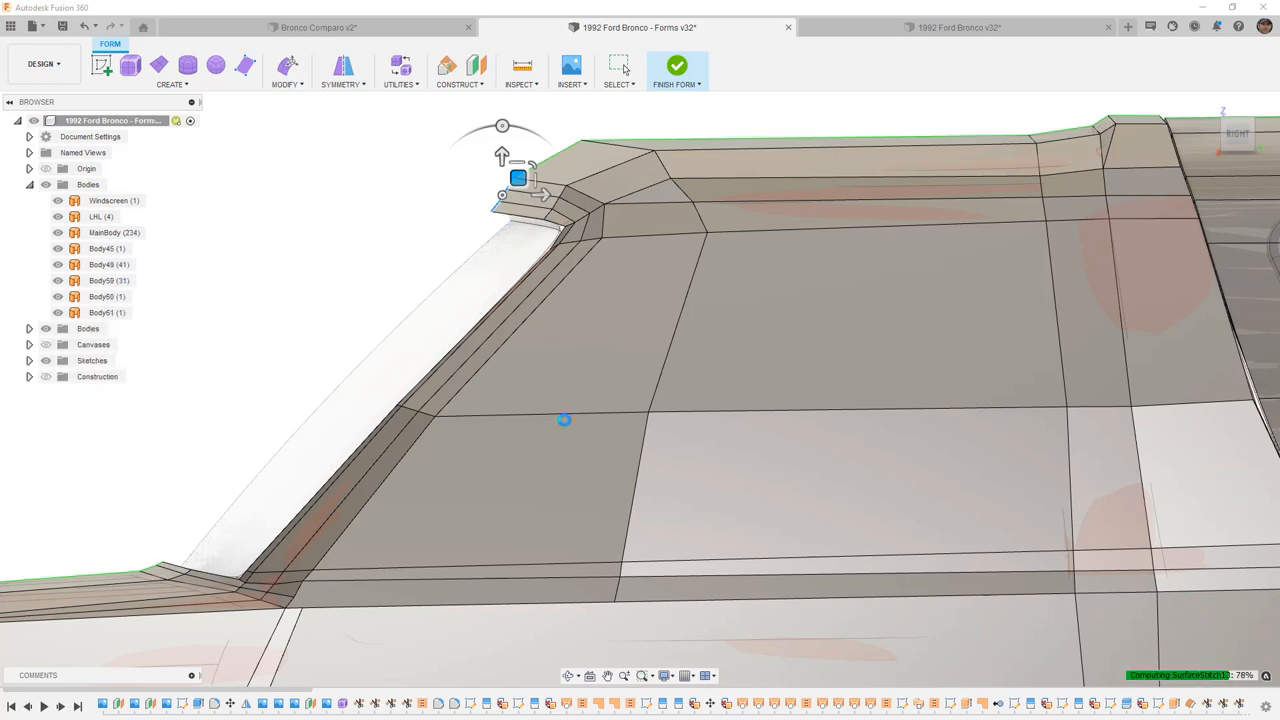
click(676, 64)
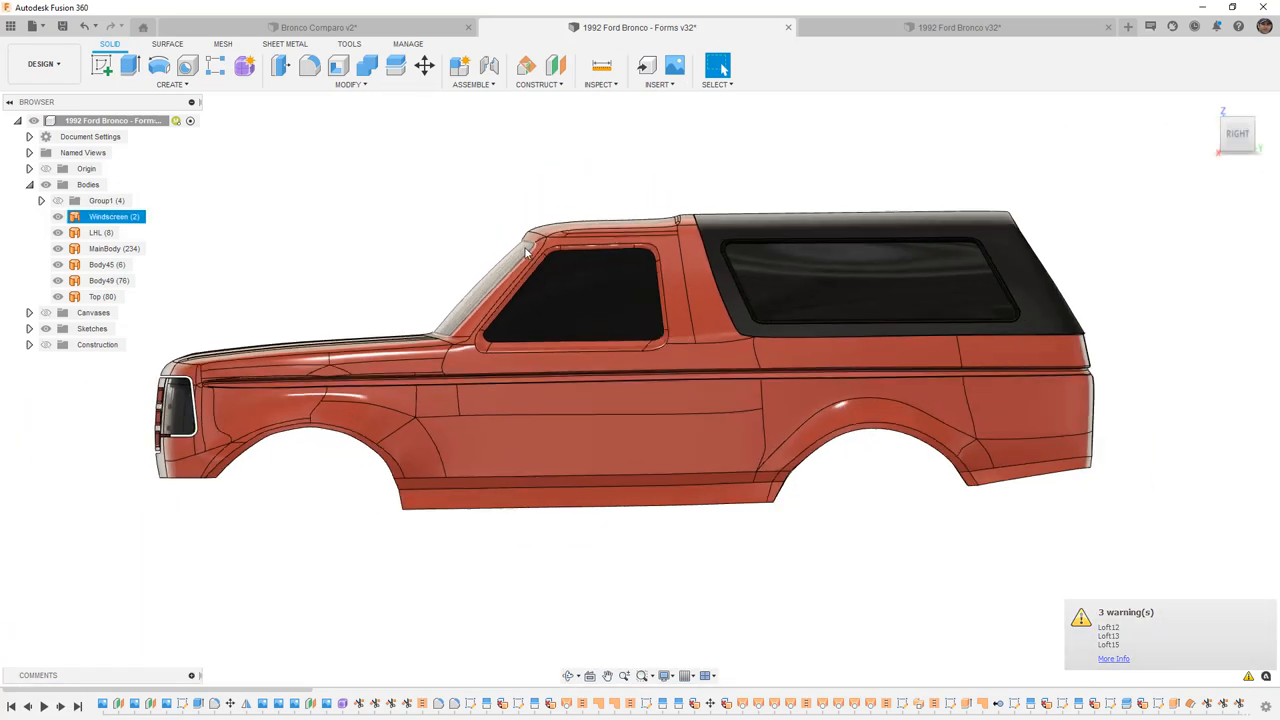
Step: Dismiss the rebuild warnings and return to the Bronco Compare document
click(104, 248)
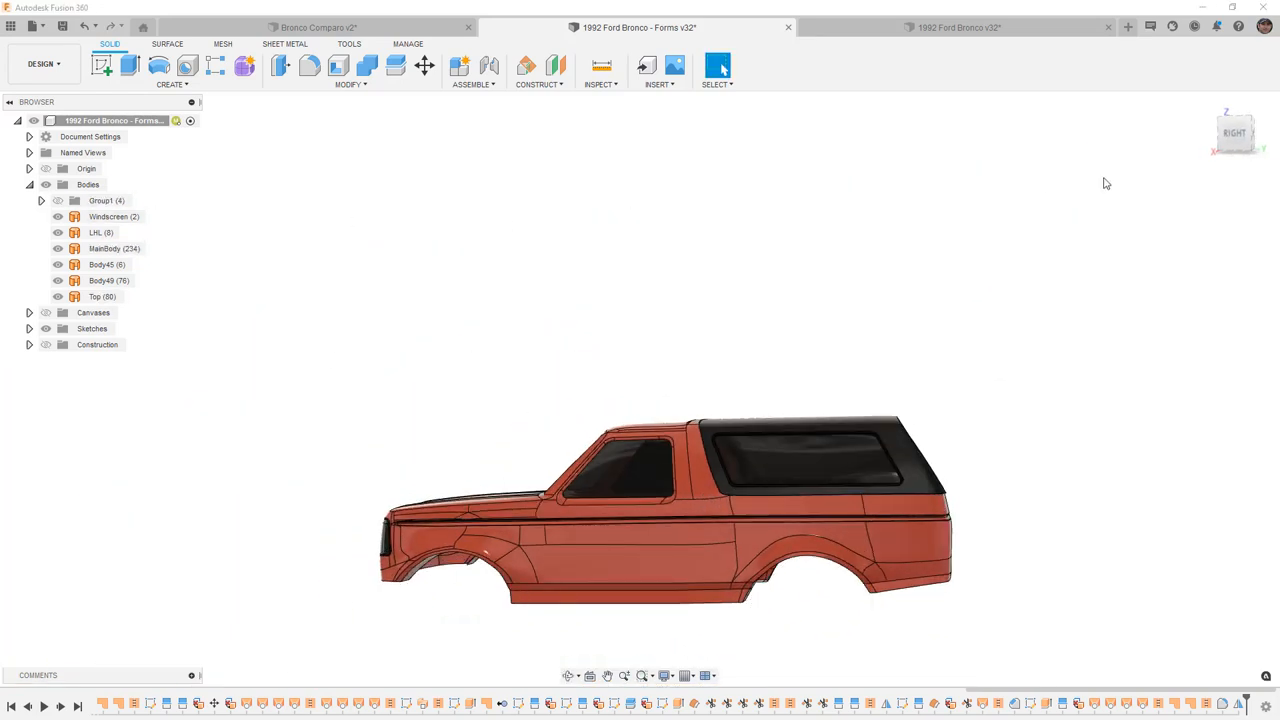
click(102, 296)
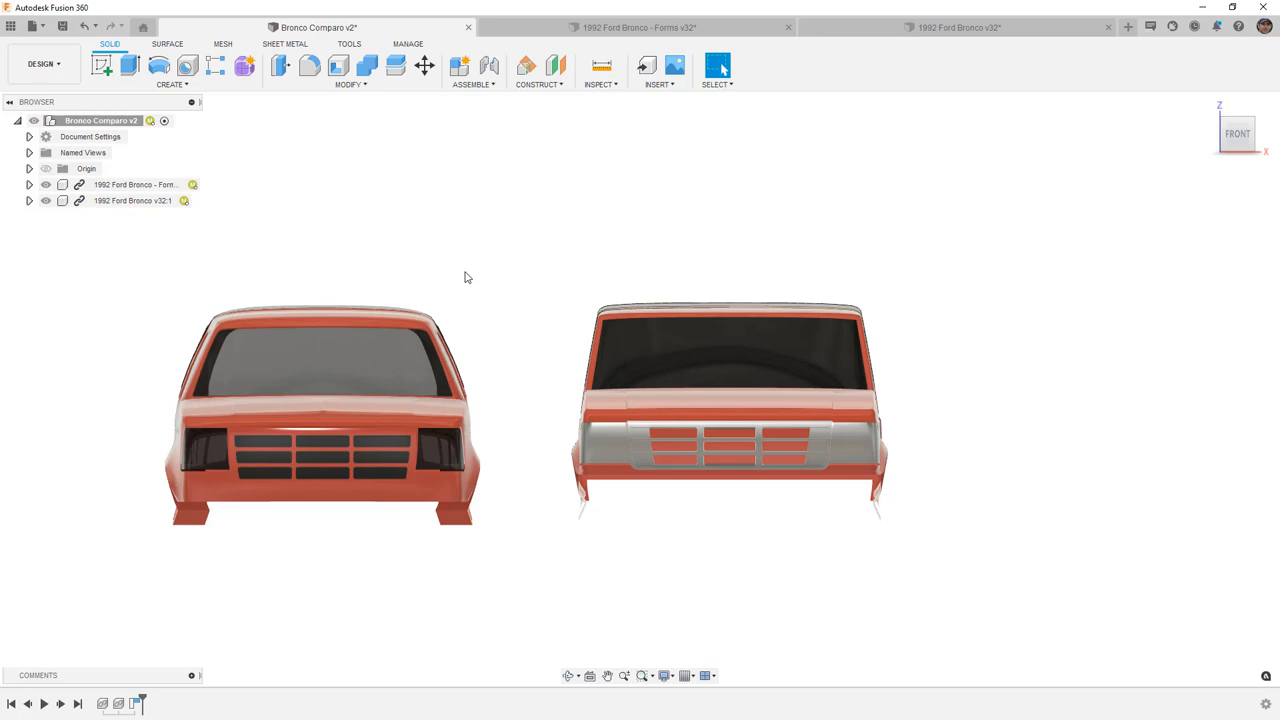
mouse_move(480, 356)
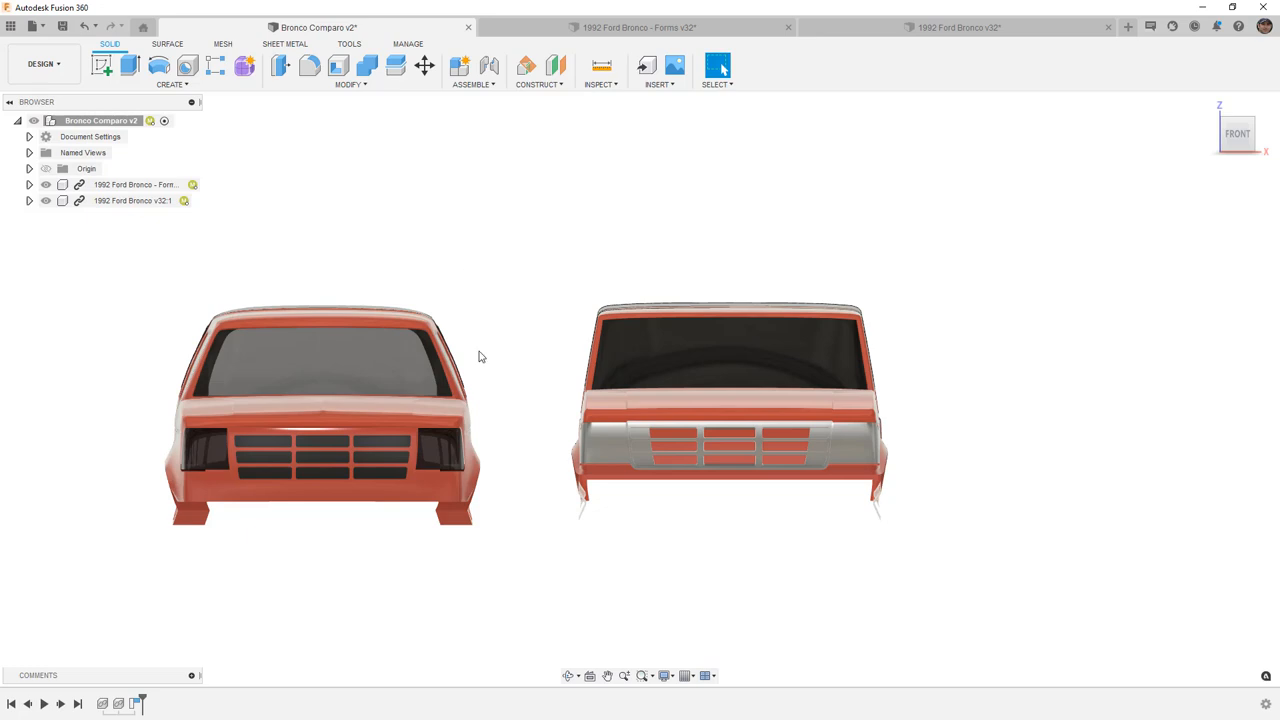
Step: Select the rear side window, inspect the body-side crease up close, then set both bodies to a right-side profile
drag(480, 356, 450, 444)
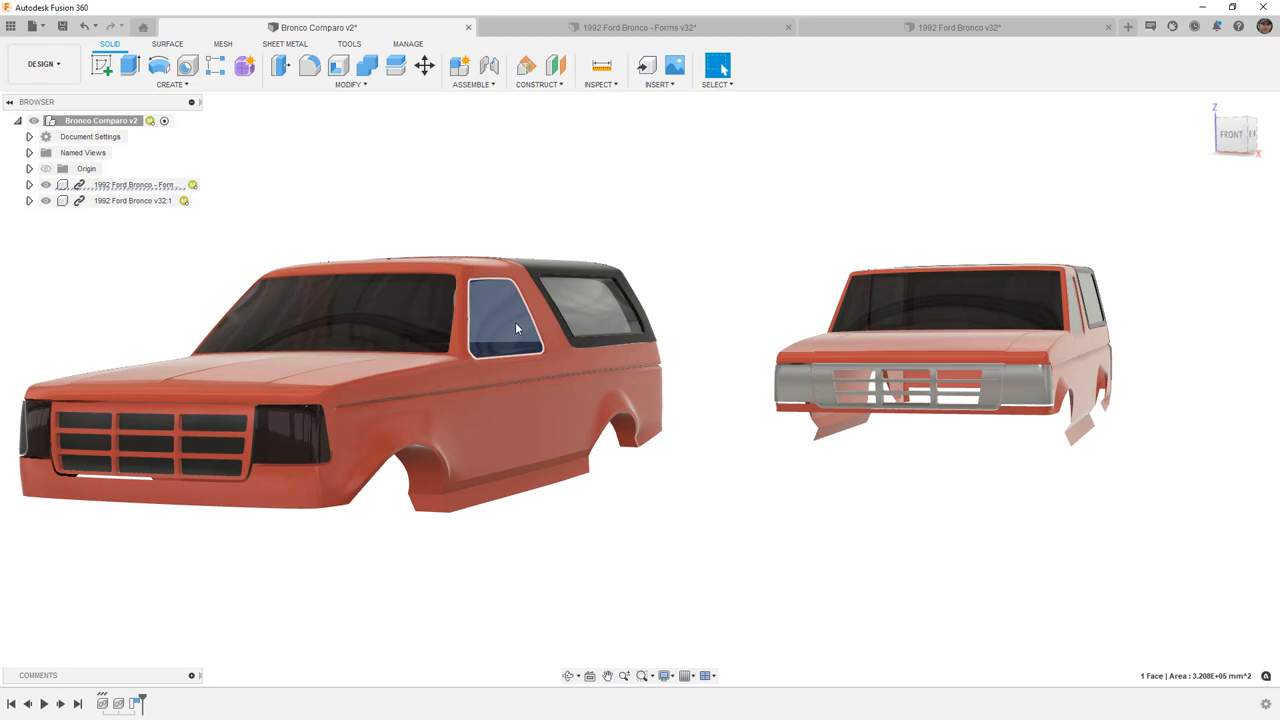
click(584, 300)
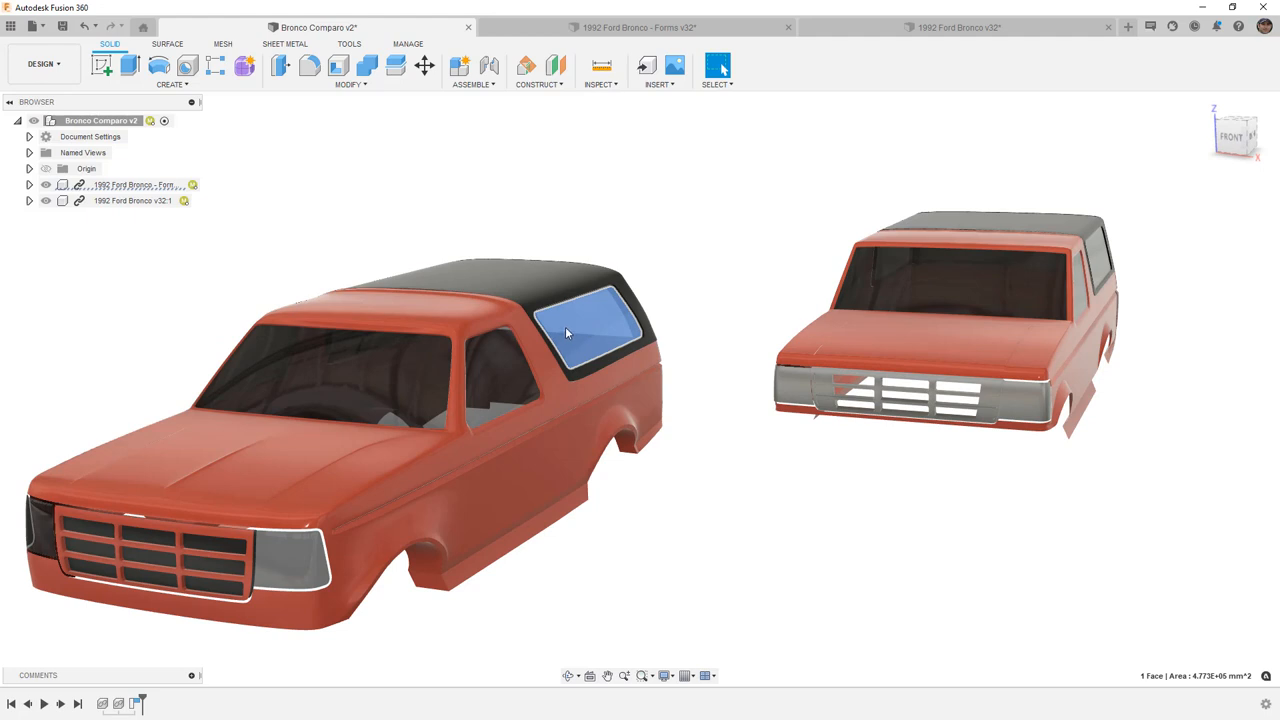
scroll(up, 3)
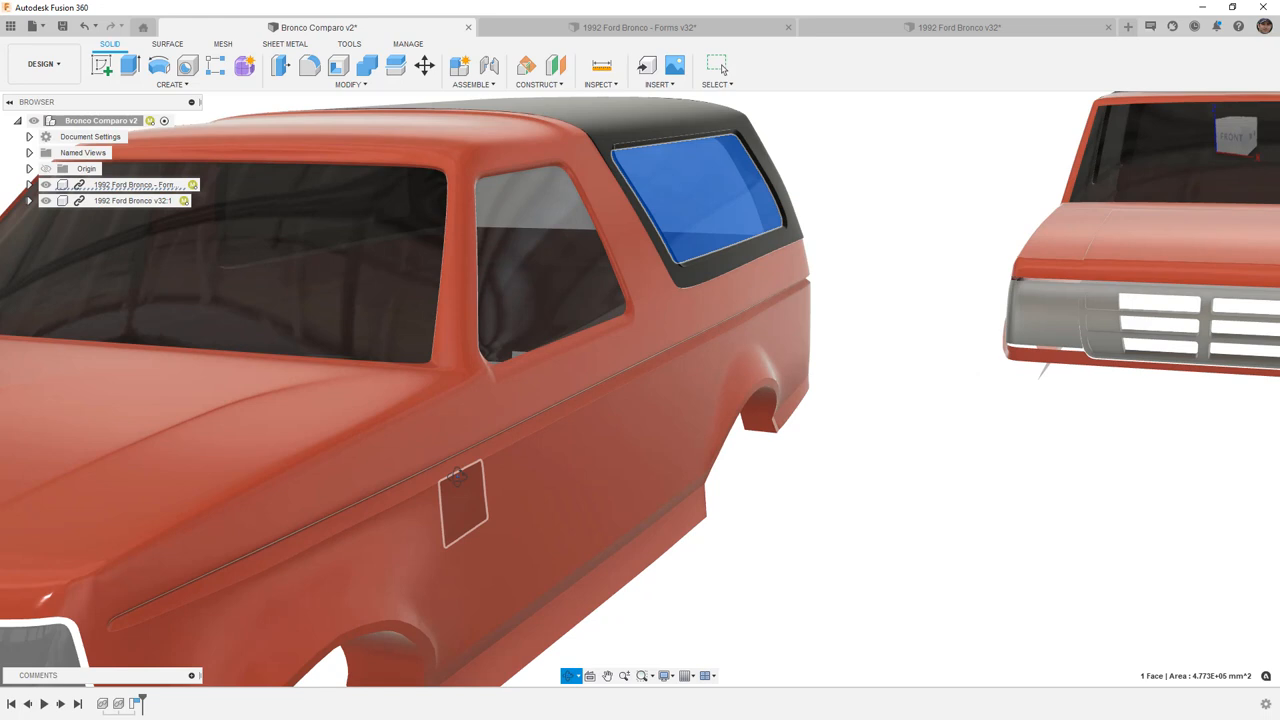
drag(500, 400, 490, 460)
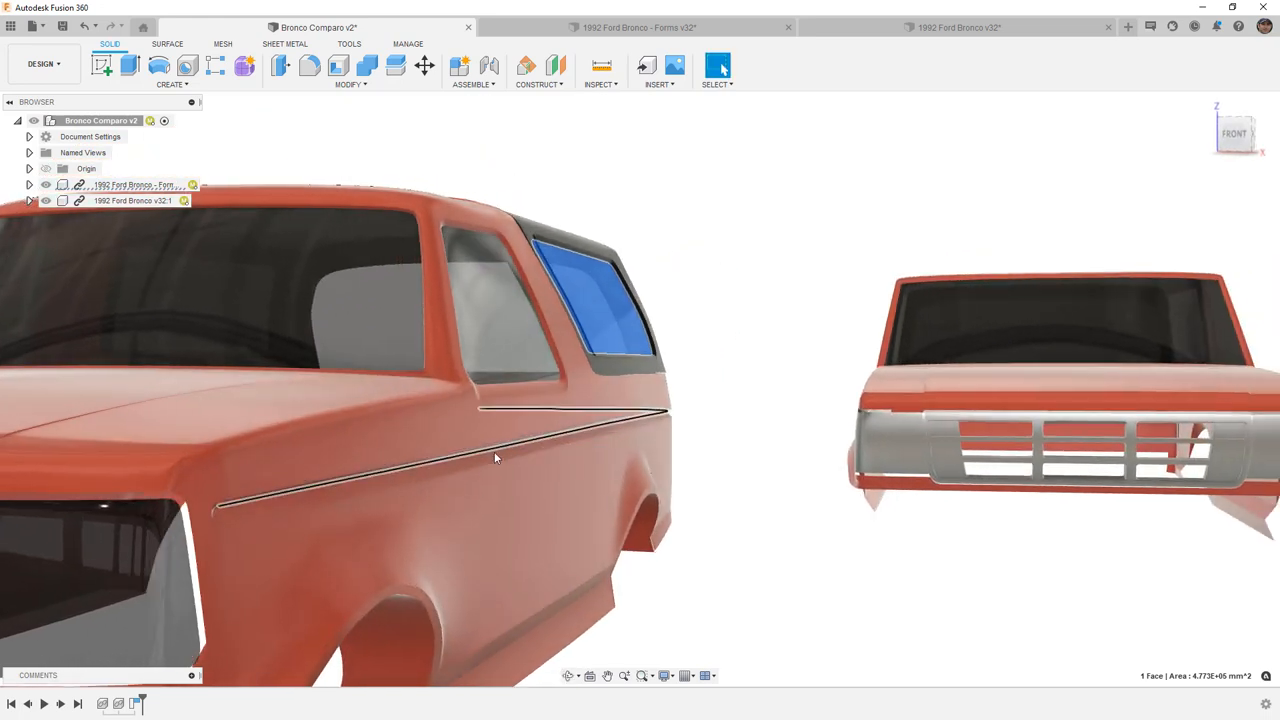
click(496, 456)
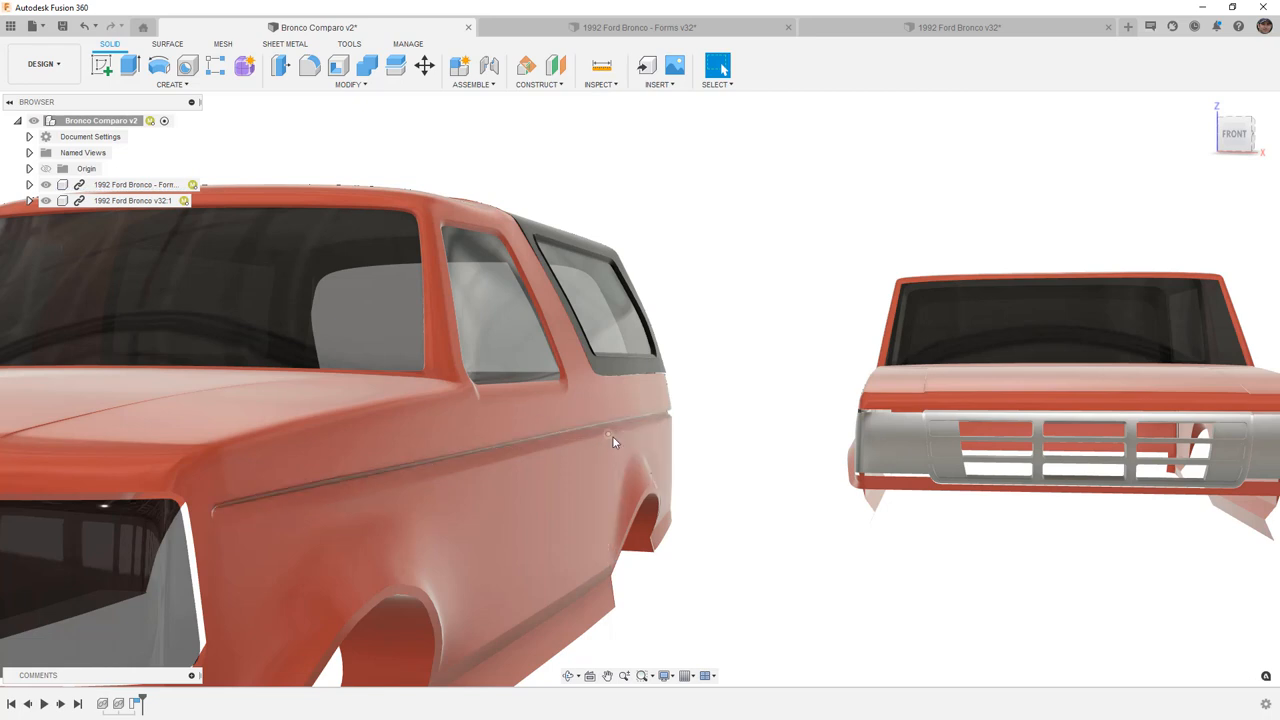
click(616, 432)
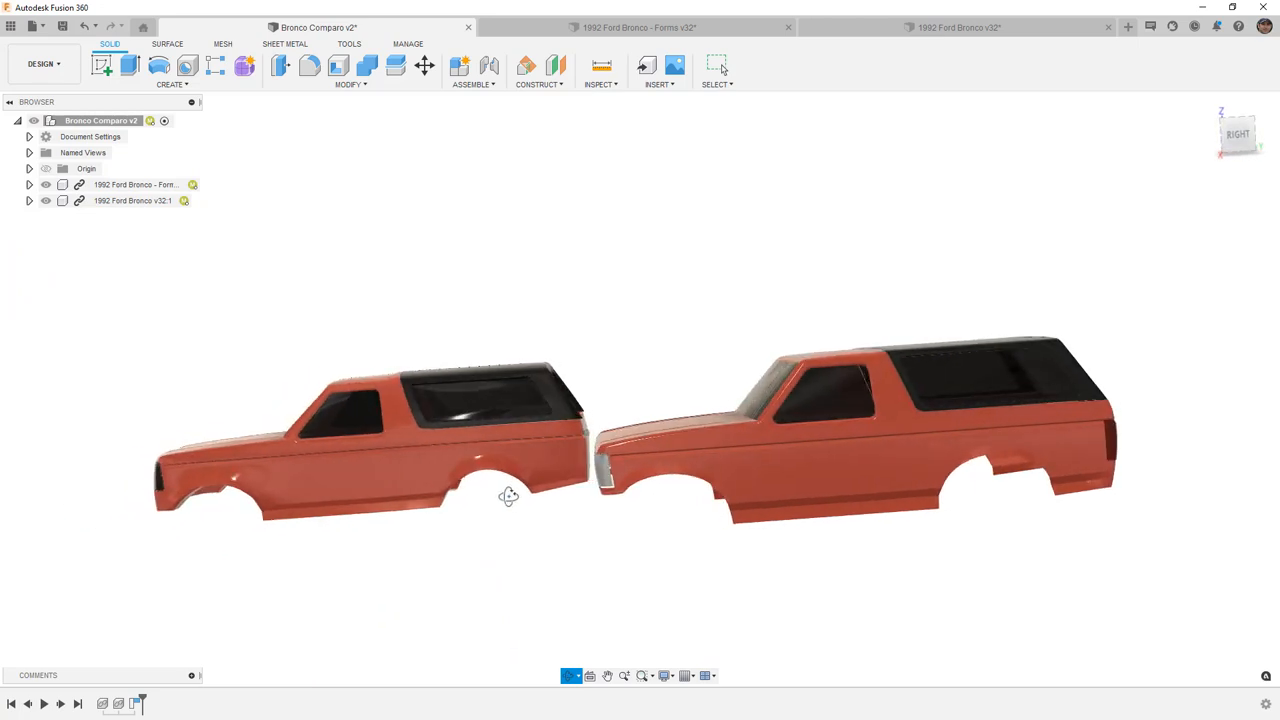
Step: Orbit in on one Bronco's hood to examine its panel creases and raised strip toward the windshield
drag(508, 496, 570, 492)
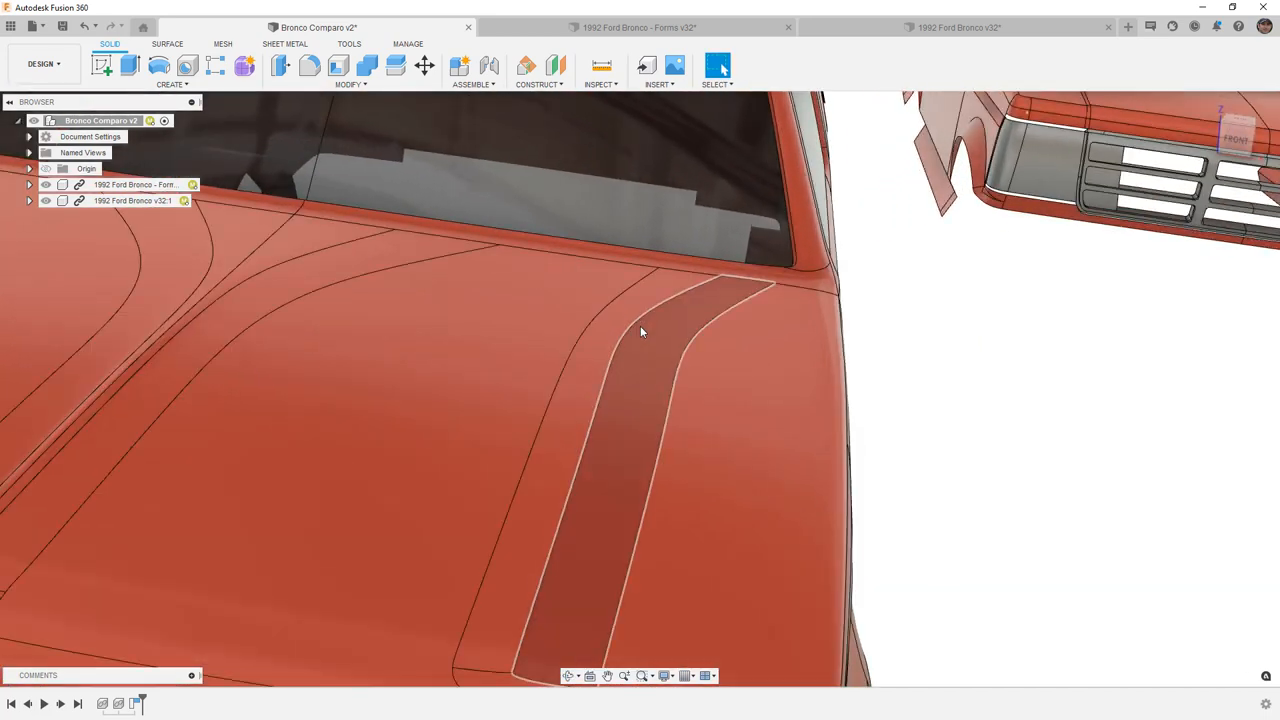
mouse_move(716, 292)
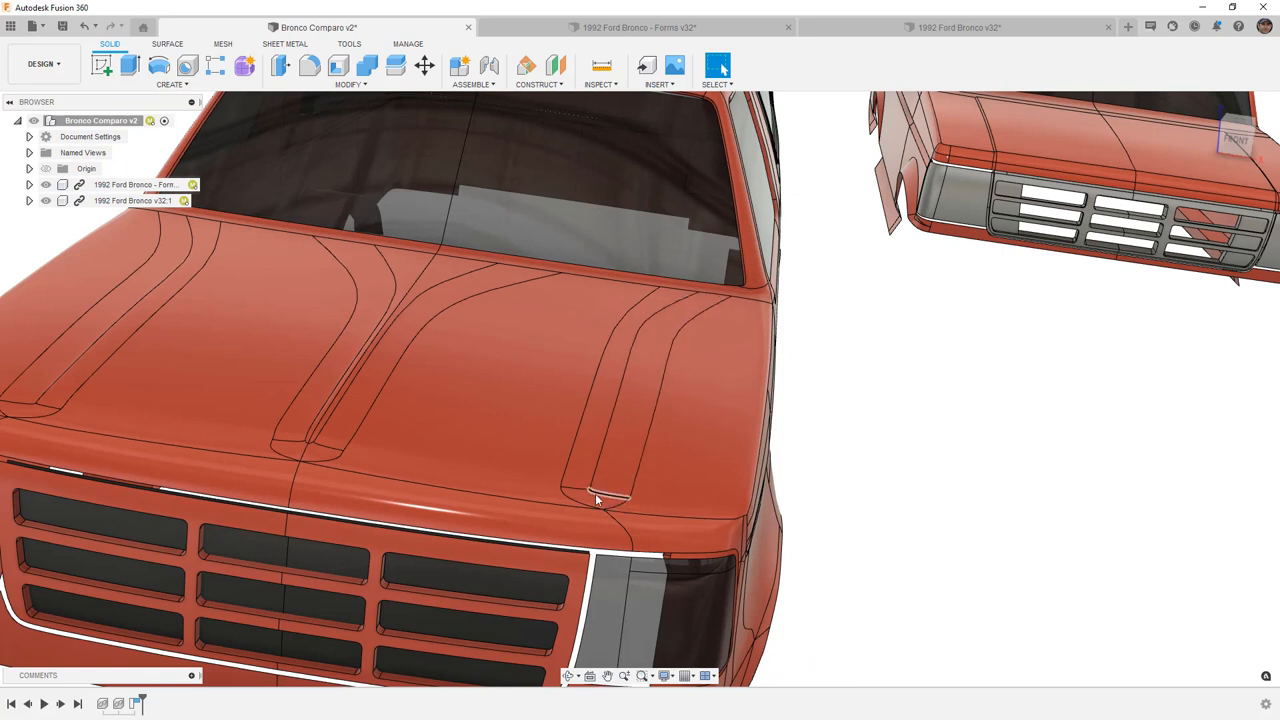
mouse_move(592, 492)
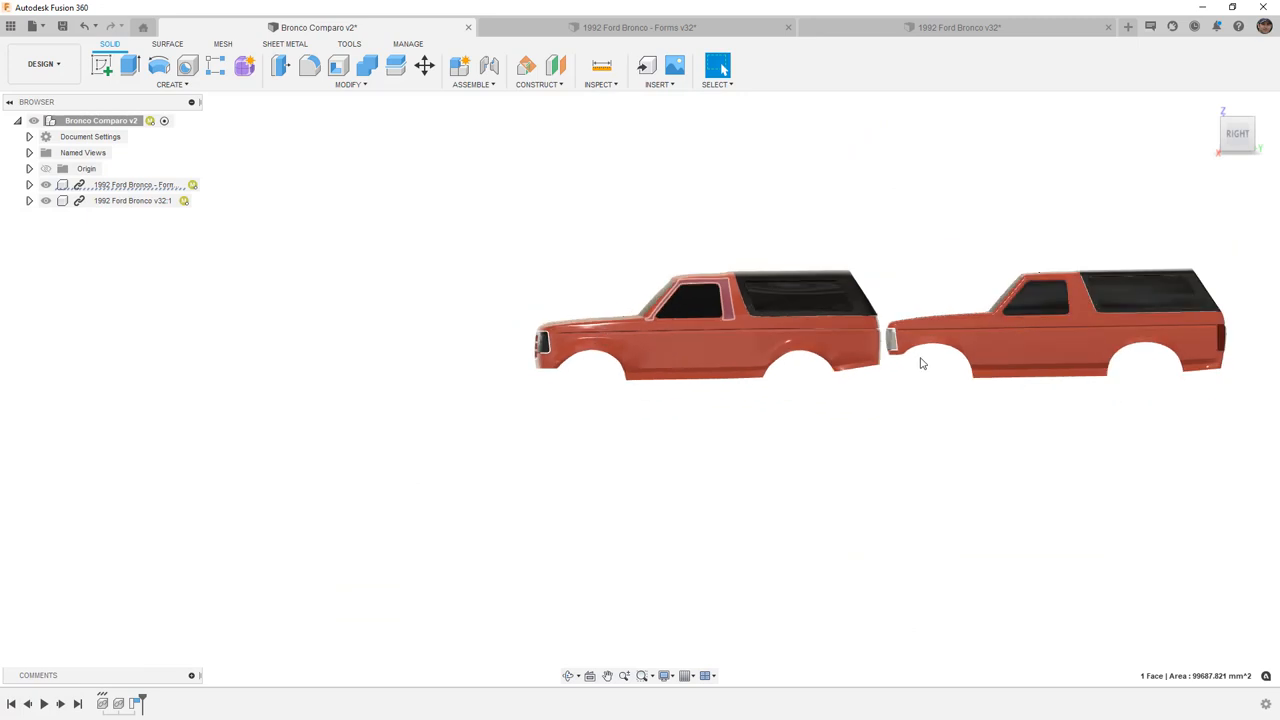
Step: Center the bodies and select the left Bronco's side crease edge to read its length
drag(920, 364, 904, 428)
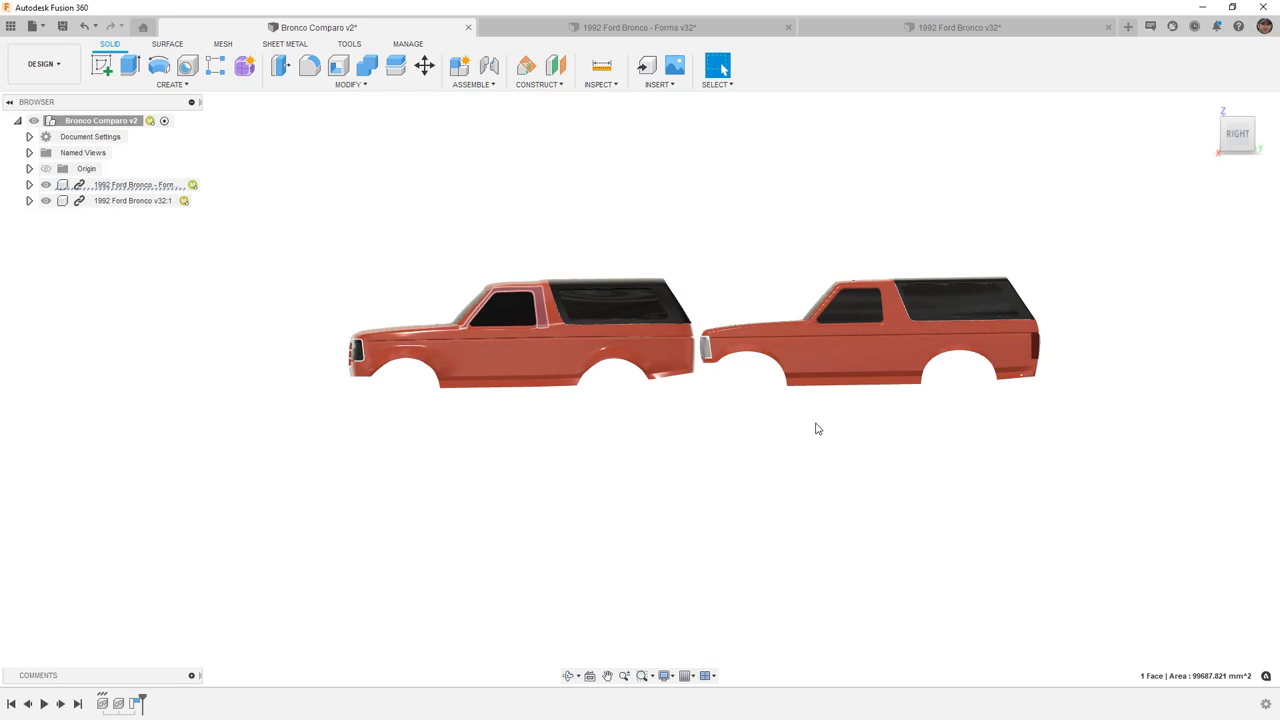
mouse_move(532, 358)
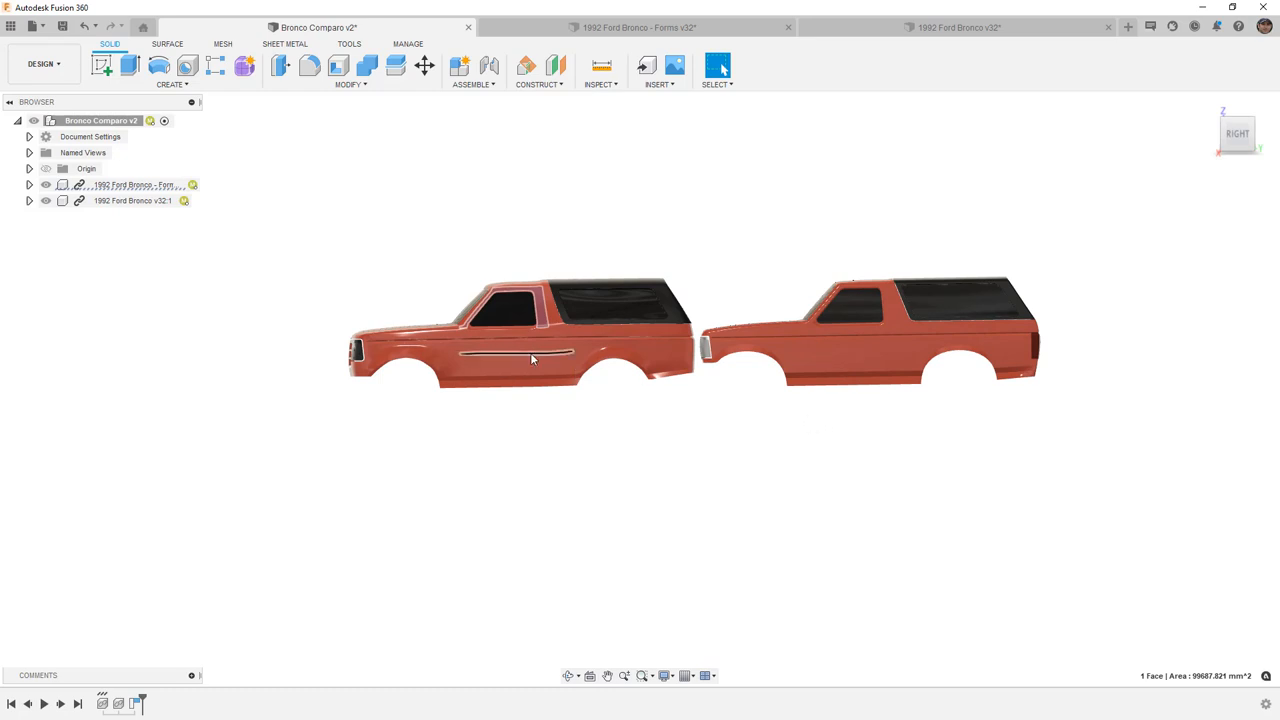
click(530, 364)
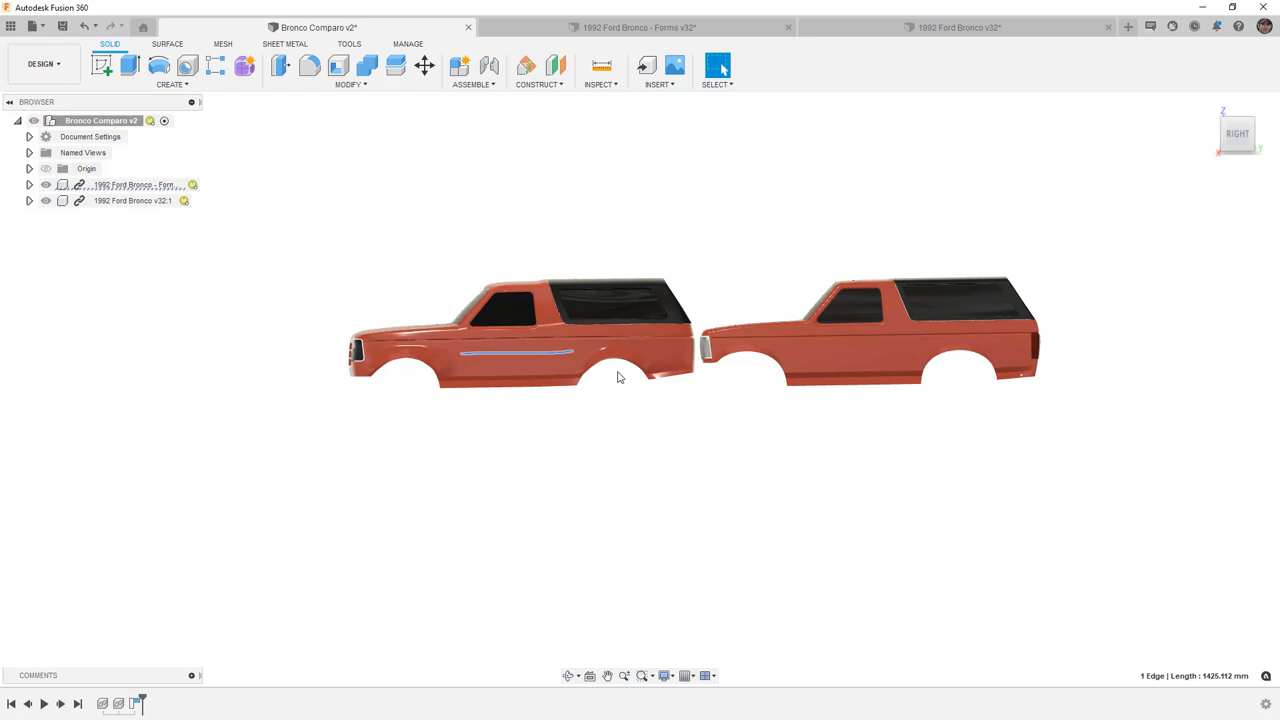
mouse_move(616, 370)
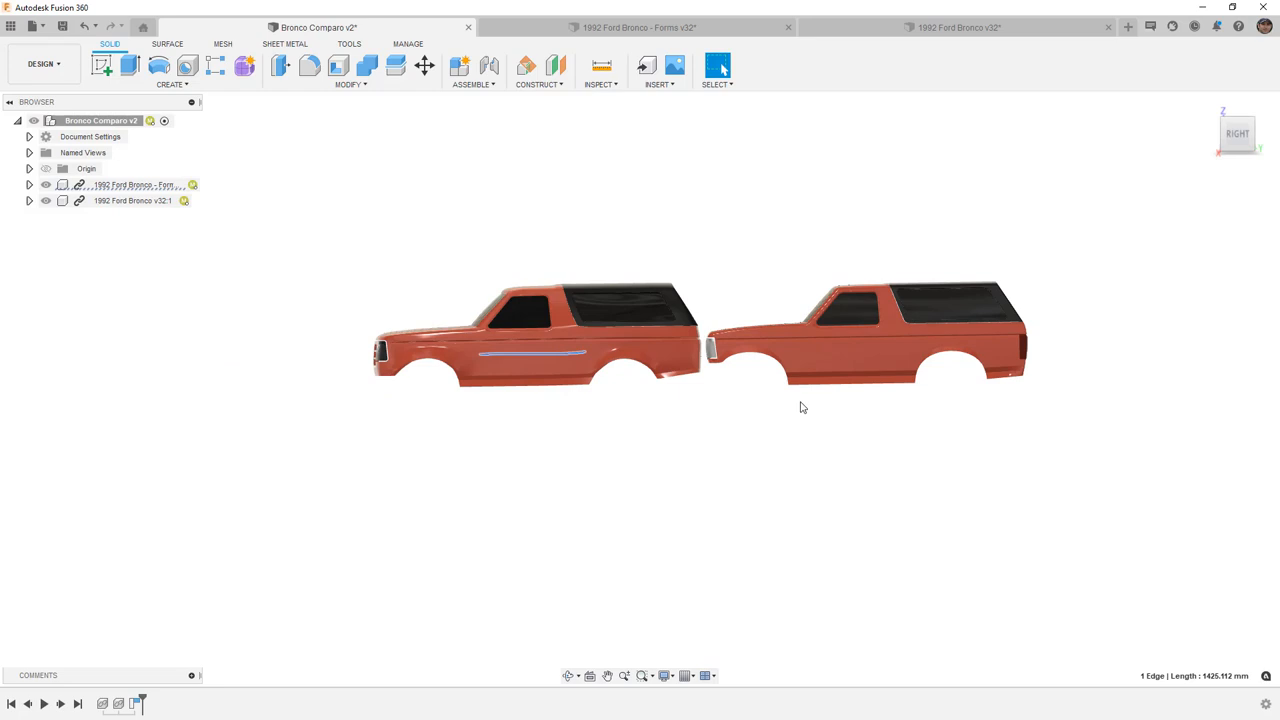
Step: Orbit to a front three-quarter view and zoom in on the left Bronco's grille and fender
drag(800, 408, 890, 408)
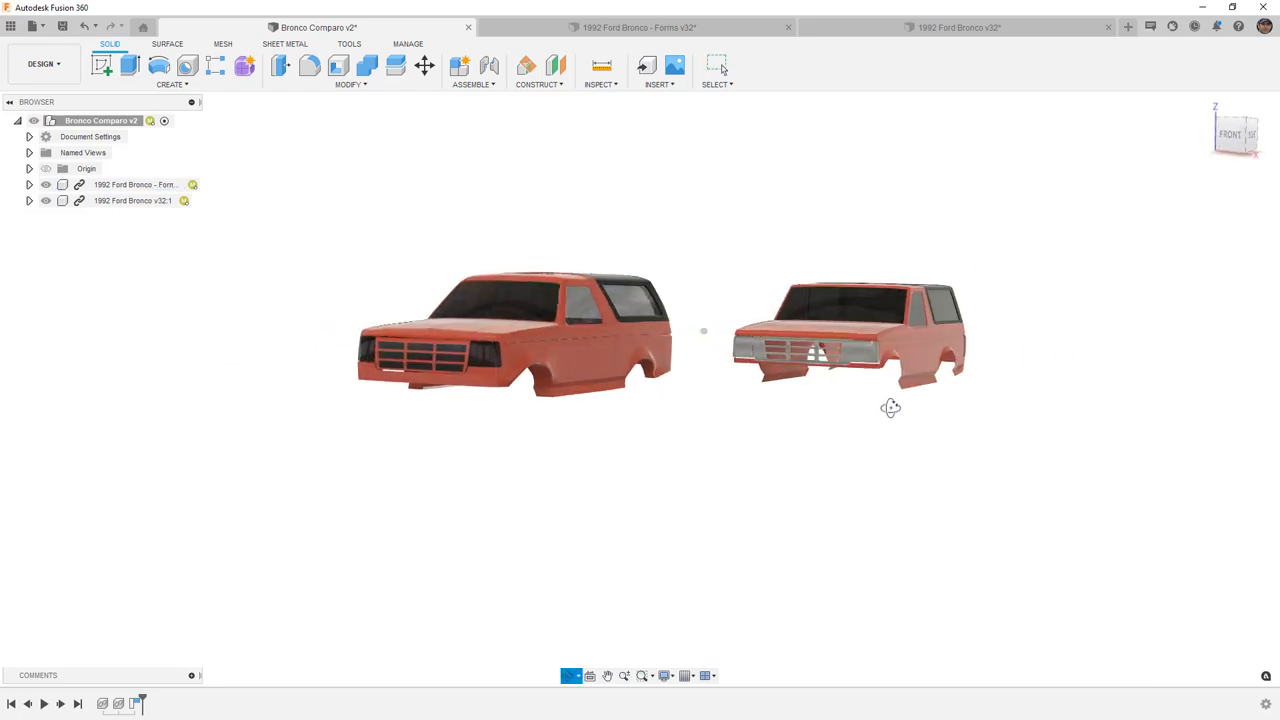
drag(890, 408, 876, 418)
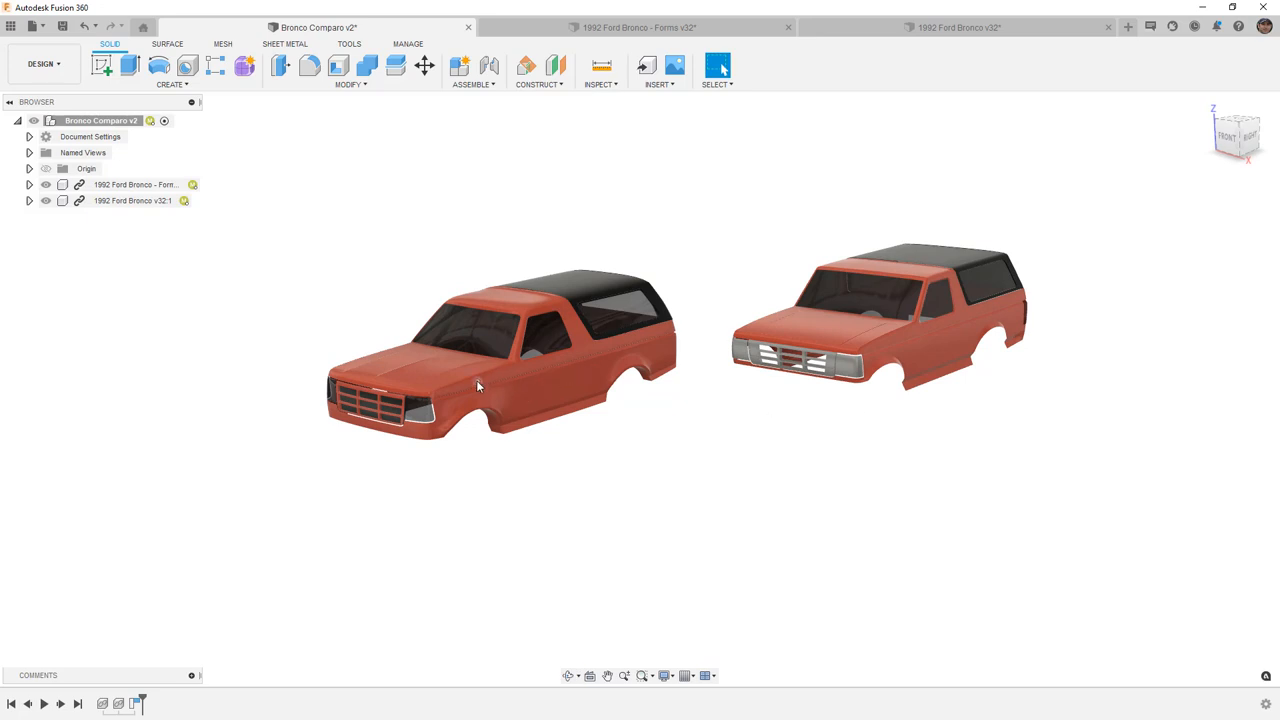
scroll(up, 3)
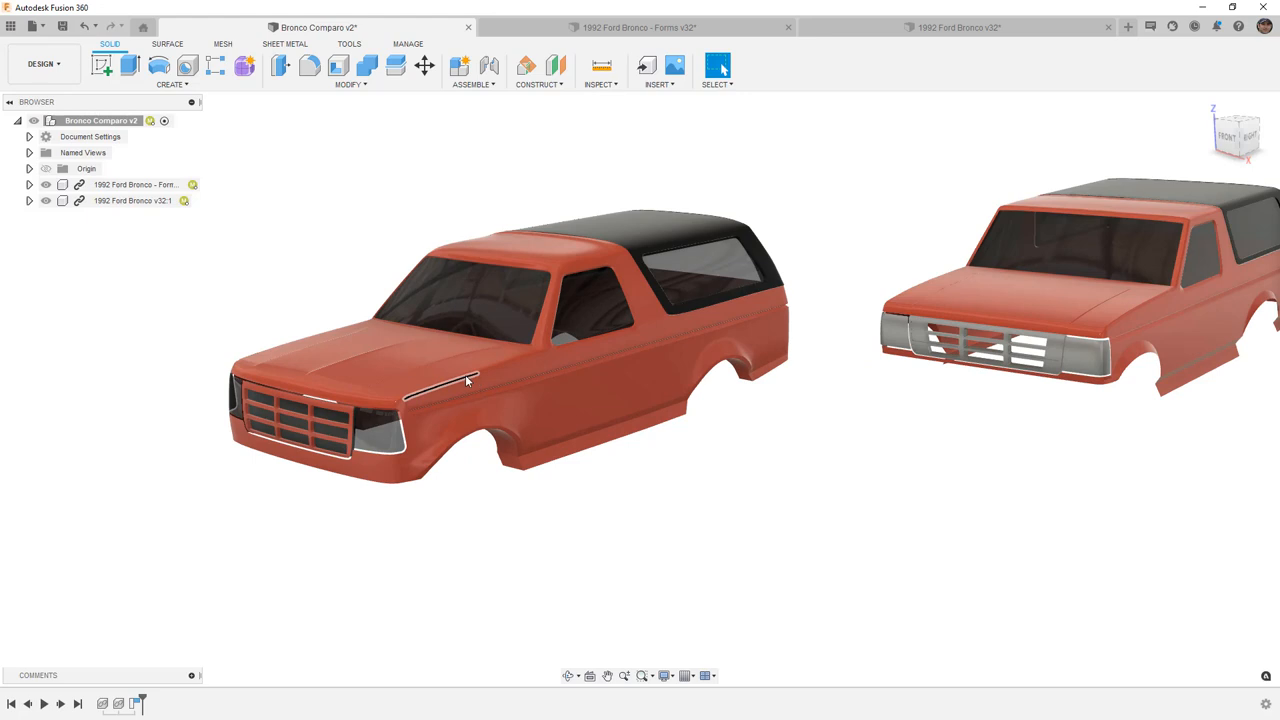
mouse_move(448, 384)
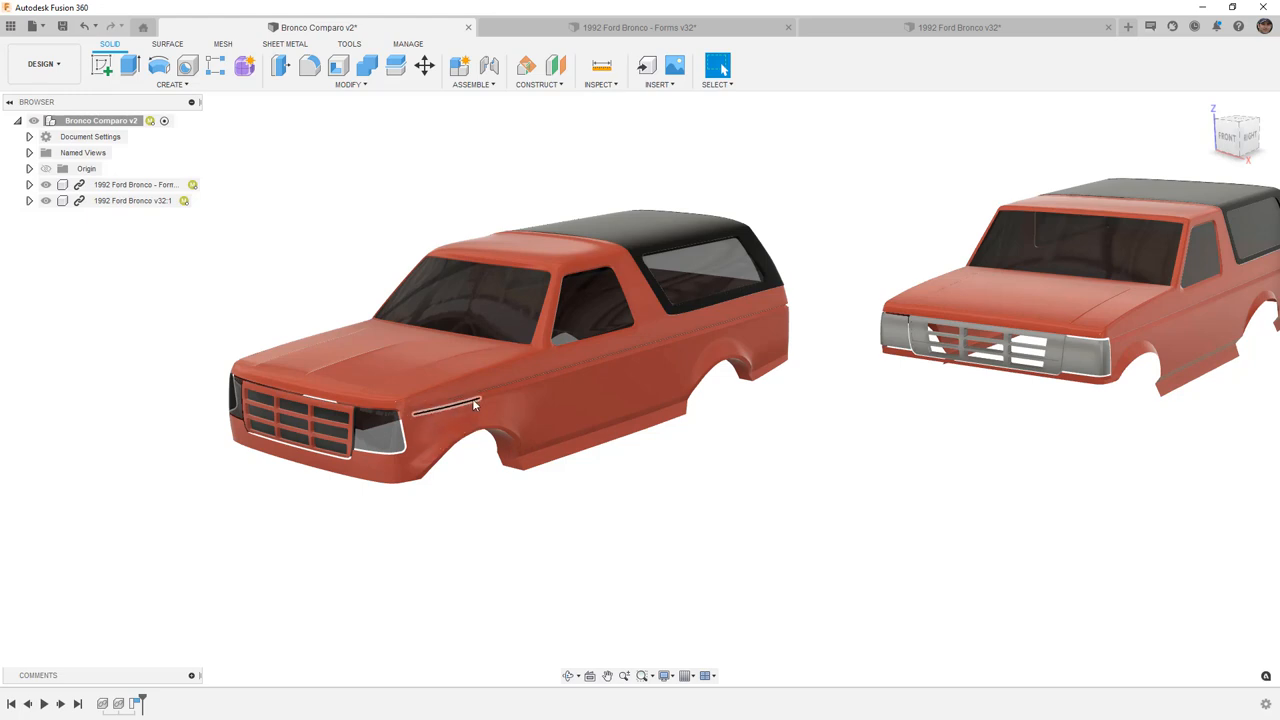
scroll(up, 3)
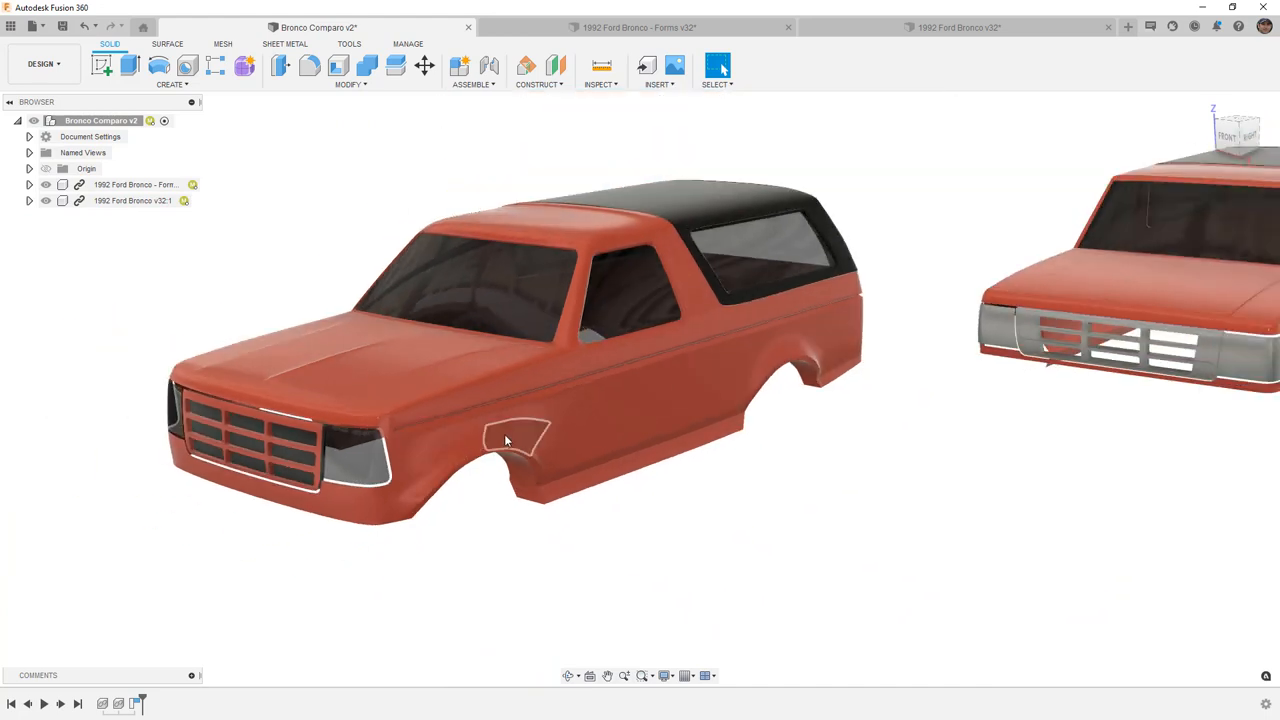
Step: Swing around the front head-on and select the edge where the roof meets the body
drag(504, 440, 650, 470)
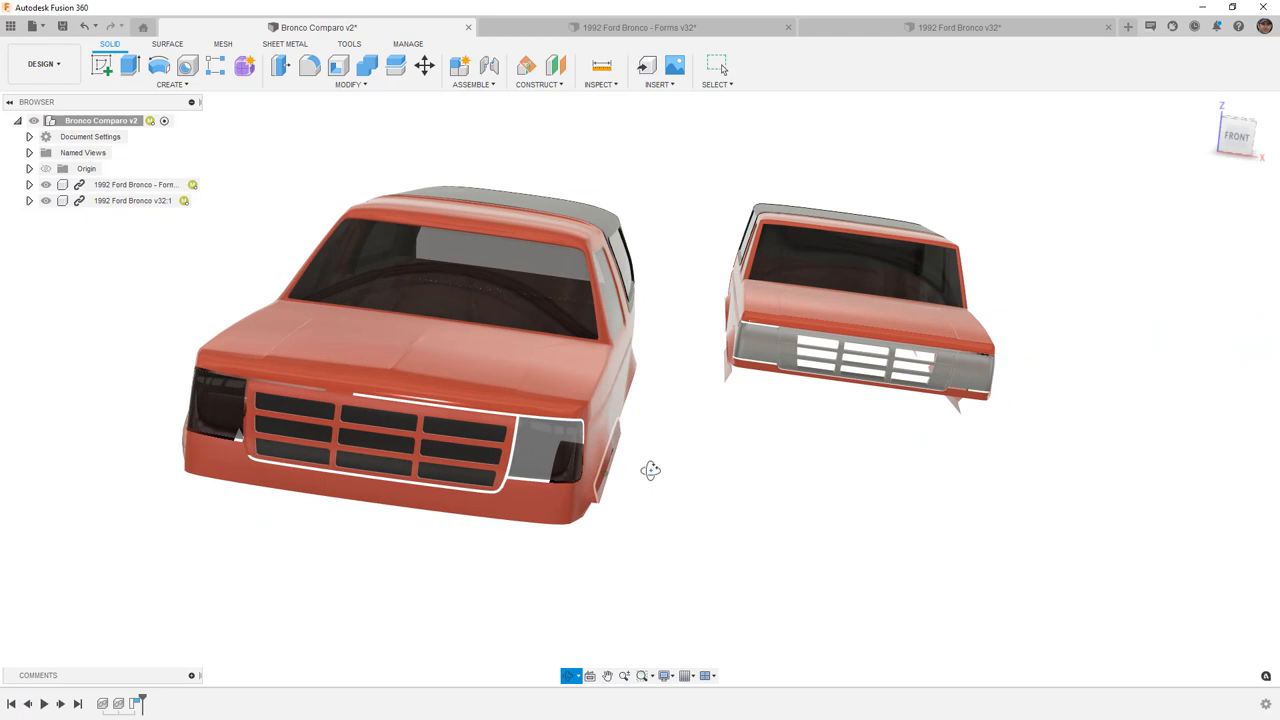
drag(650, 470, 560, 360)
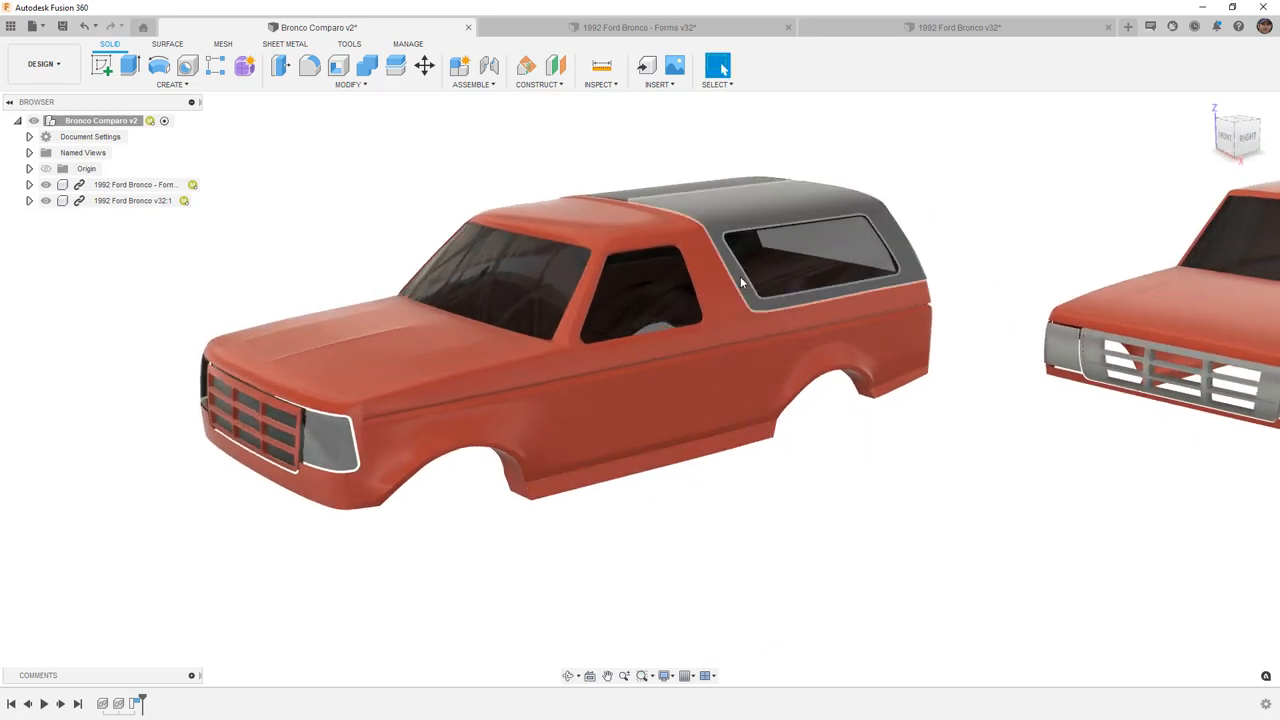
click(680, 236)
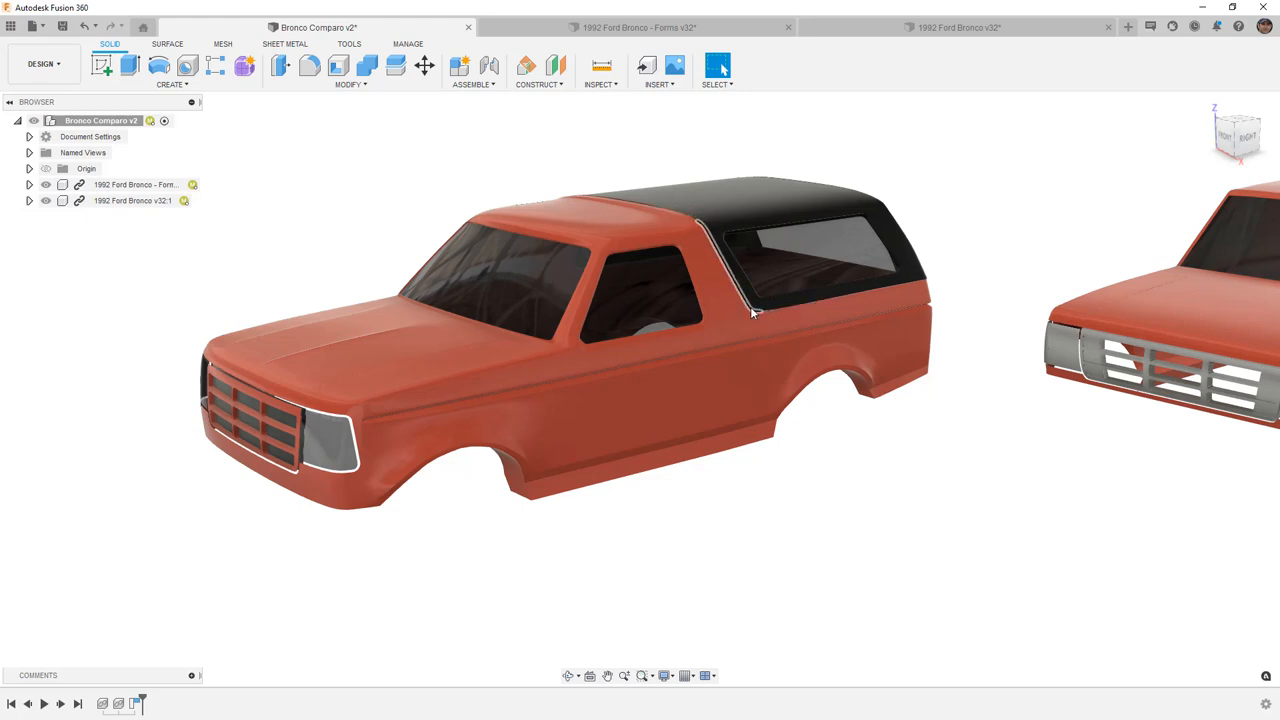
Step: Edit Form1 in the form-modeled Bronco design and view its control cage straight from the side
click(636, 28)
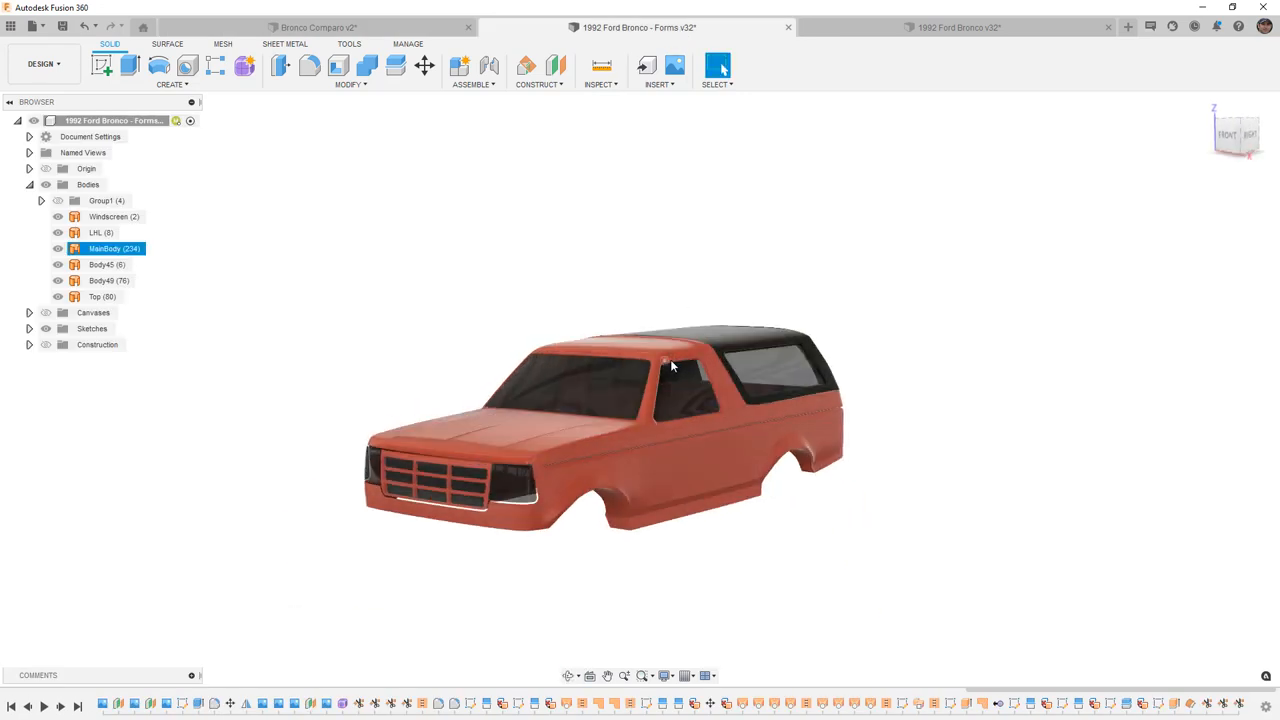
click(342, 704)
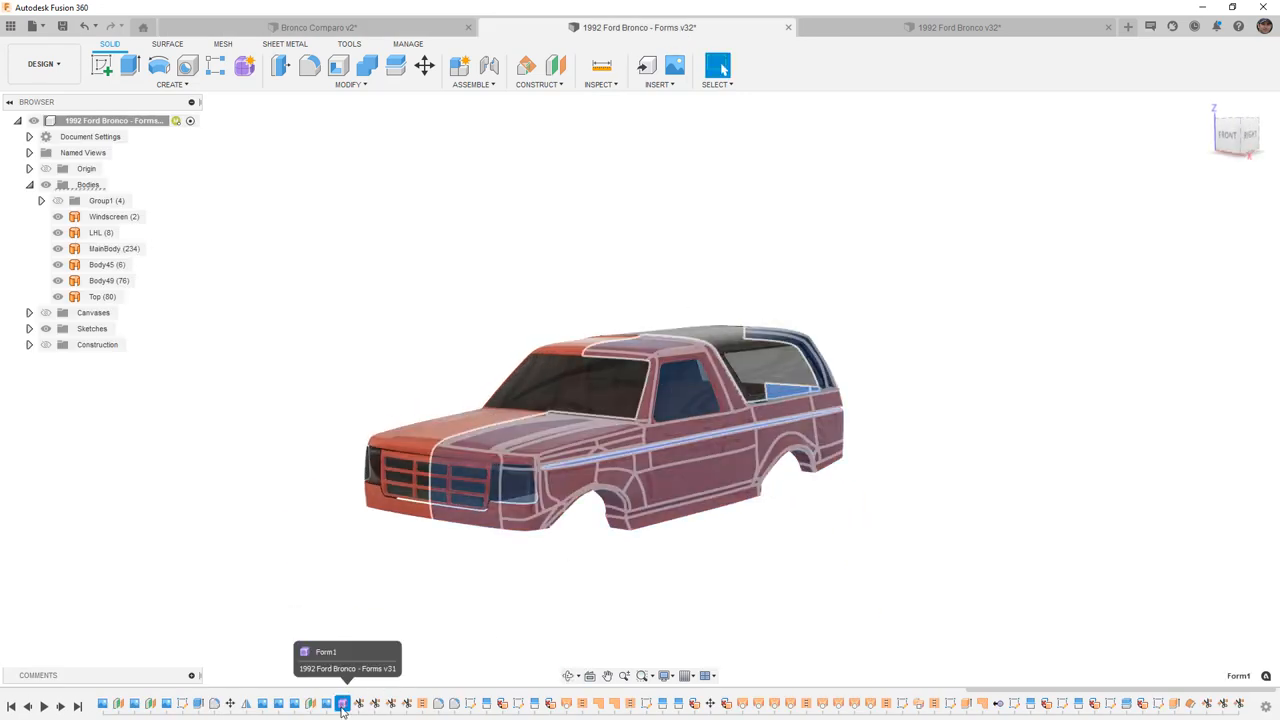
click(340, 704)
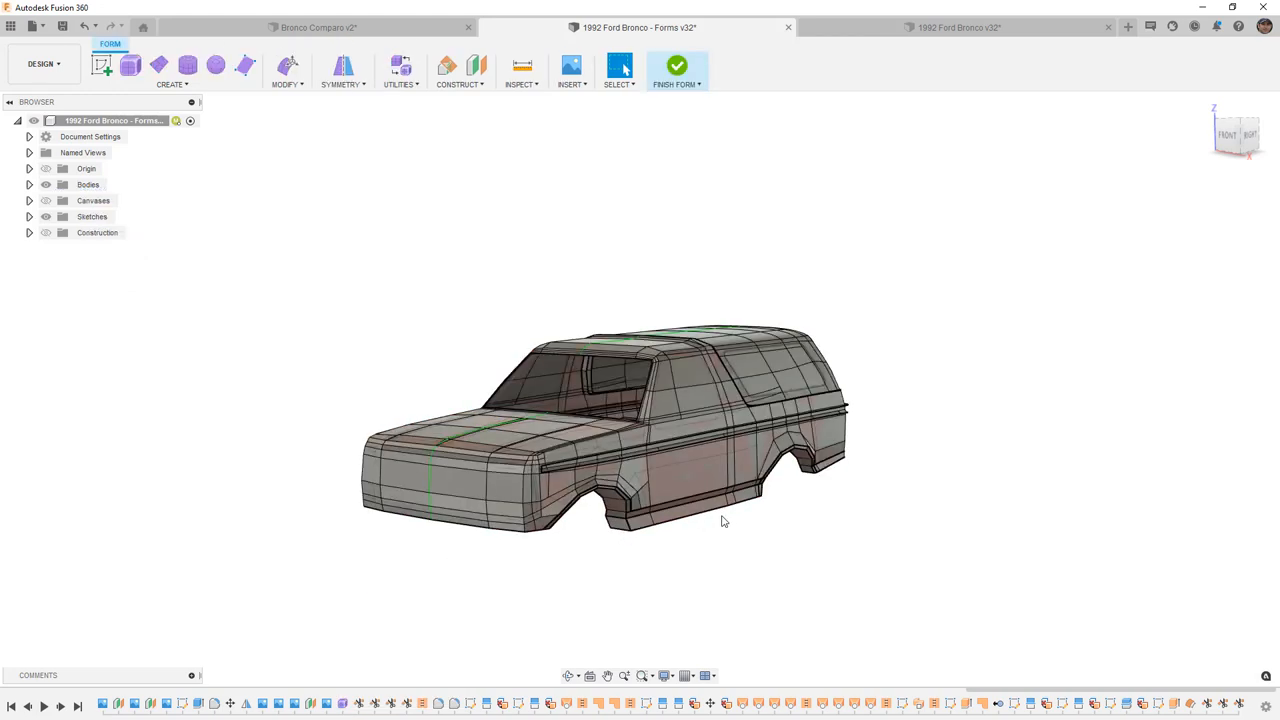
mouse_move(280, 244)
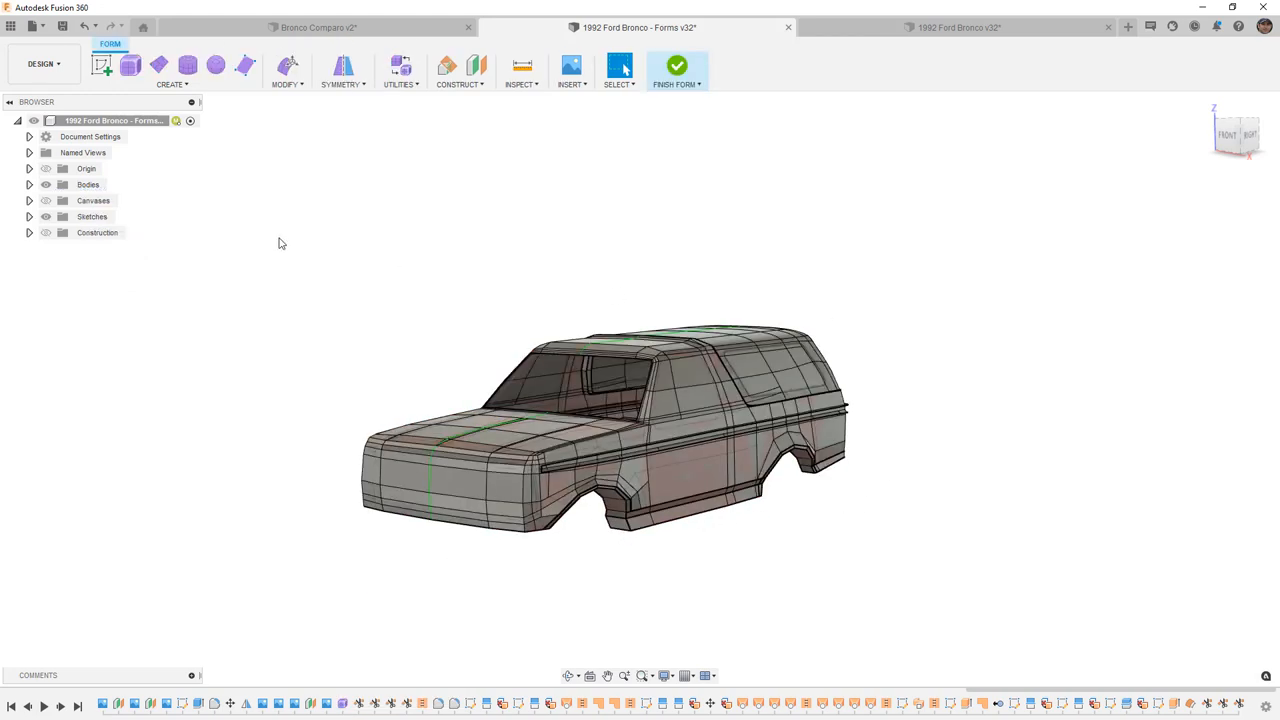
mouse_move(1248, 144)
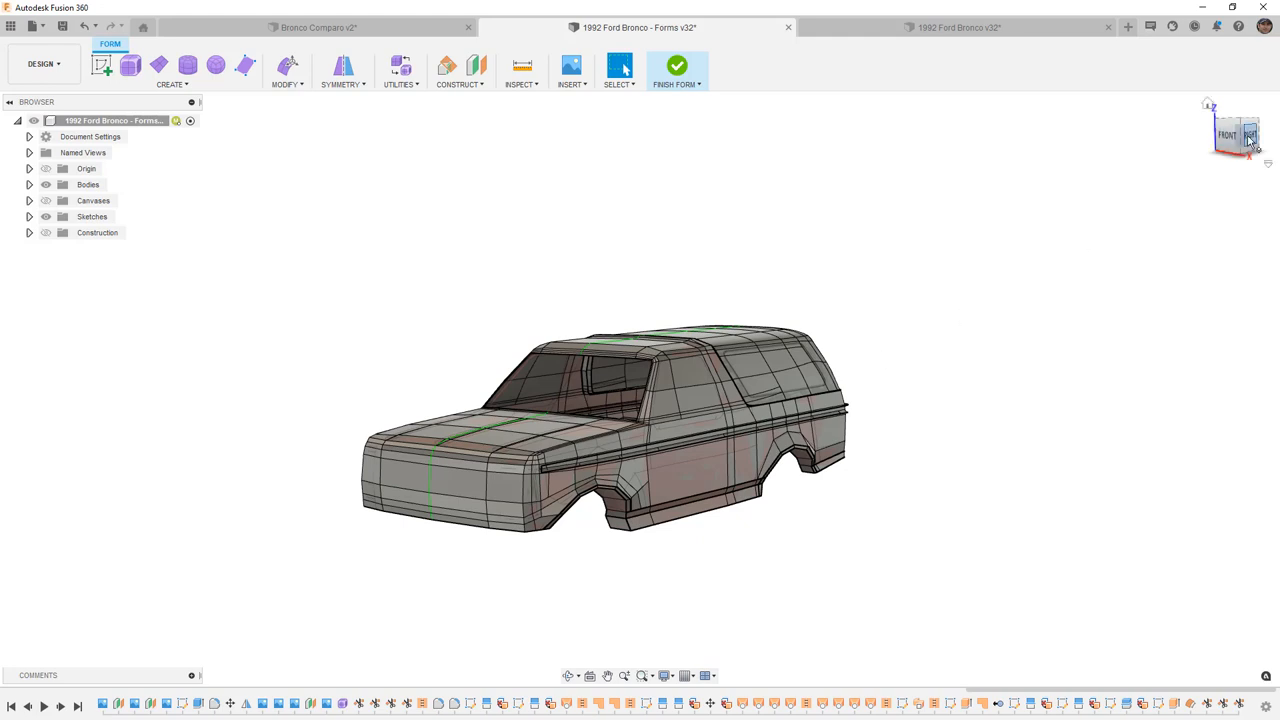
click(1250, 134)
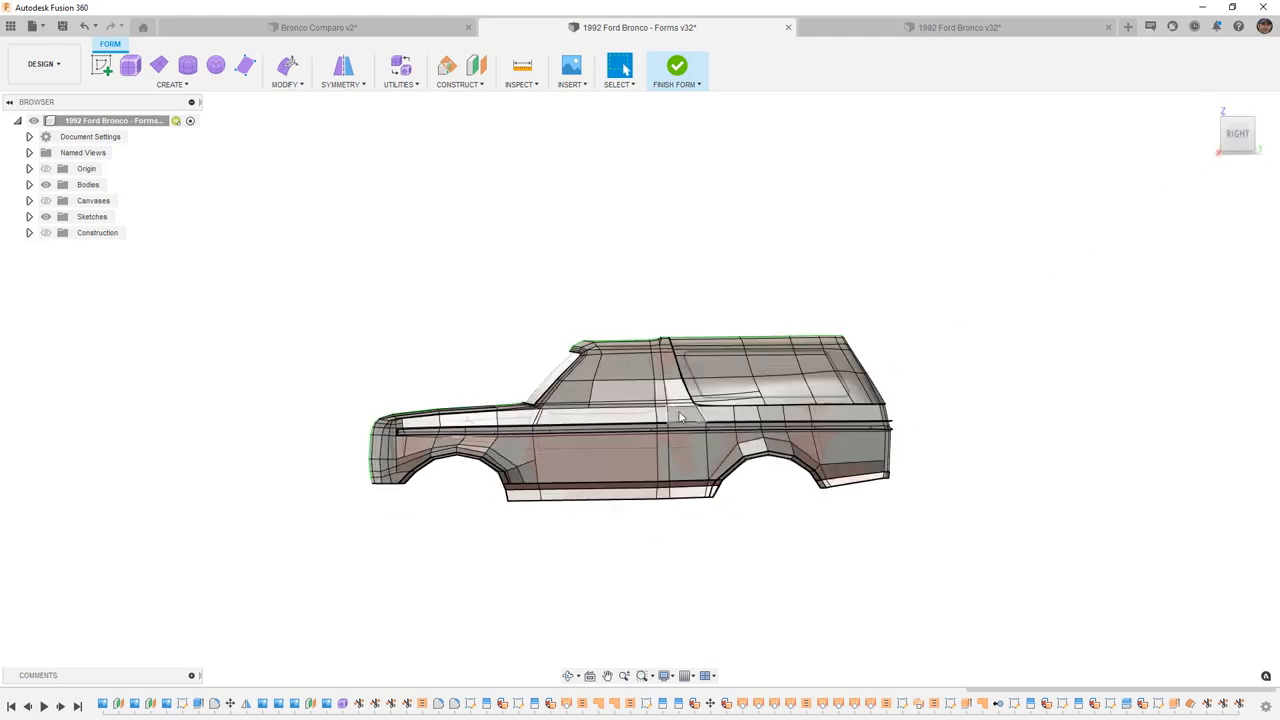
scroll(up, 3)
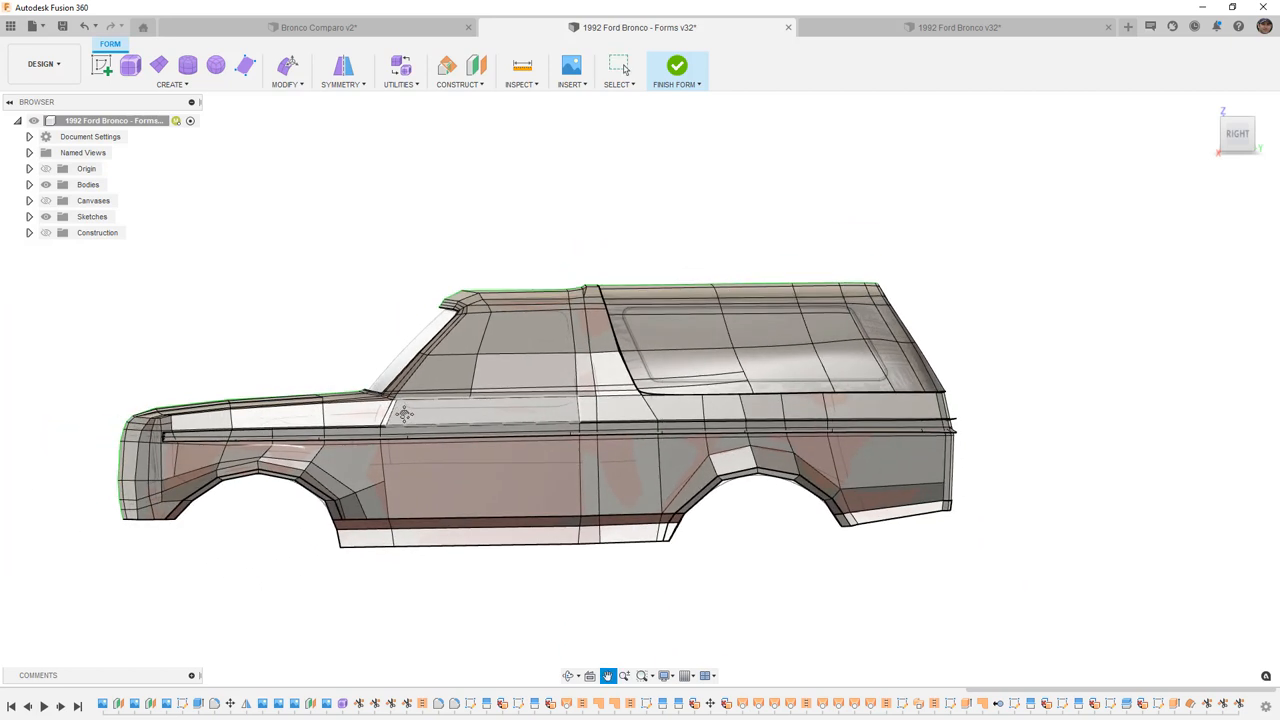
Step: Finish Form to return to the solid body, then bring the Bronco v32 design back in front
click(676, 64)
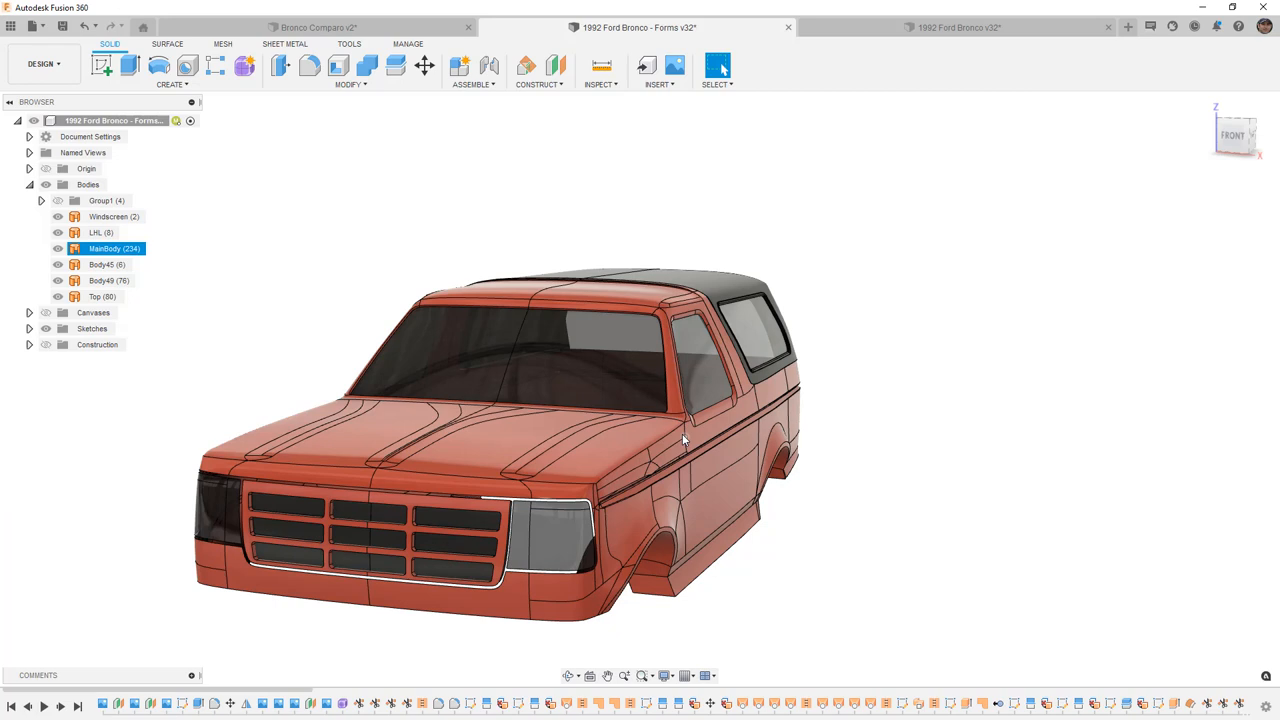
drag(680, 440, 630, 476)
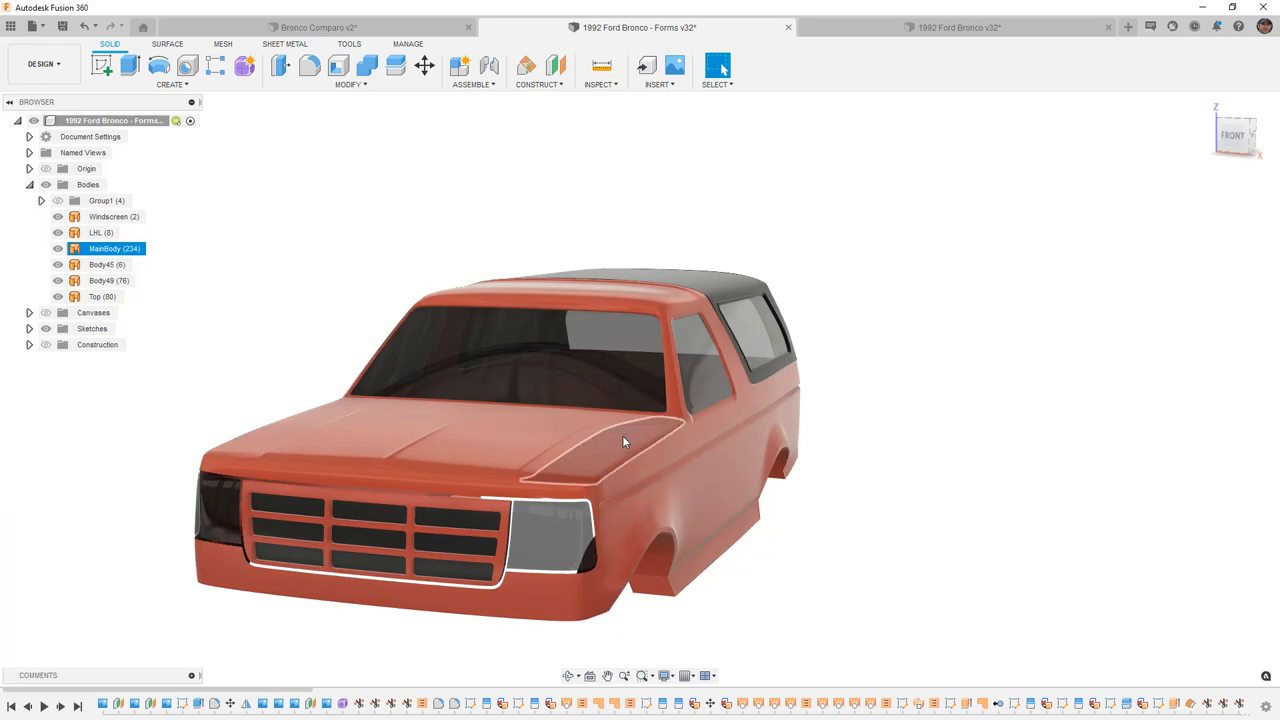
click(958, 28)
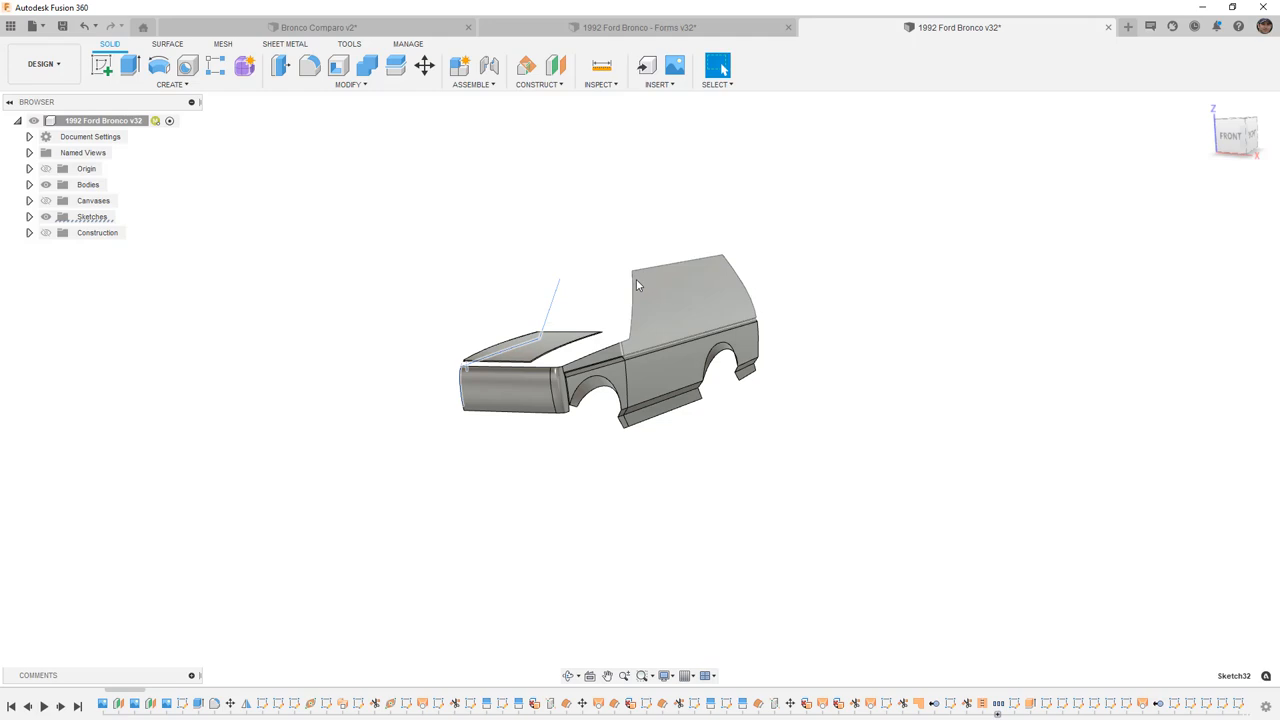
mouse_move(596, 292)
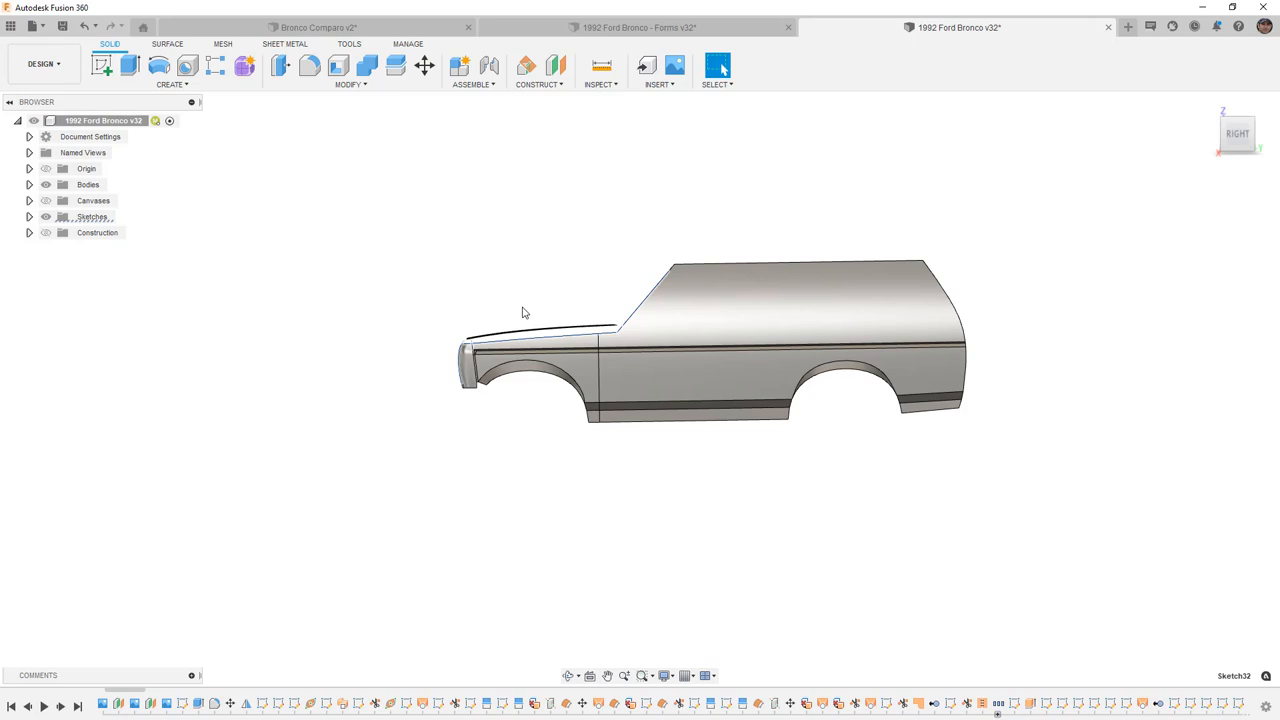
mouse_move(544, 284)
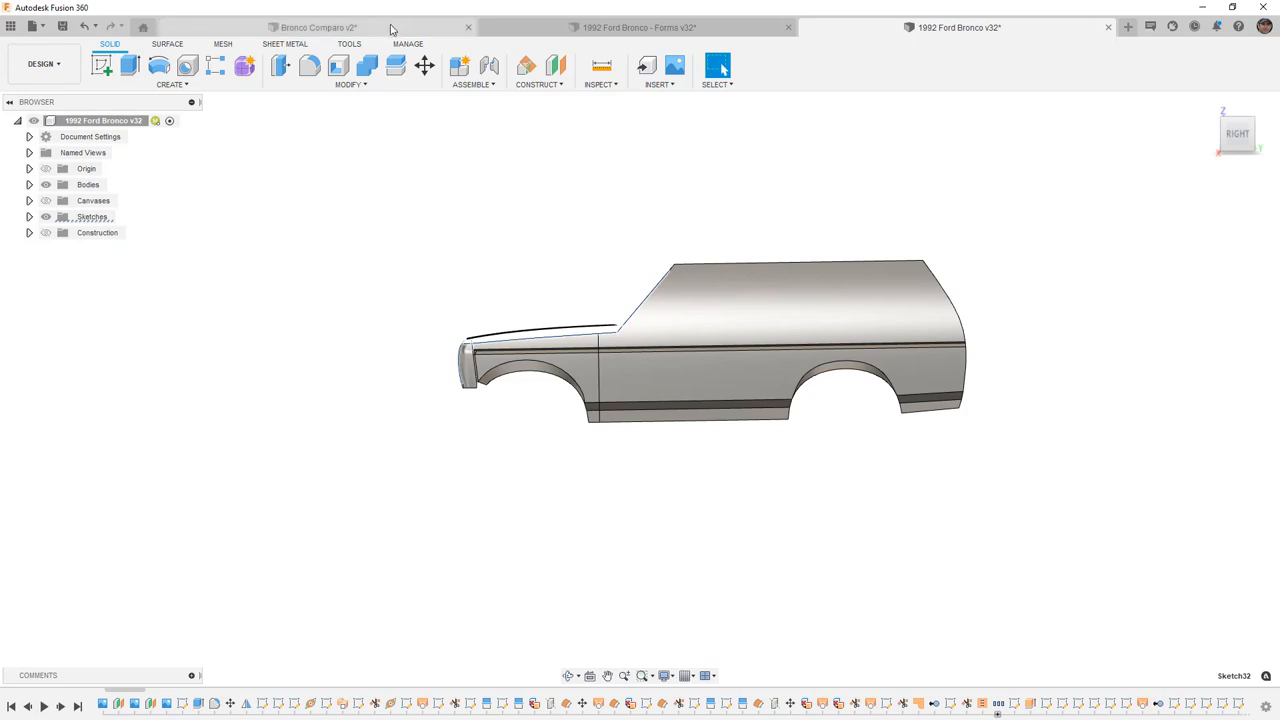
Step: Back in the Bronco Compare design, select the door panel face on the left body
click(318, 28)
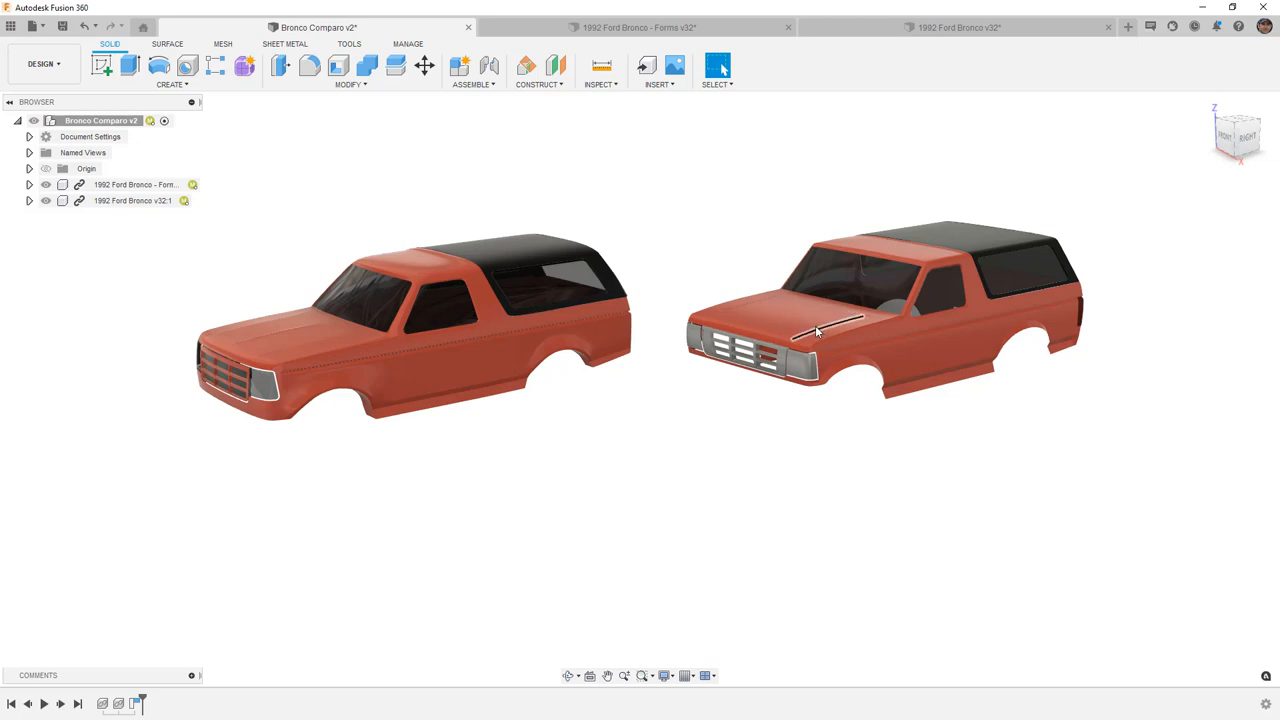
click(448, 374)
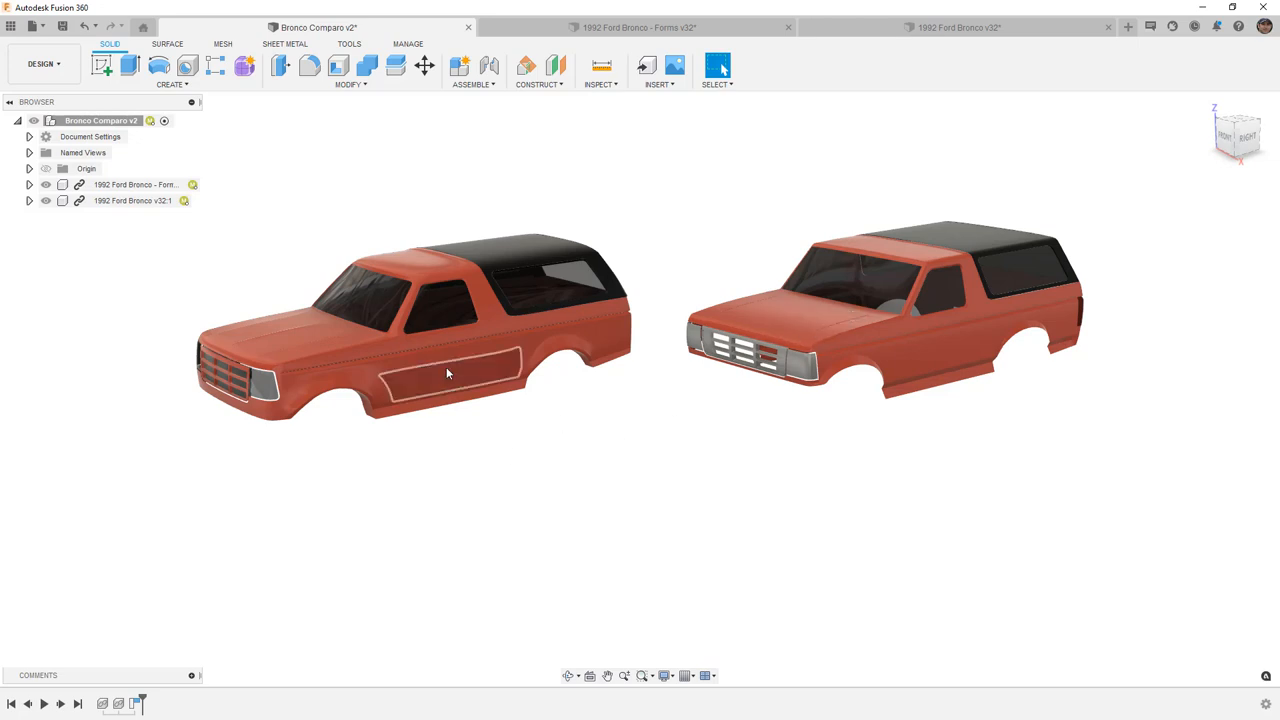